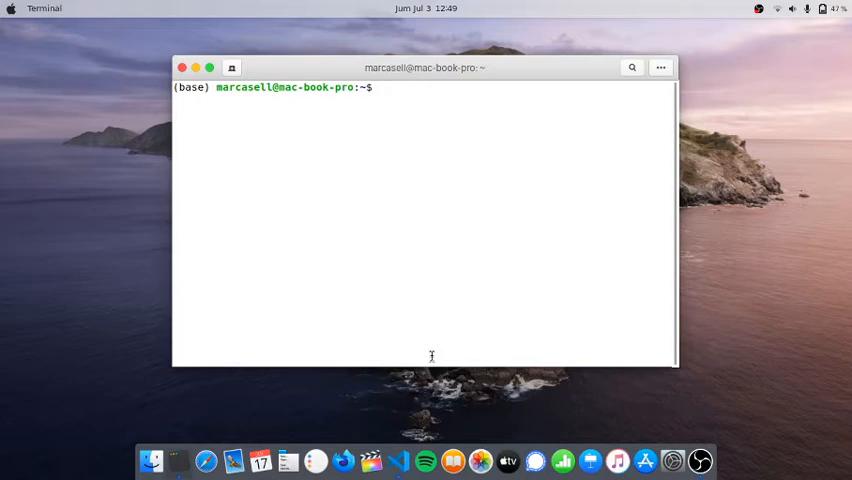
{"action": "mouse_move", "coordinate": [452, 396]}
{"action": "type", "text": "cd s"}
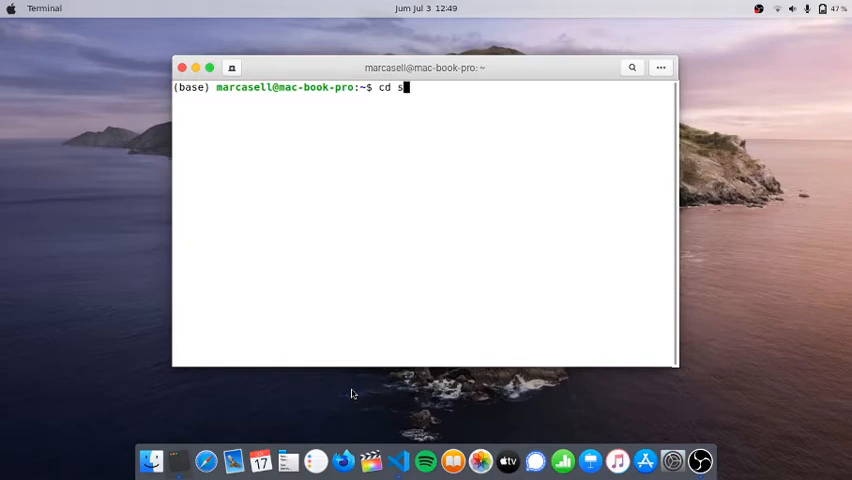
- Change directory into strapi-apps, then into apple-inventory-backend after the frontend path fails
{"action": "type", "text": "trapi-apps"}
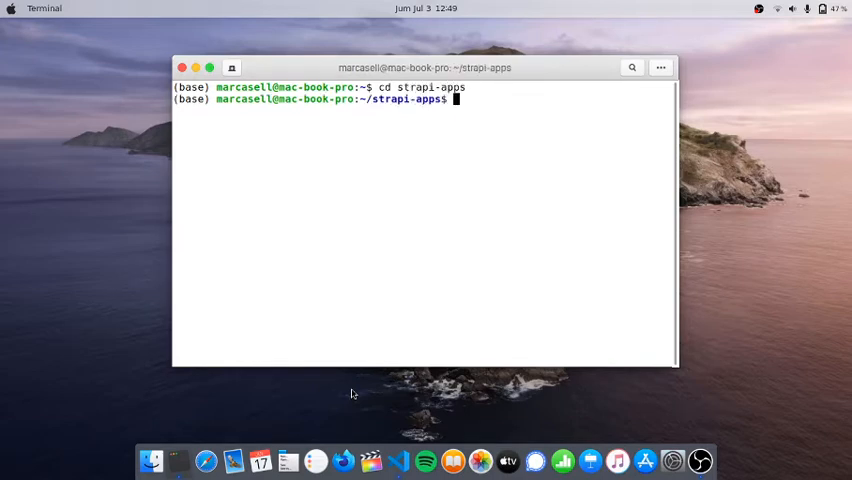
{"action": "type", "text": "cd"}
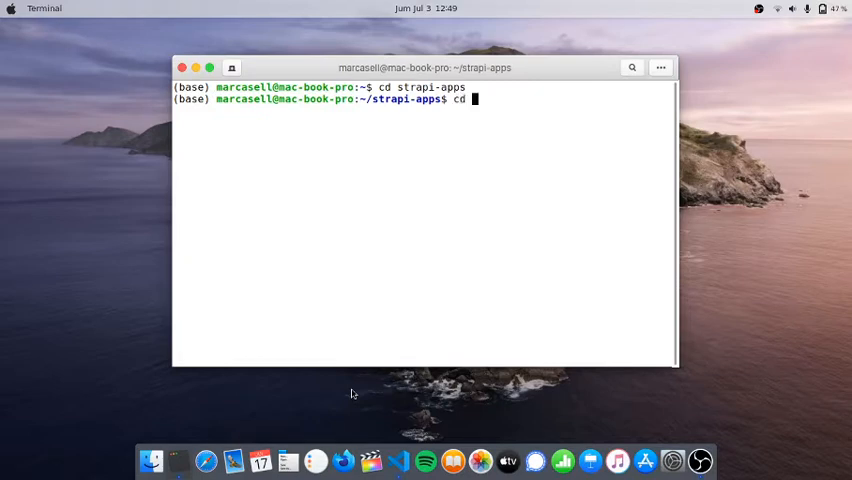
{"action": "type", "text": "apple"}
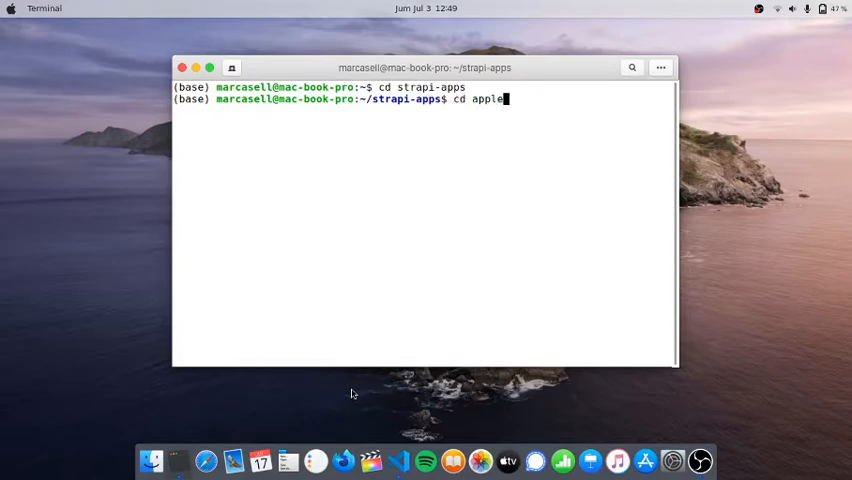
{"action": "type", "text": "-inventory"}
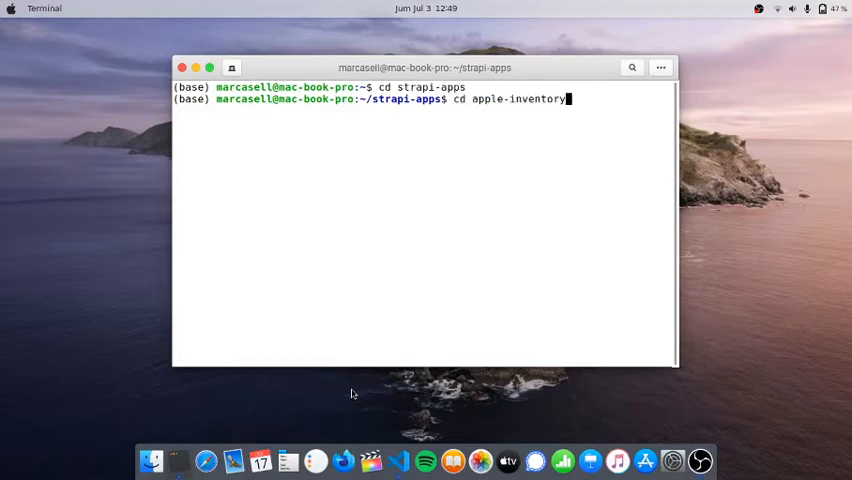
{"action": "type", "text": "-frontend"}
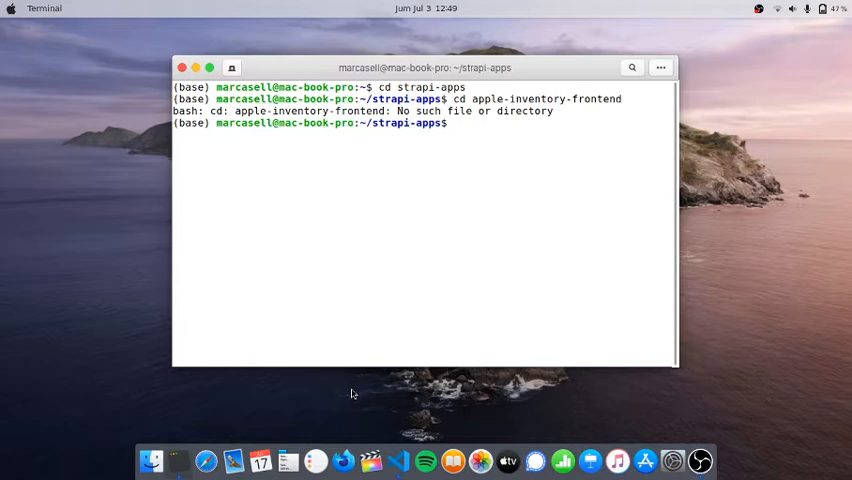
{"action": "type", "text": "cd apple-inventory-front"}
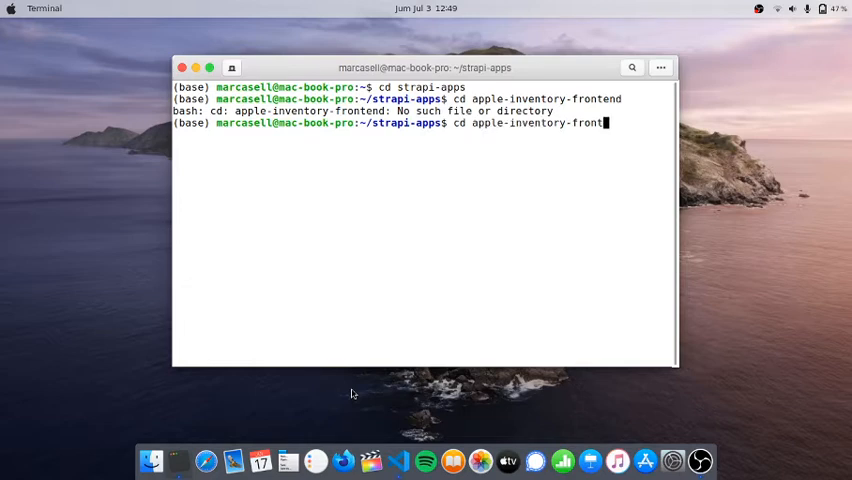
{"action": "type", "text": "back"}
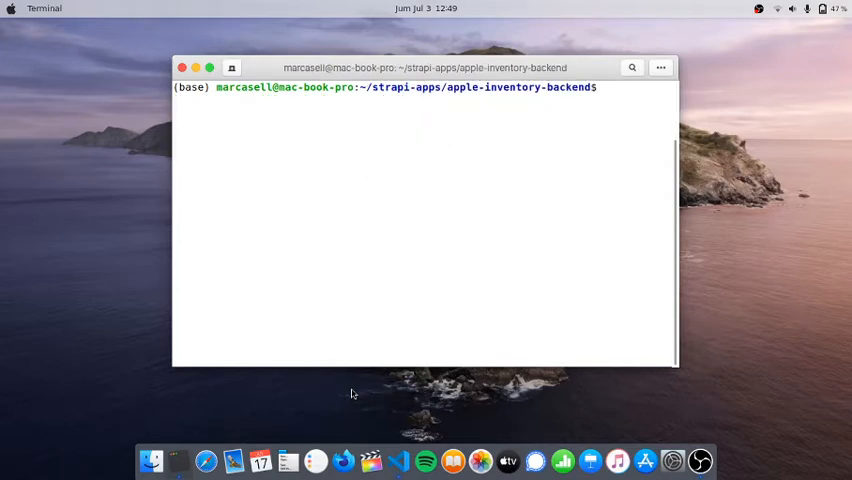
- Run yarn develop to launch the Strapi development server from the backend folder
{"action": "type", "text": "yarn develop"}
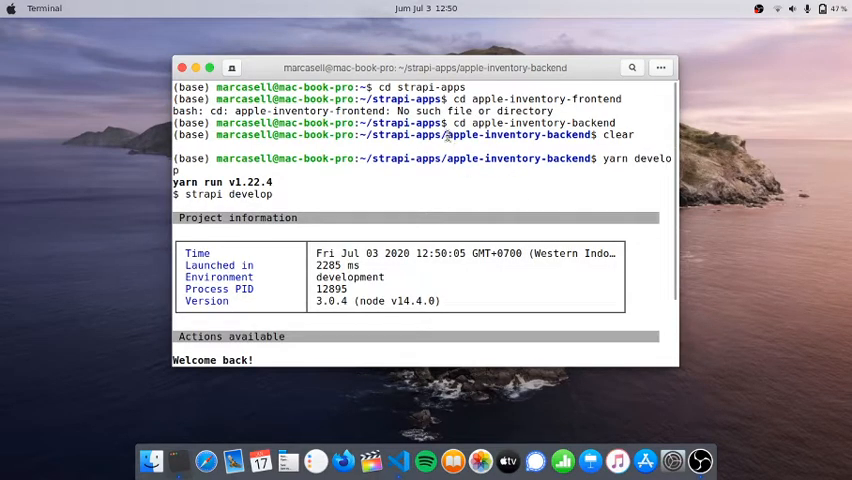
{"action": "double_click", "coordinate": [518, 134]}
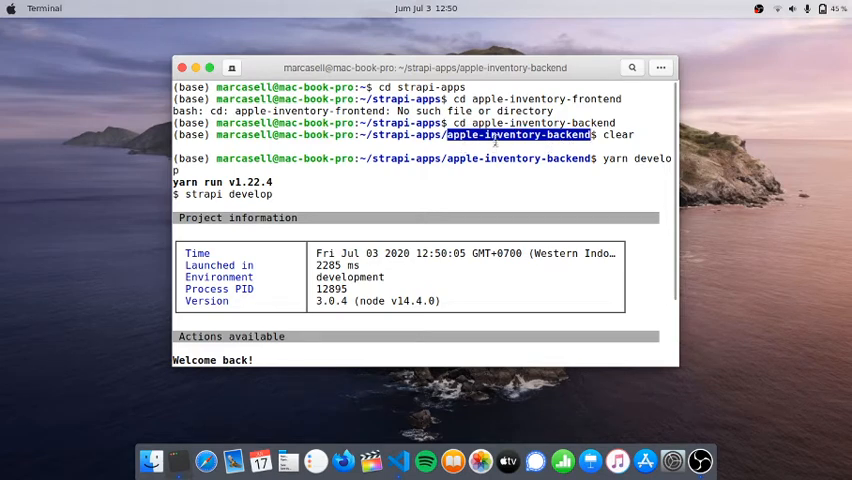
{"action": "left_click", "coordinate": [518, 134]}
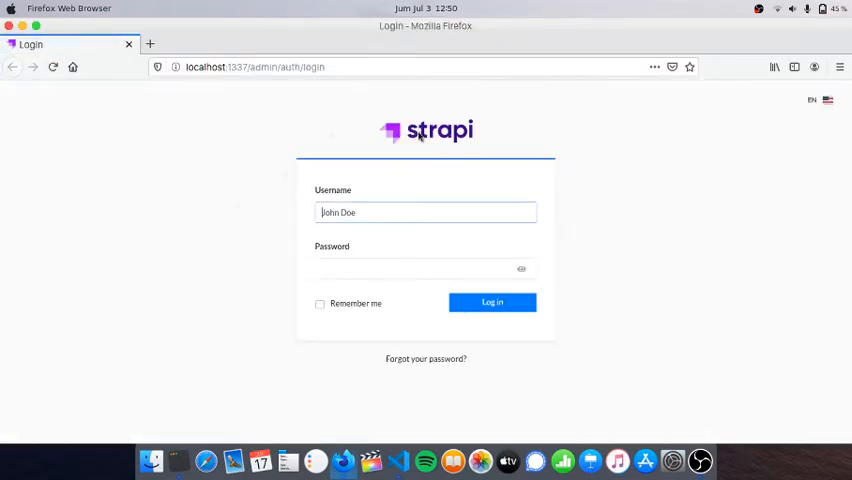
- Log in to the Strapi admin as admin and go to the Content-Types Builder
{"action": "type", "text": "admin"}
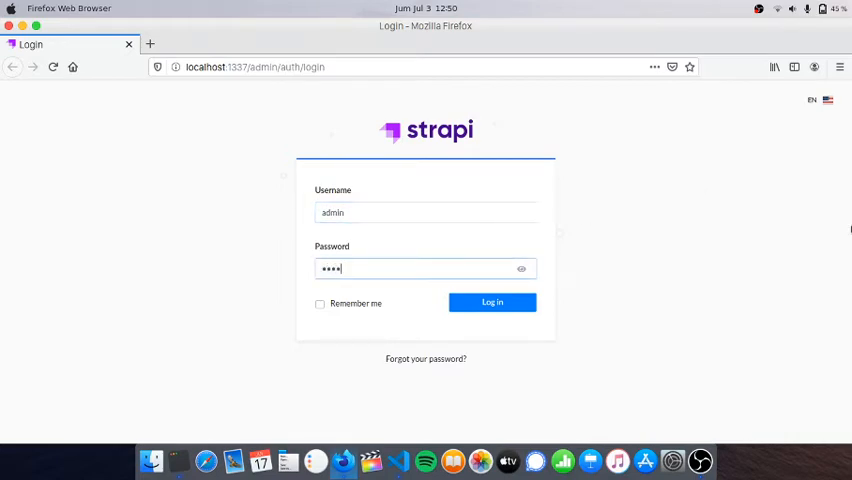
{"action": "left_click", "coordinate": [492, 302]}
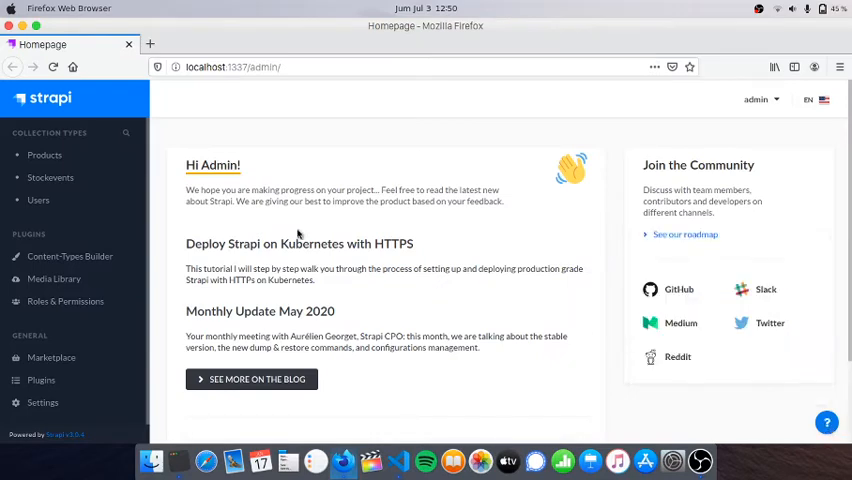
{"action": "left_click", "coordinate": [70, 256]}
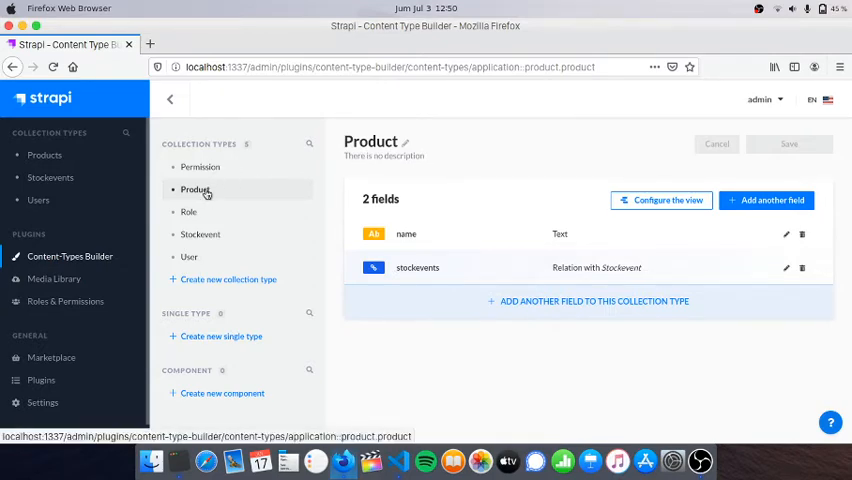
- Inspect the Stockevent and Product collection types and the type enumeration field (add/remove)
{"action": "left_click", "coordinate": [200, 234]}
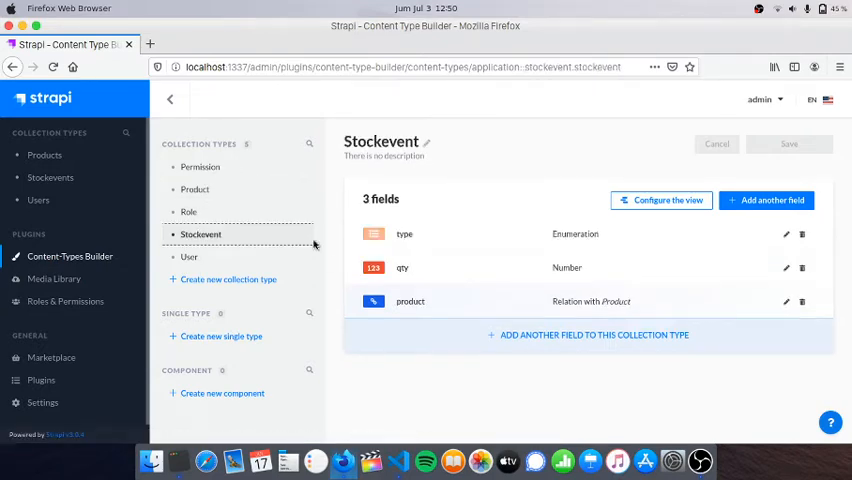
{"action": "left_click", "coordinate": [196, 188]}
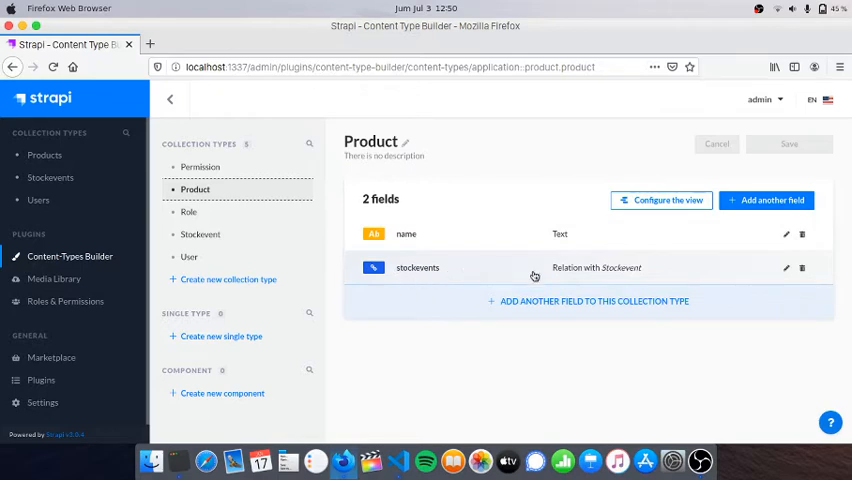
{"action": "mouse_move", "coordinate": [556, 276]}
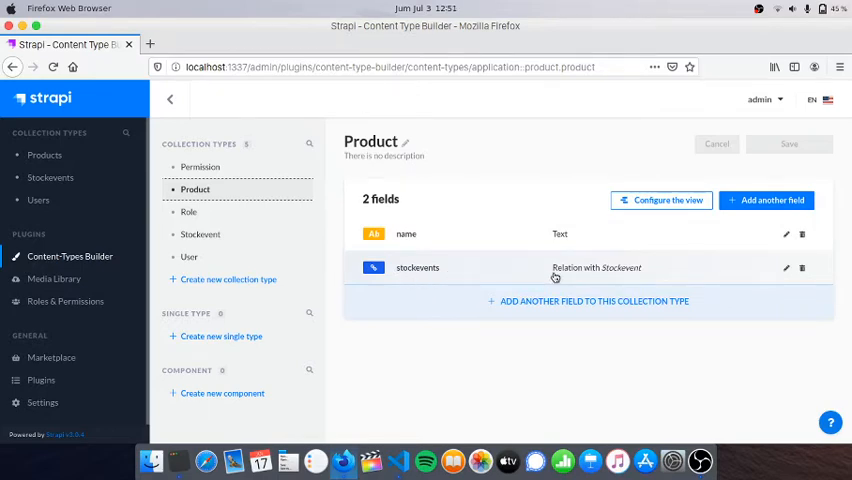
{"action": "left_click", "coordinate": [200, 234]}
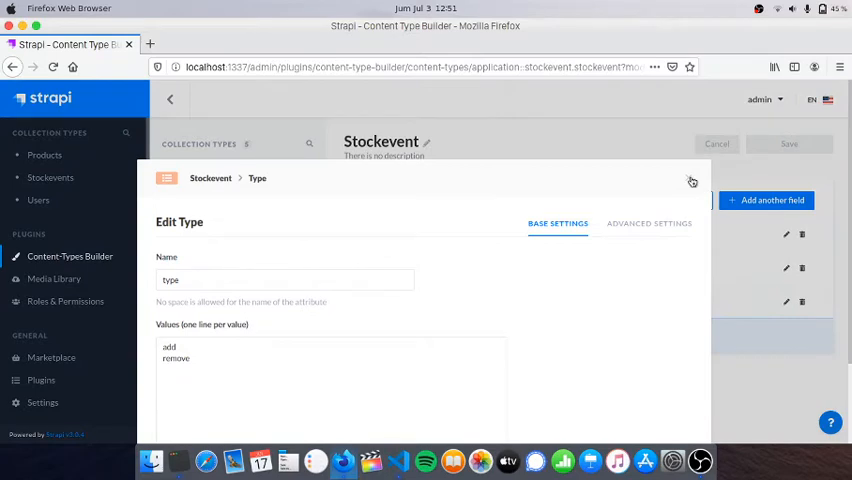
{"action": "mouse_move", "coordinate": [638, 190]}
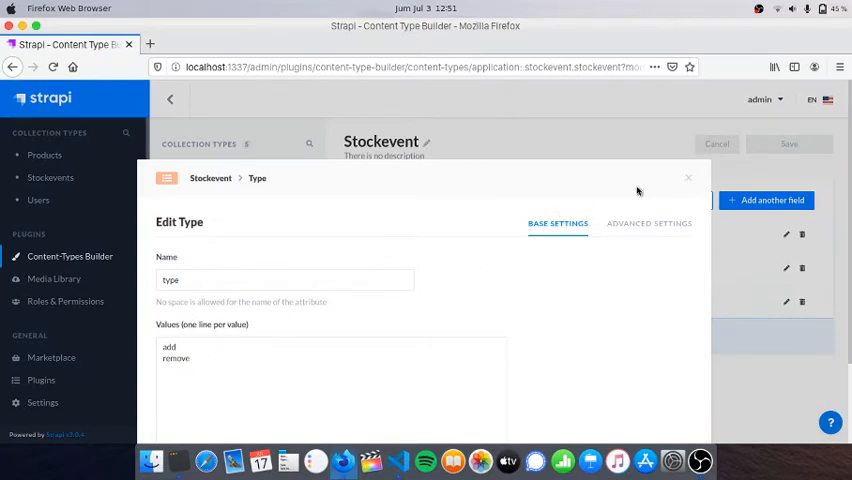
{"action": "mouse_move", "coordinate": [690, 178]}
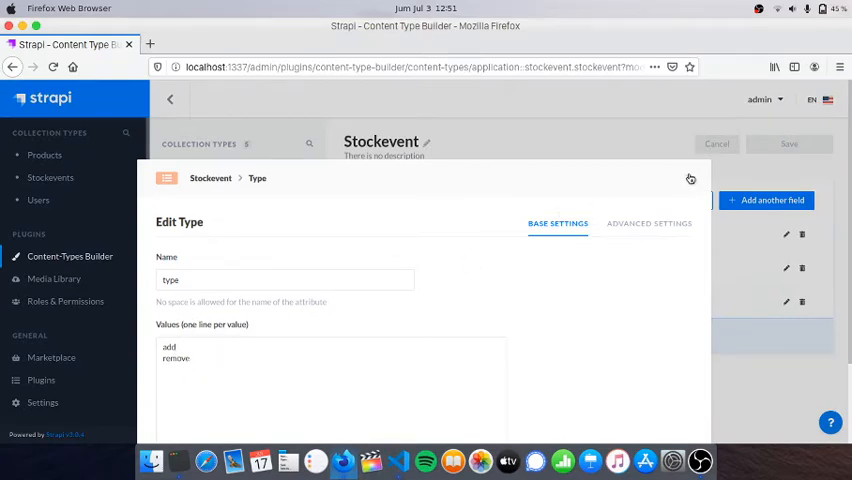
{"action": "left_click", "coordinate": [690, 178]}
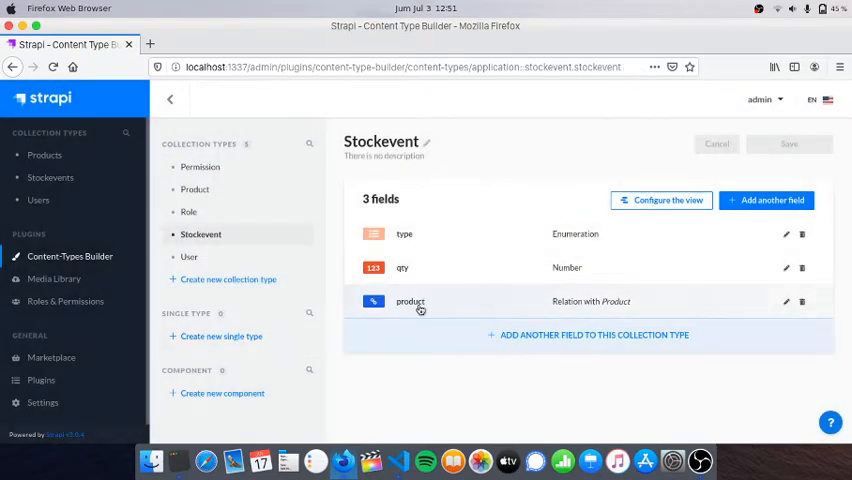
{"action": "mouse_move", "coordinate": [404, 310]}
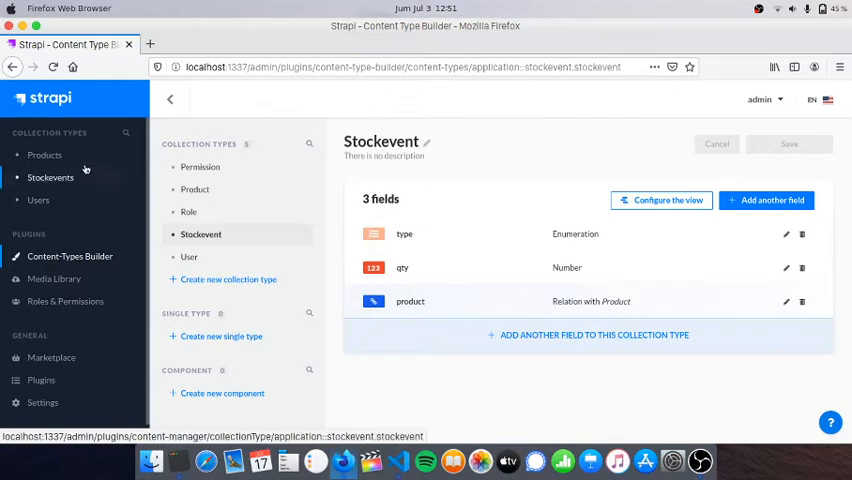
- List the Product entries sorted by Id and scroll through all 13 products
{"action": "left_click", "coordinate": [44, 156]}
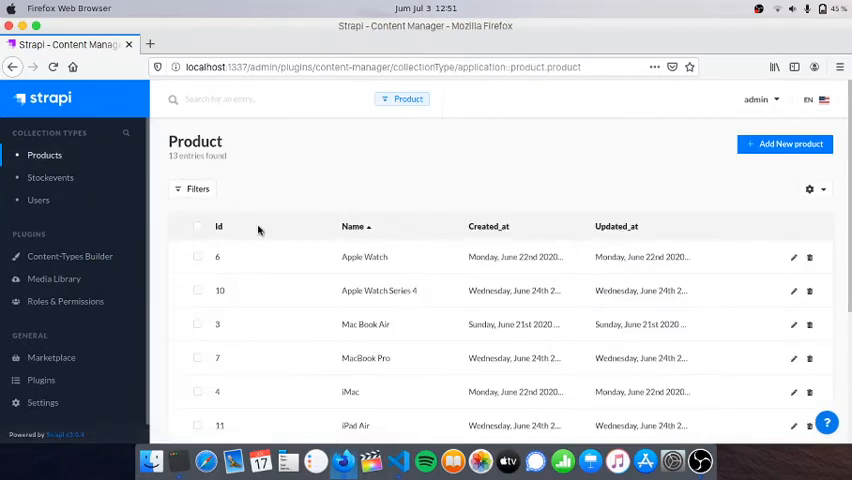
{"action": "left_click", "coordinate": [220, 226]}
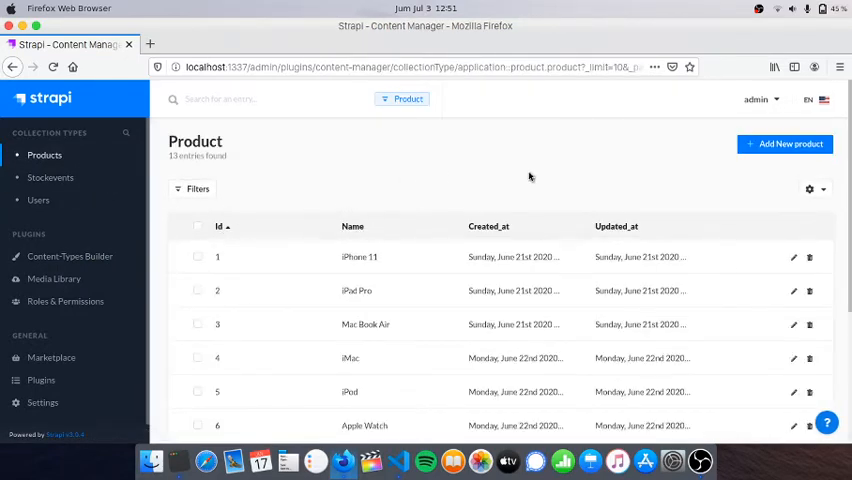
{"action": "scroll", "scroll_direction": "down", "scroll_amount": 3}
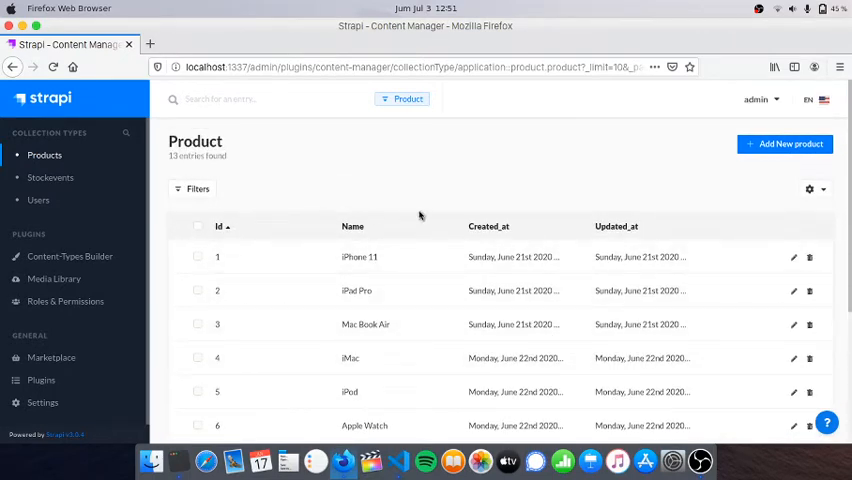
{"action": "scroll", "scroll_direction": "down", "scroll_amount": 3}
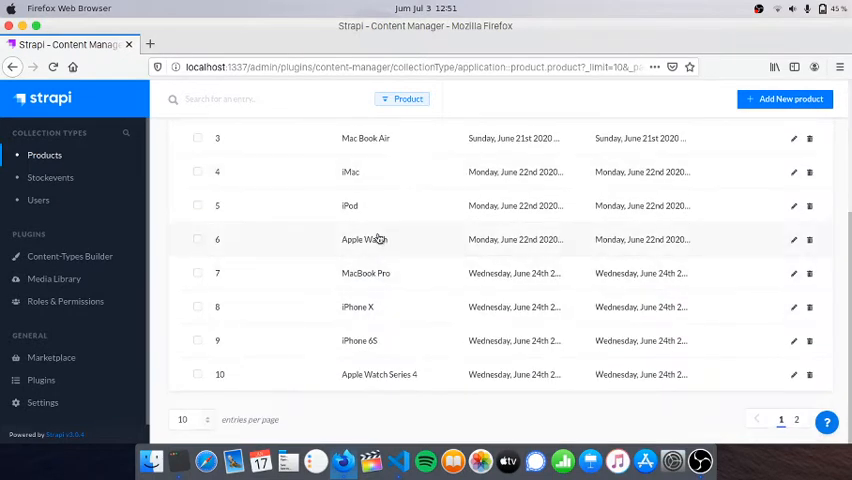
{"action": "mouse_move", "coordinate": [404, 304]}
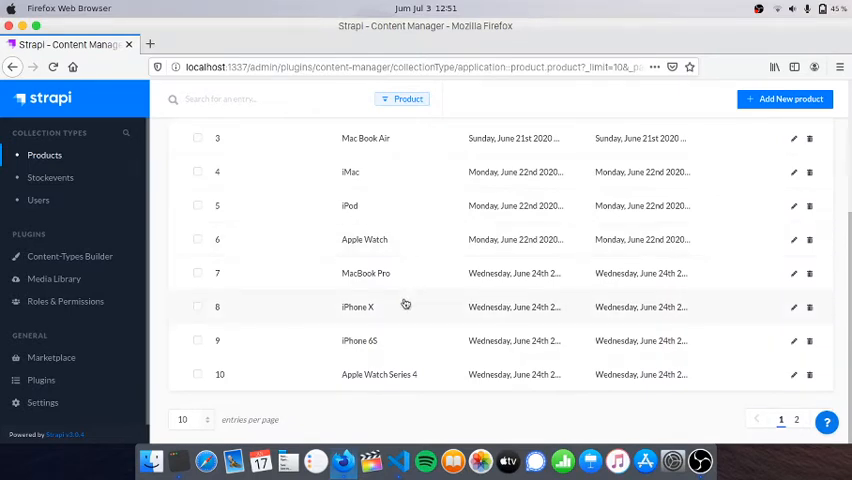
{"action": "scroll", "scroll_direction": "up", "scroll_amount": 3}
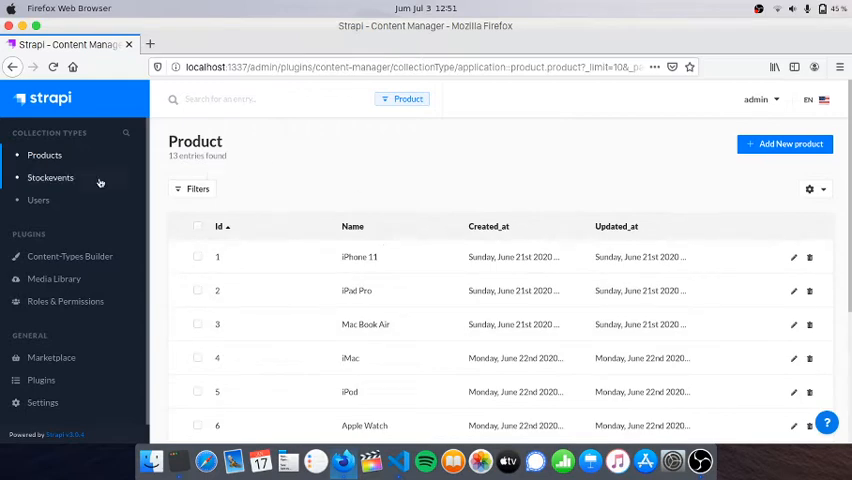
- List the Stockevent entries and view stock event 1: add 100 of iPhone 11
{"action": "left_click", "coordinate": [50, 176]}
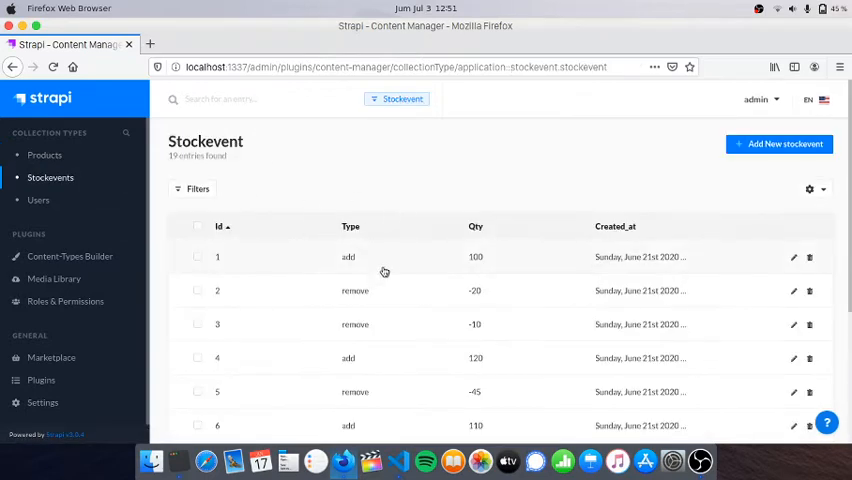
{"action": "scroll", "scroll_direction": "down", "scroll_amount": 3}
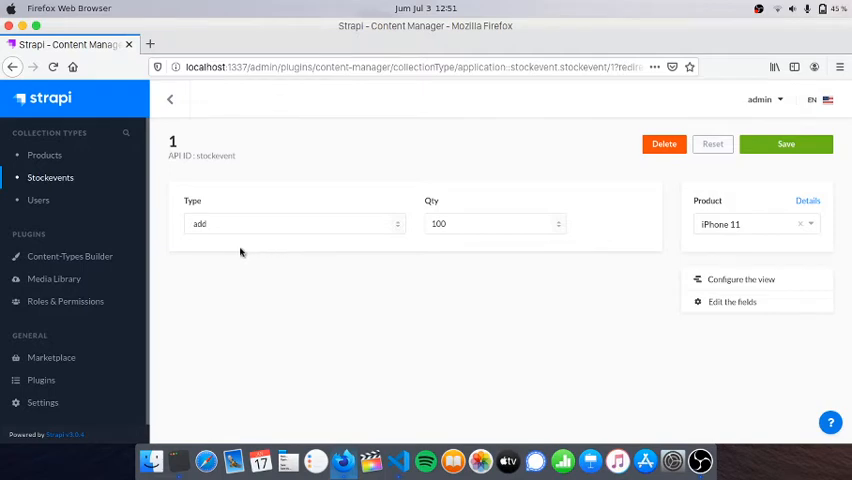
{"action": "mouse_move", "coordinate": [704, 240]}
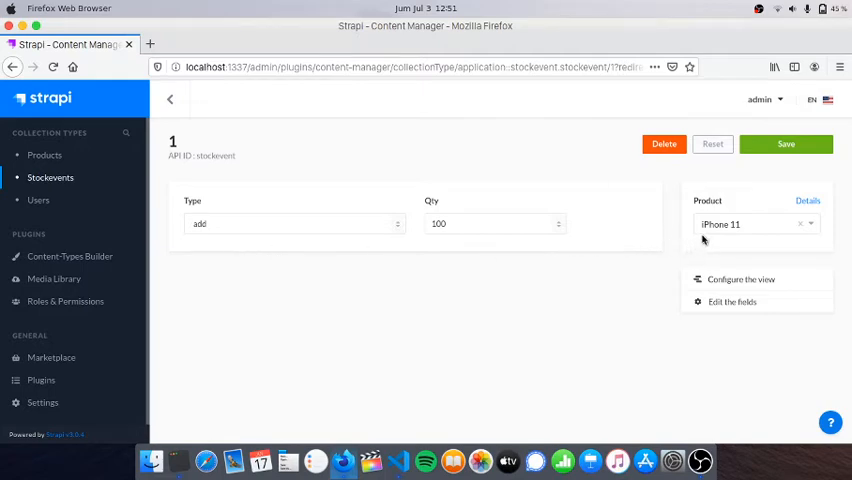
{"action": "mouse_move", "coordinate": [452, 234]}
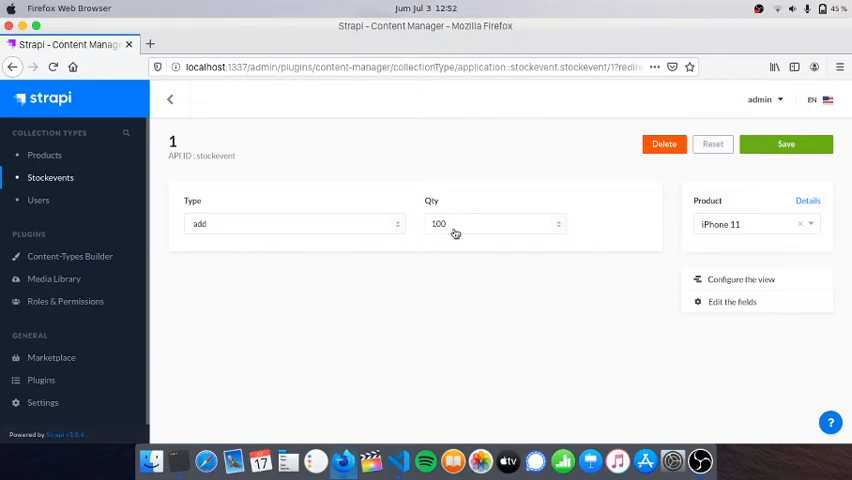
{"action": "mouse_move", "coordinate": [672, 224]}
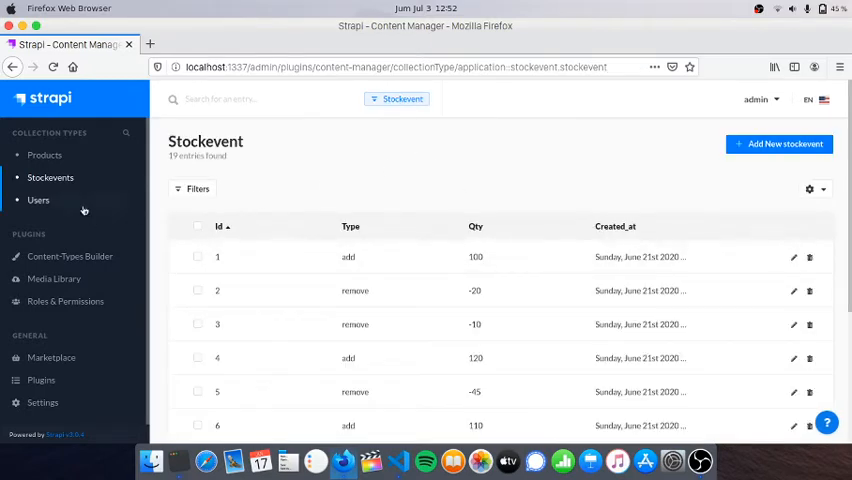
{"action": "mouse_move", "coordinate": [112, 256]}
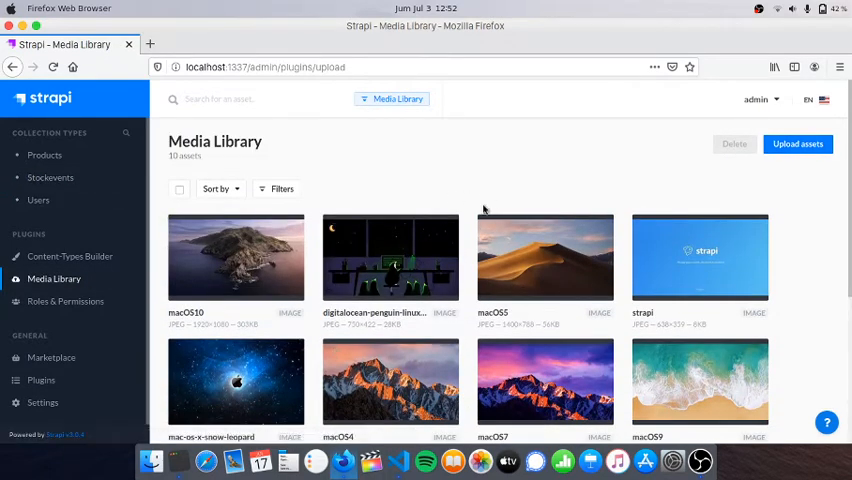
- Scroll through the uploaded images in the Media Library
{"action": "scroll", "scroll_direction": "down", "scroll_amount": 3}
{"action": "type", "text": "cd"}
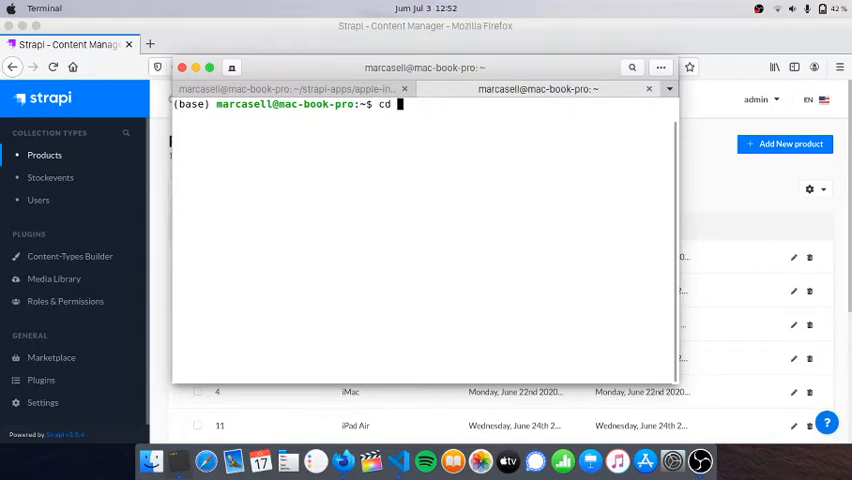
- Change into ReactJS-apps/apple-inventory-front and run yarn start to launch the React app
{"action": "type", "text": "ReactJS-apps"}
{"action": "type", "text": "cd a"}
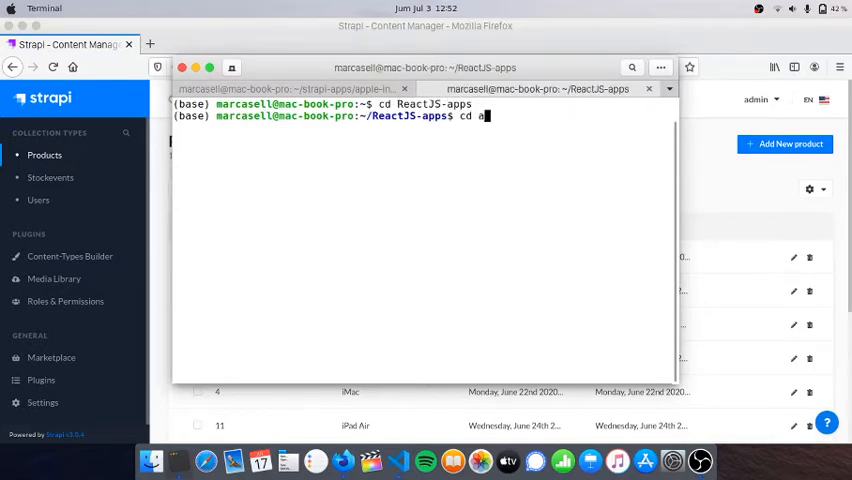
{"action": "type", "text": "pple-inven"}
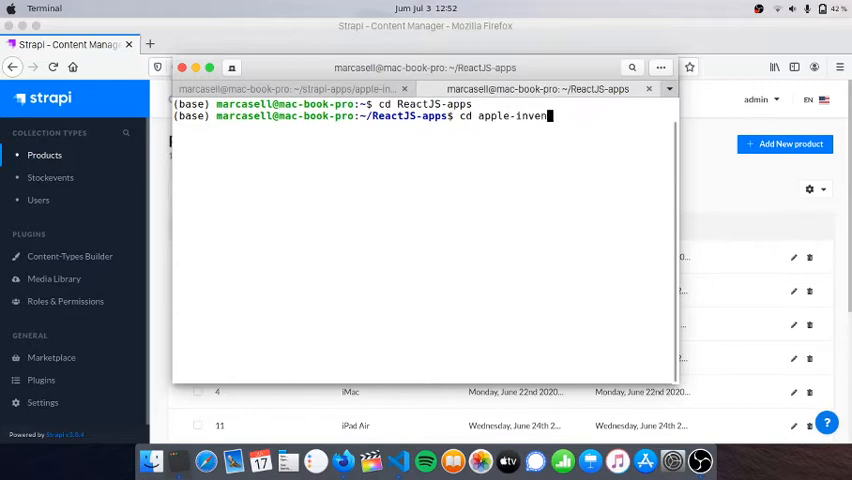
{"action": "type", "text": "tory-front"}
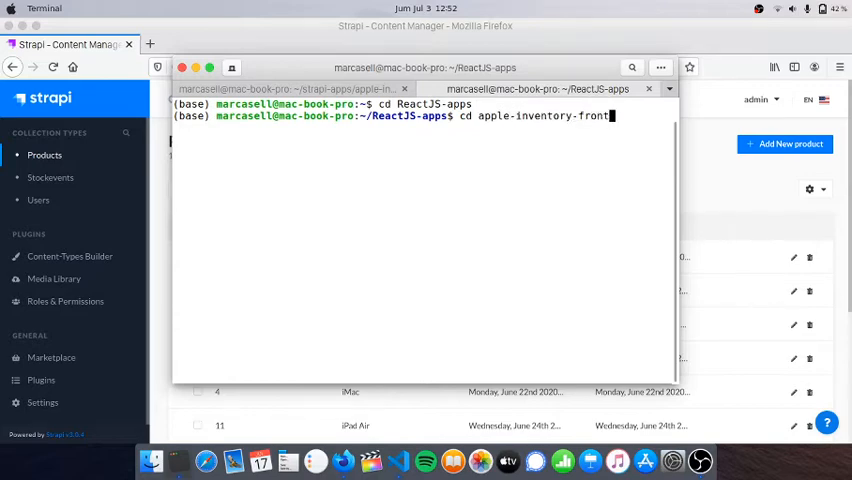
{"action": "type", "text": "ya"}
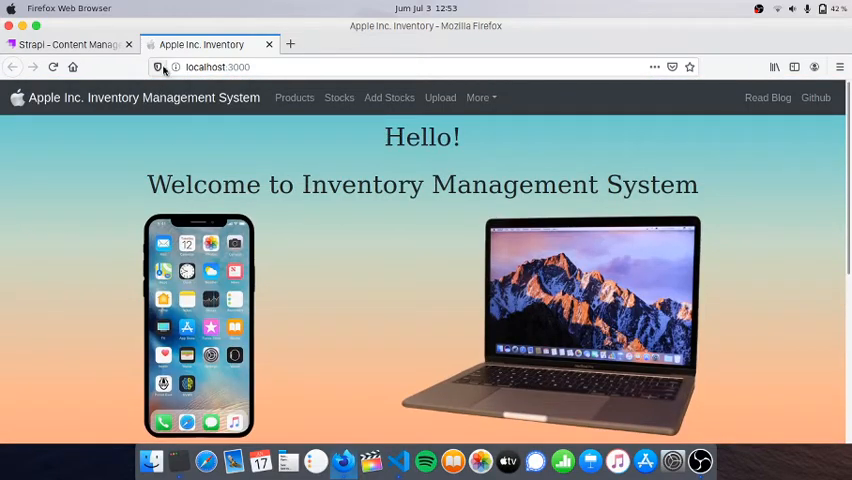
- Compare with the Strapi tab, then show the Stocks page with available products and totals
{"action": "left_click", "coordinate": [64, 44]}
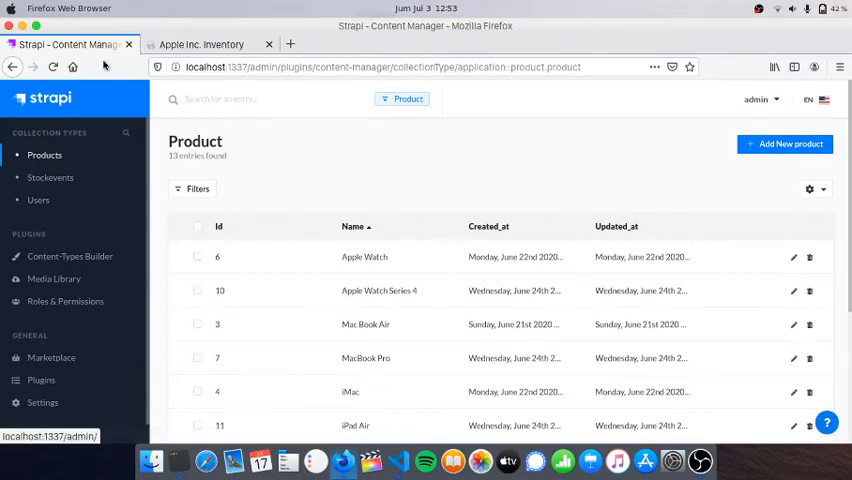
{"action": "left_click", "coordinate": [200, 44]}
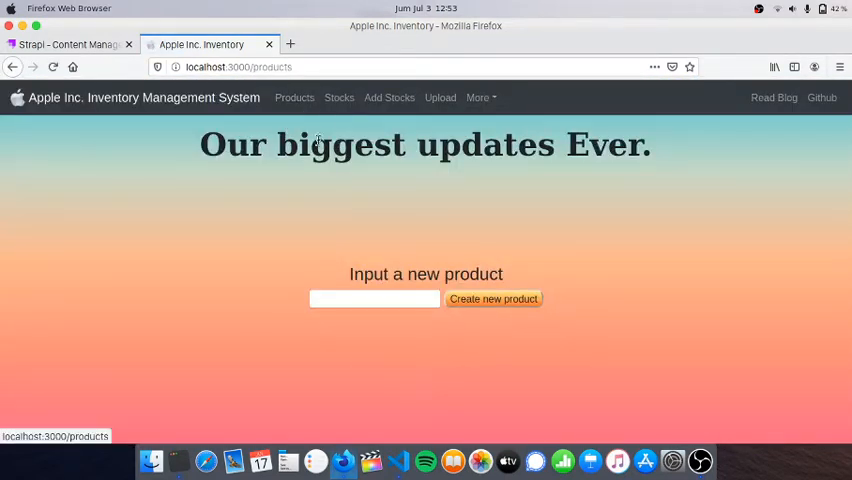
{"action": "mouse_move", "coordinate": [472, 288]}
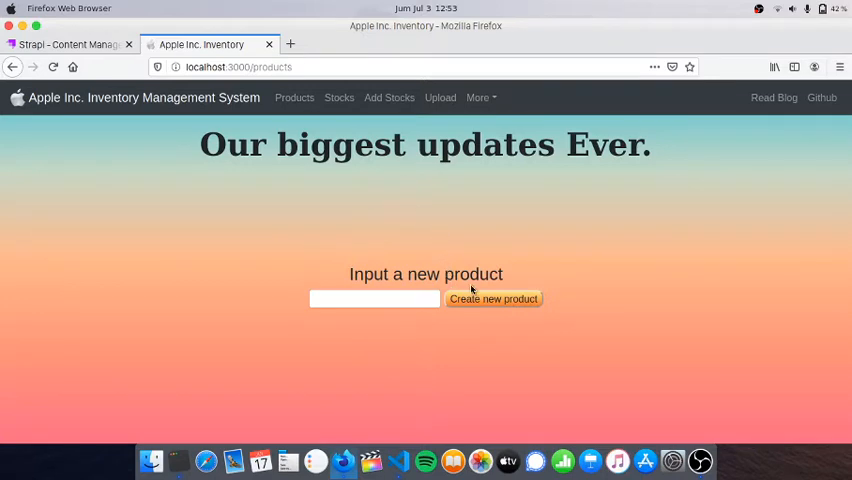
{"action": "mouse_move", "coordinate": [378, 244]}
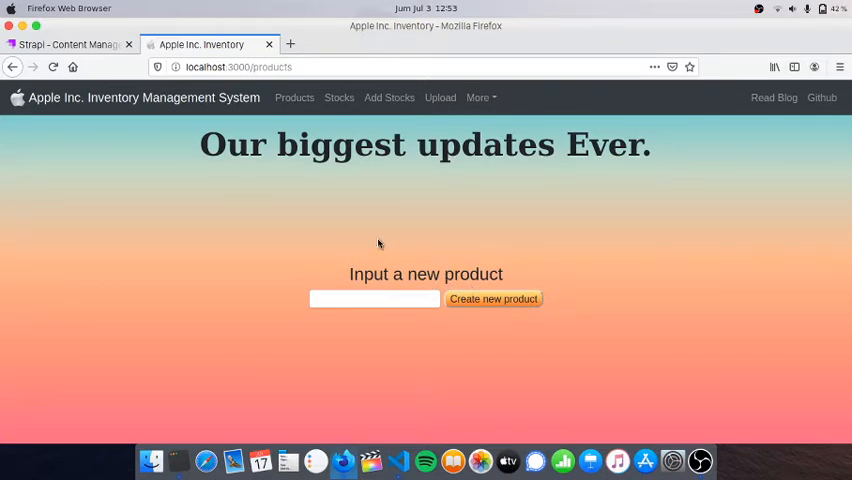
{"action": "mouse_move", "coordinate": [284, 326]}
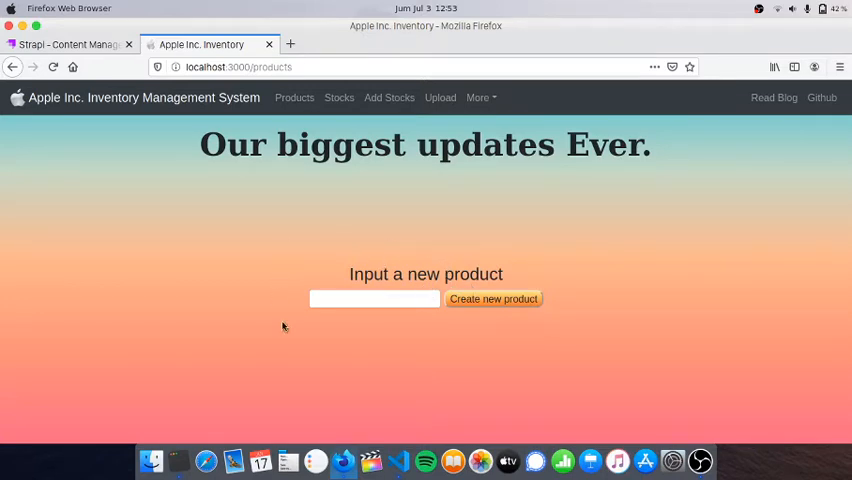
{"action": "mouse_move", "coordinate": [516, 324]}
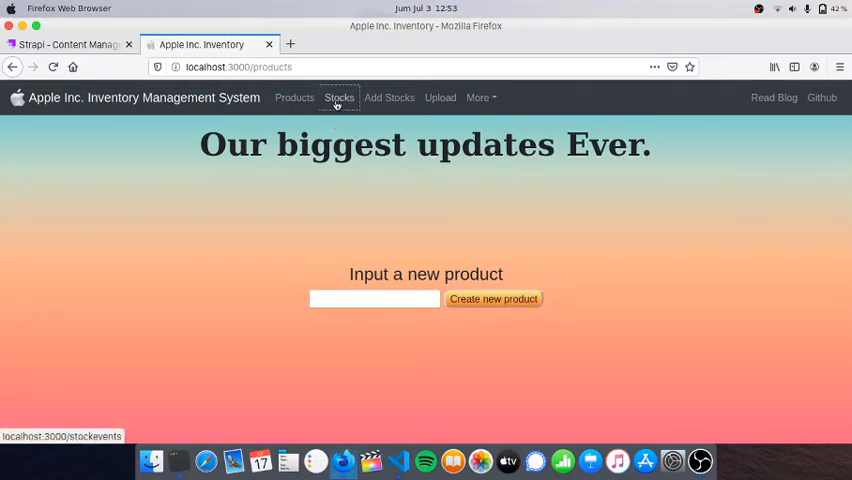
{"action": "left_click", "coordinate": [340, 96]}
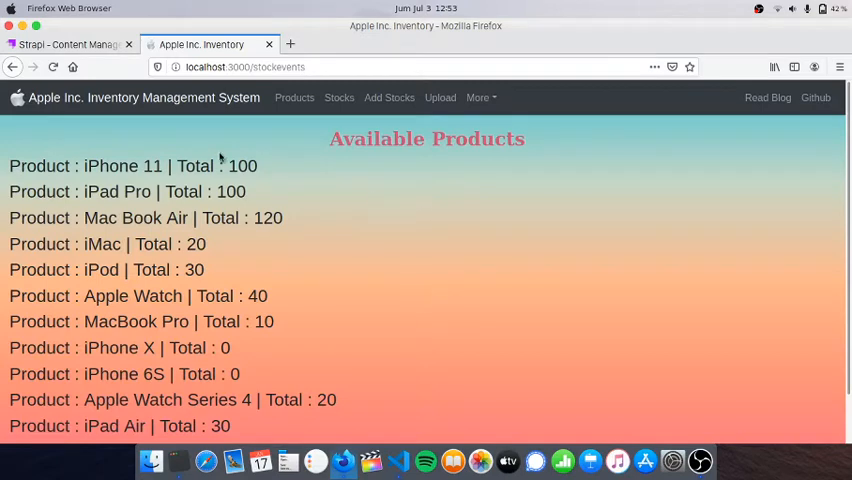
{"action": "mouse_move", "coordinate": [152, 180]}
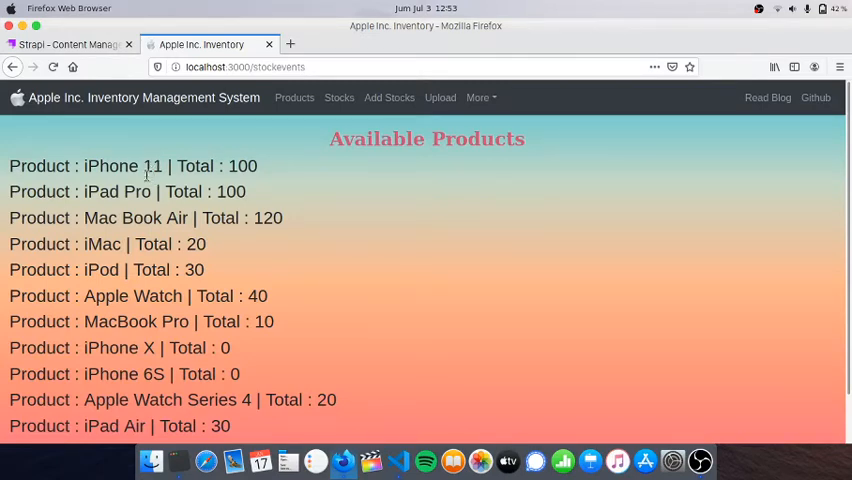
- Expand iPhone 11 and scroll through its stock events (add 100, remove -20)
{"action": "left_click", "coordinate": [110, 166]}
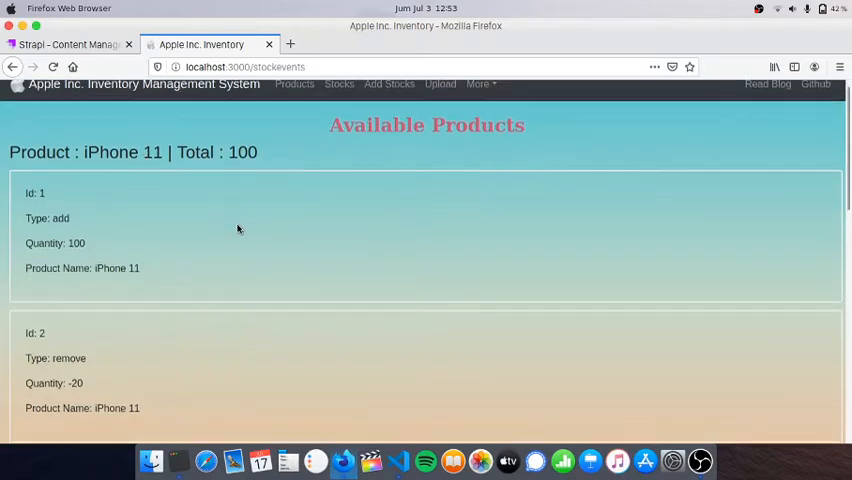
{"action": "scroll", "scroll_direction": "down", "scroll_amount": 3}
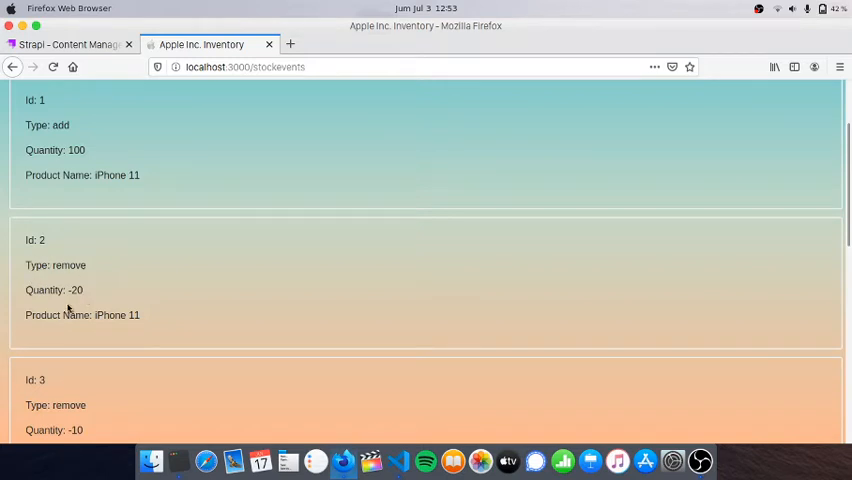
{"action": "mouse_move", "coordinate": [96, 290]}
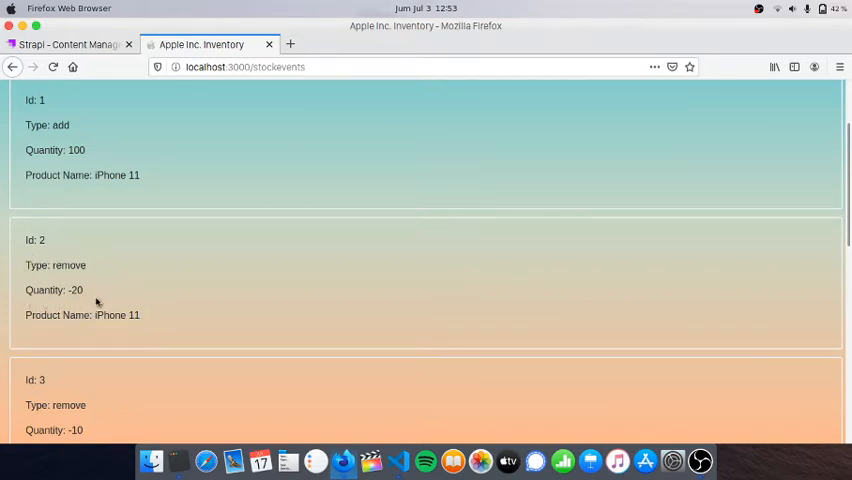
{"action": "mouse_move", "coordinate": [84, 292]}
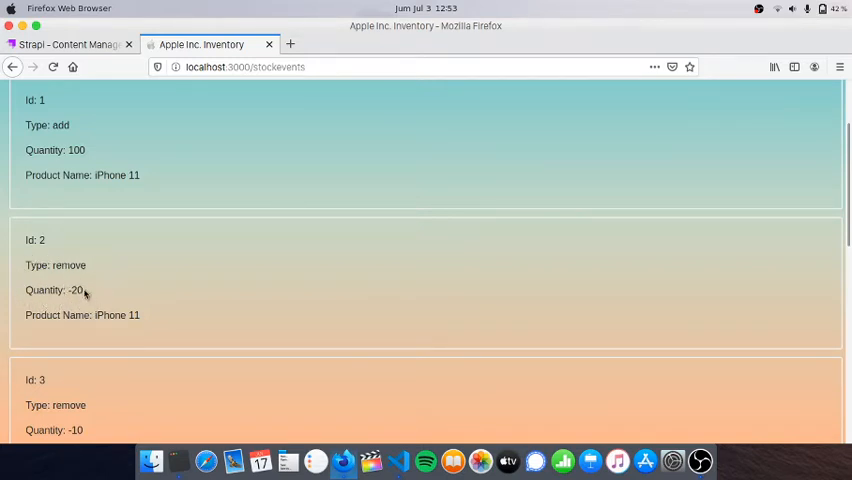
{"action": "mouse_move", "coordinate": [92, 304]}
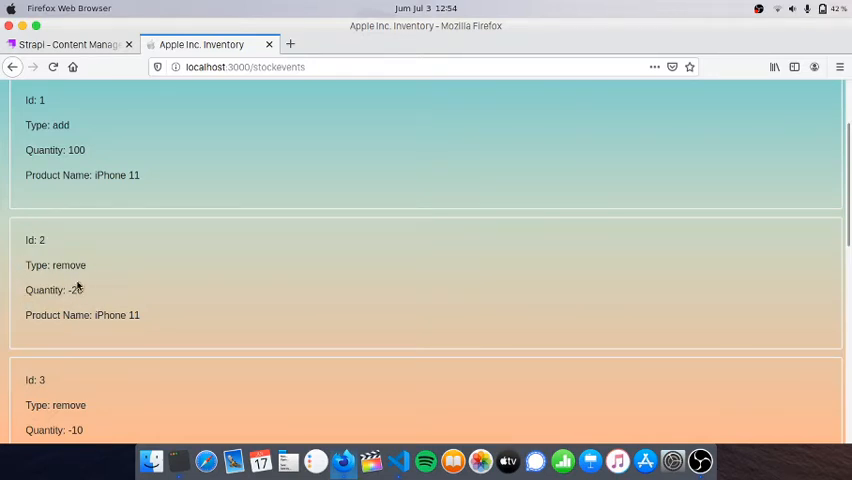
{"action": "mouse_move", "coordinate": [292, 288]}
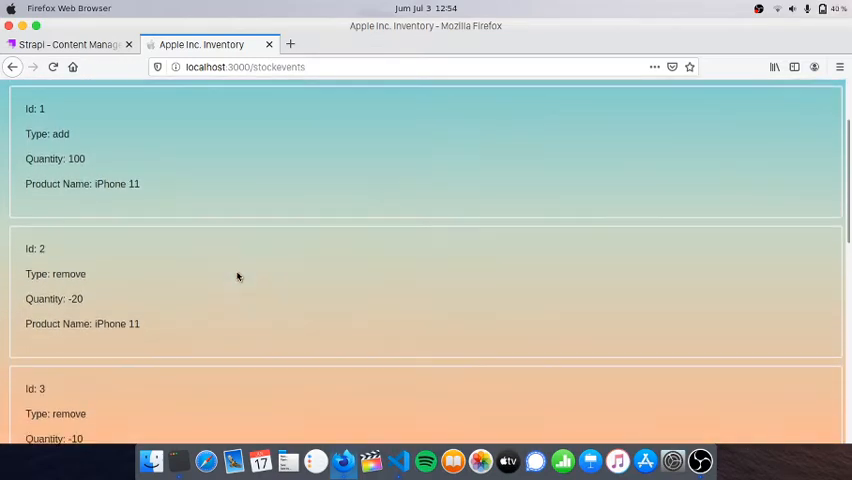
{"action": "scroll", "scroll_direction": "down", "scroll_amount": 3}
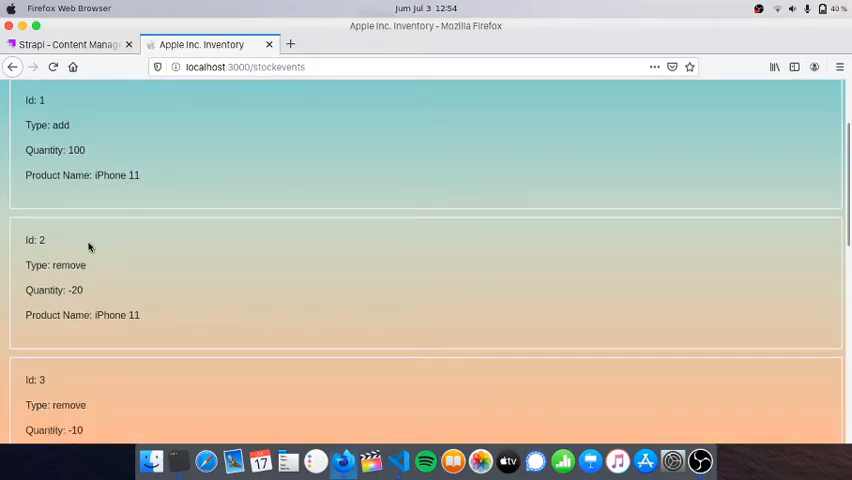
{"action": "scroll", "scroll_direction": "down", "scroll_amount": 3}
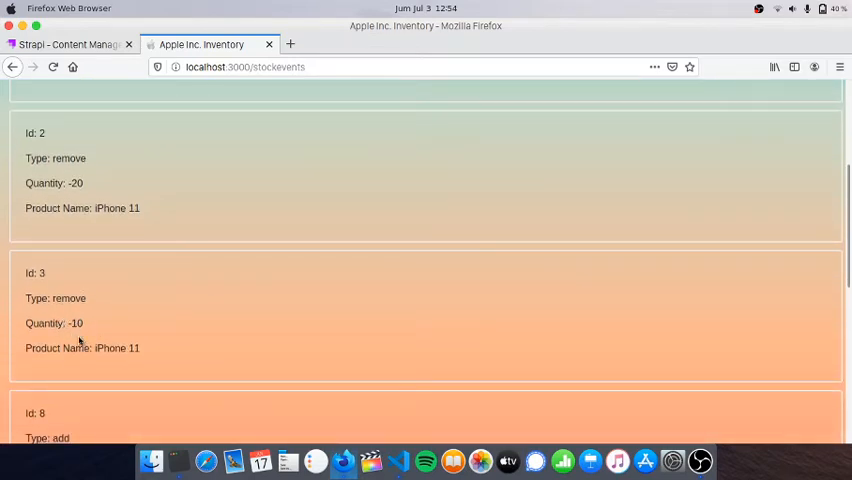
{"action": "scroll", "scroll_direction": "down", "scroll_amount": 3}
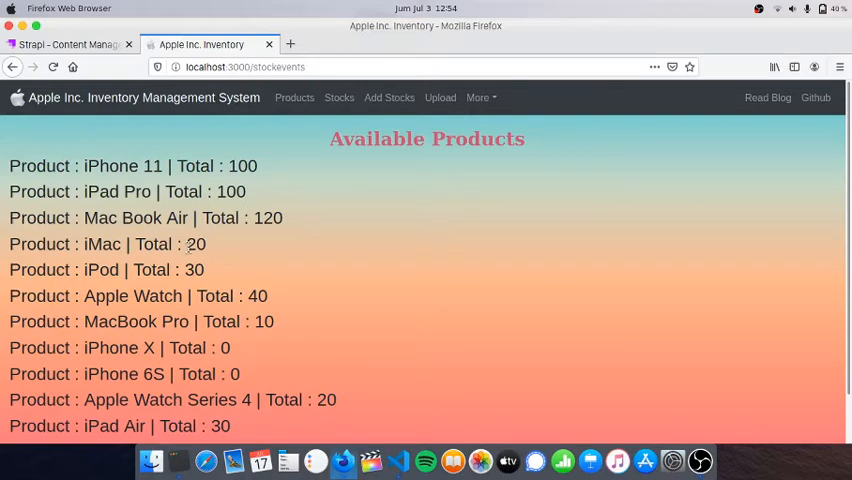
- Create a new product named 'iPhone 3' and dismiss the success alert
{"action": "left_click", "coordinate": [108, 244]}
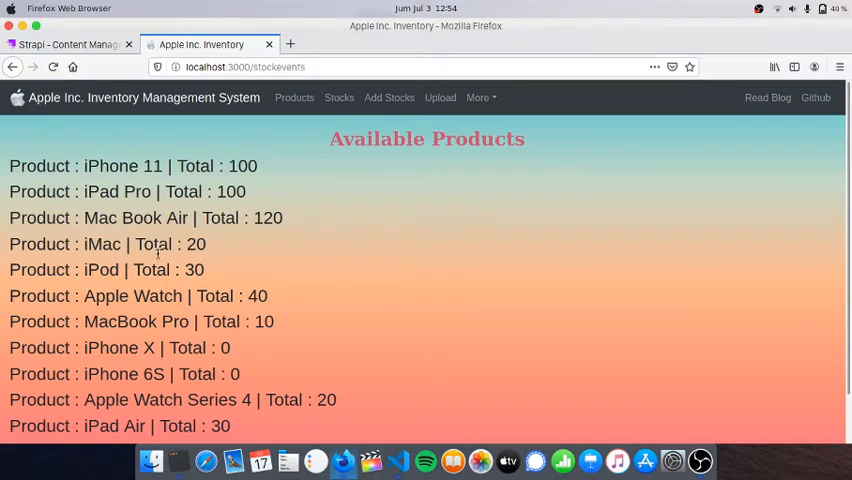
{"action": "mouse_move", "coordinate": [304, 148]}
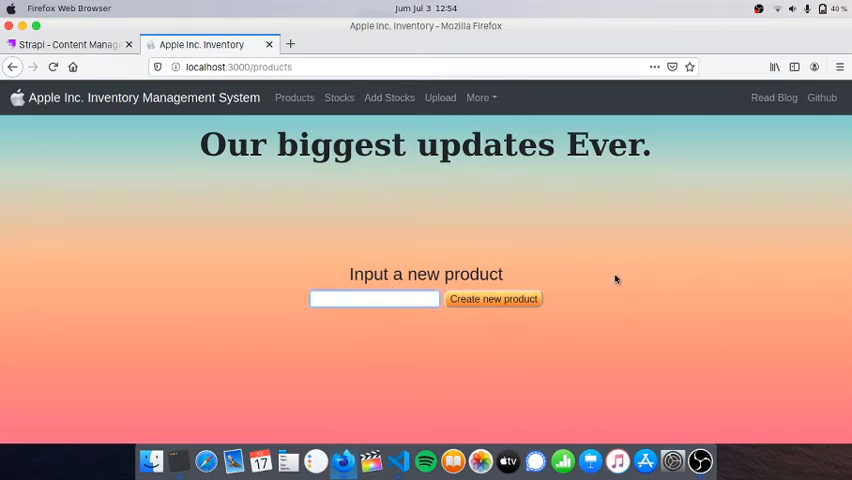
{"action": "left_click", "coordinate": [374, 298]}
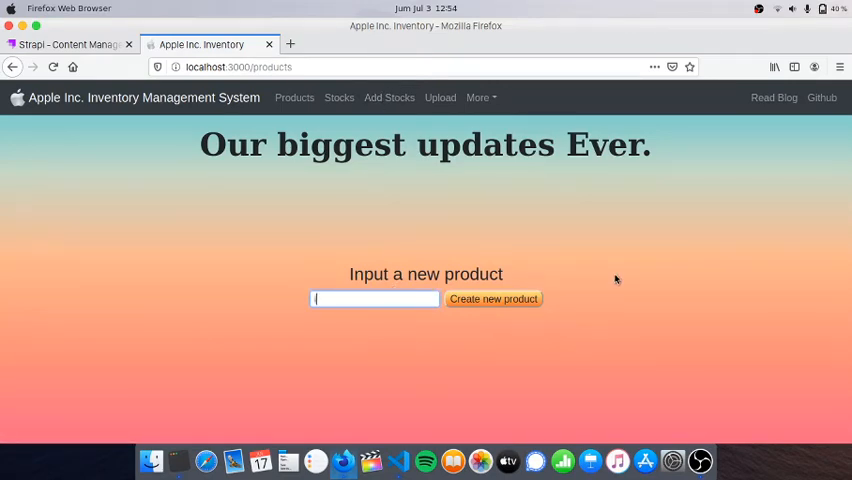
{"action": "type", "text": "iPhone"}
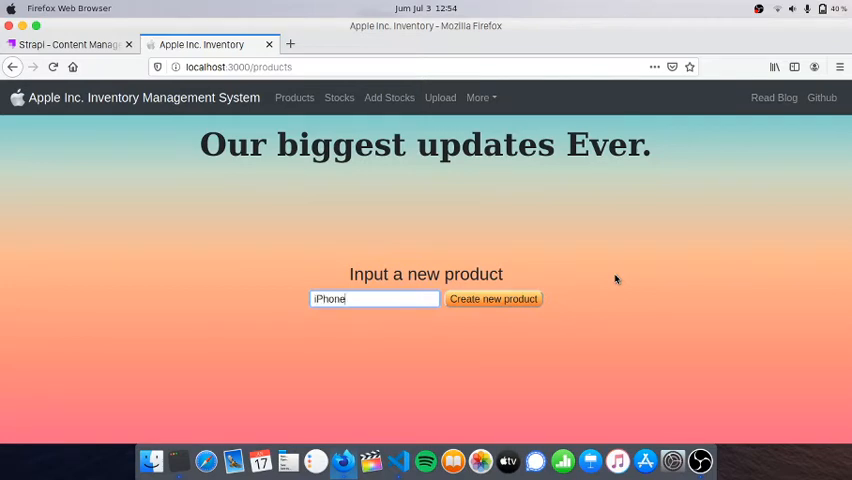
{"action": "type", "text": "202"}
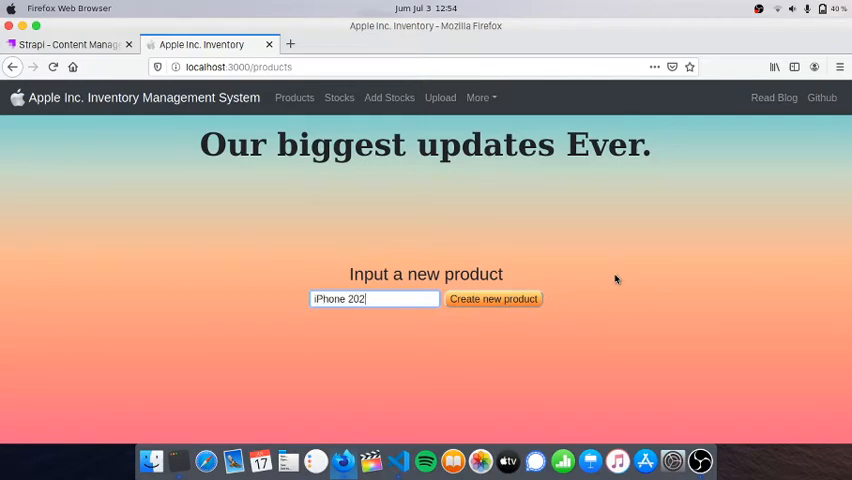
{"action": "type", "text": "0"}
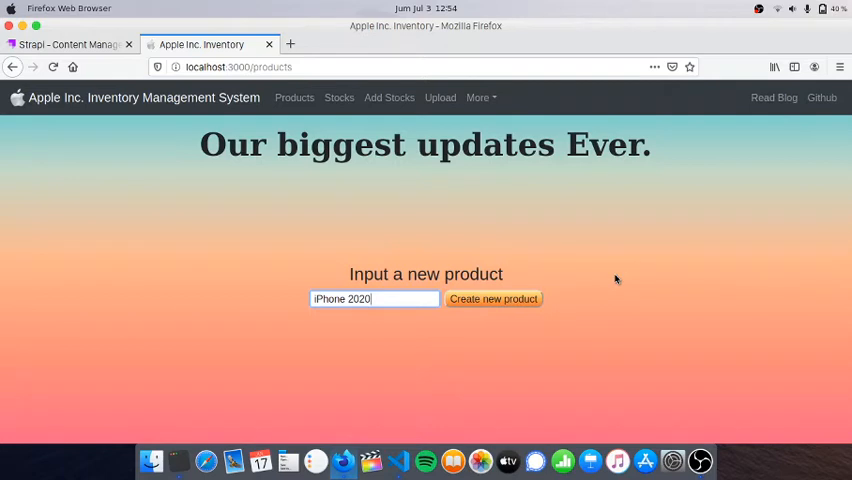
{"action": "key", "text": "BackSpace"}
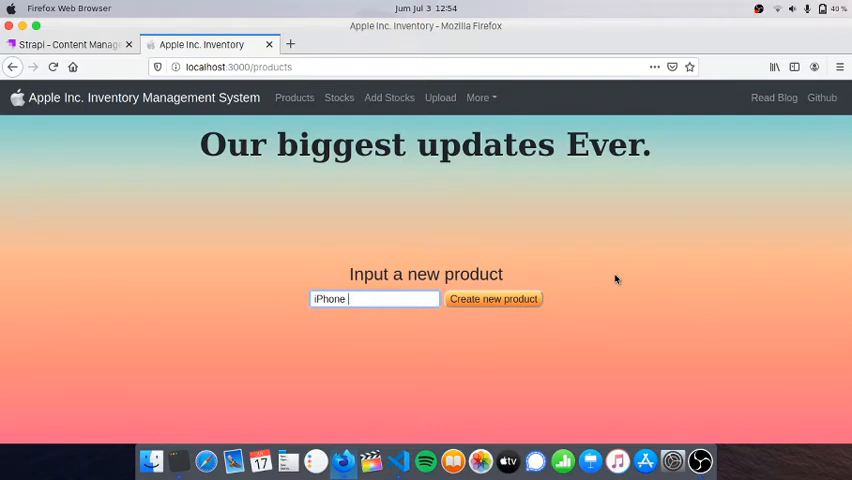
{"action": "type", "text": "3"}
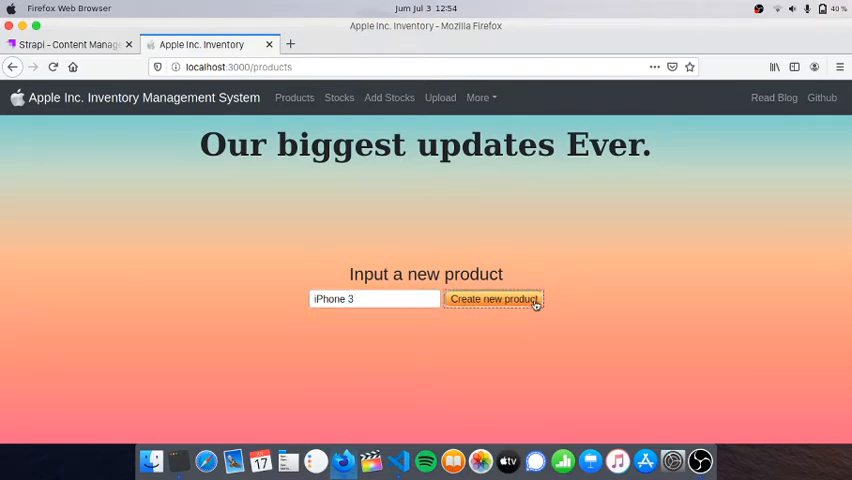
{"action": "left_click", "coordinate": [492, 300]}
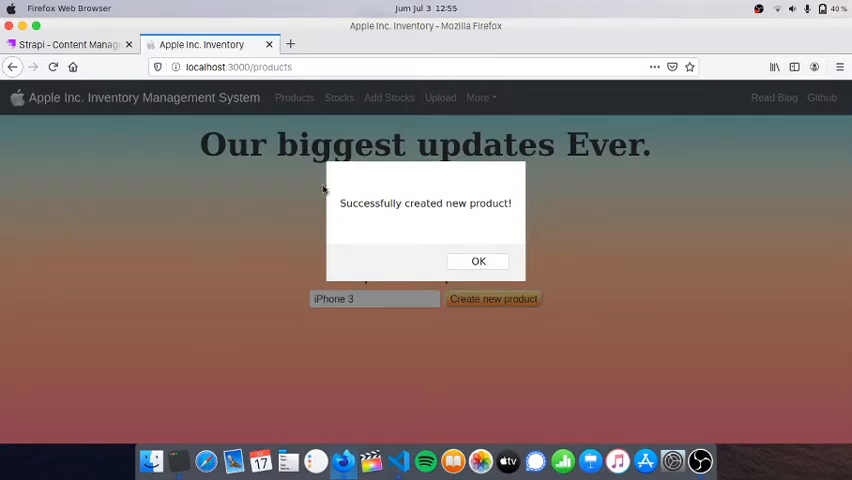
{"action": "mouse_move", "coordinate": [392, 226]}
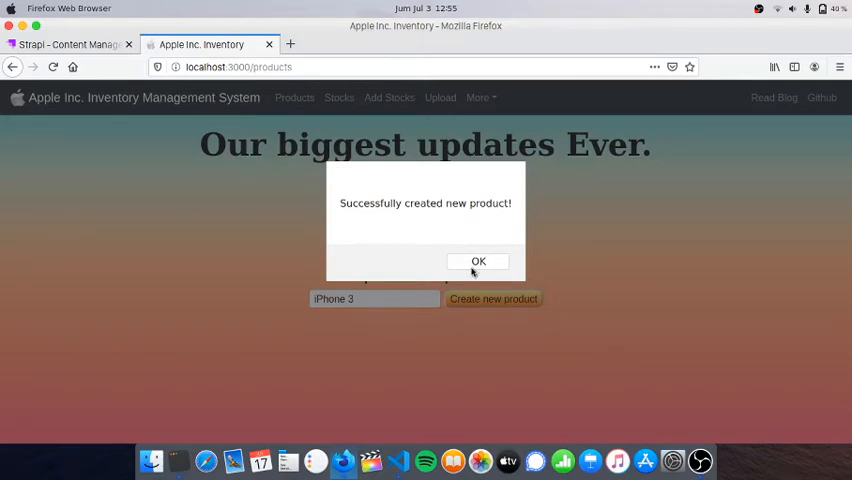
{"action": "left_click", "coordinate": [478, 260]}
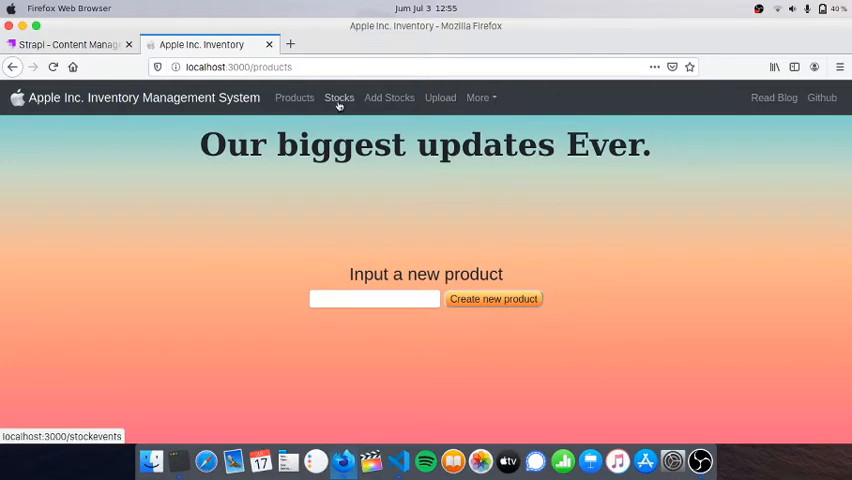
- Show the Stocks page and scroll to iPhone 3 listed with a total of 0
{"action": "left_click", "coordinate": [340, 96]}
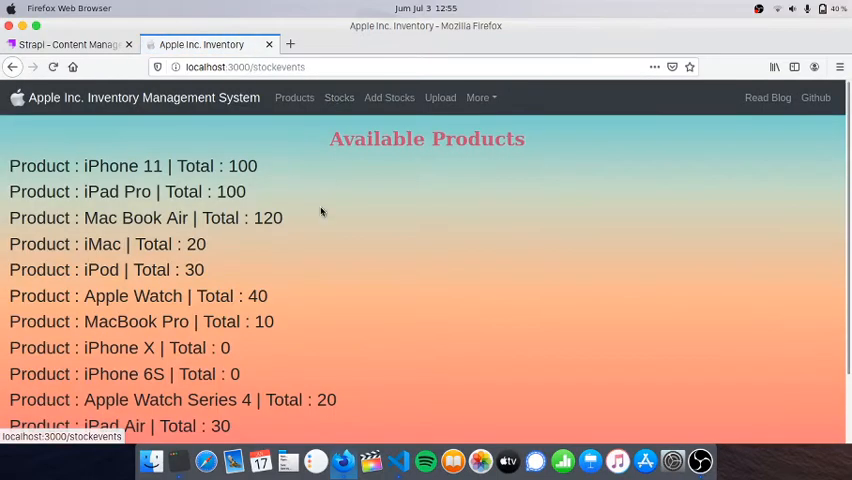
{"action": "scroll", "scroll_direction": "down", "scroll_amount": 3}
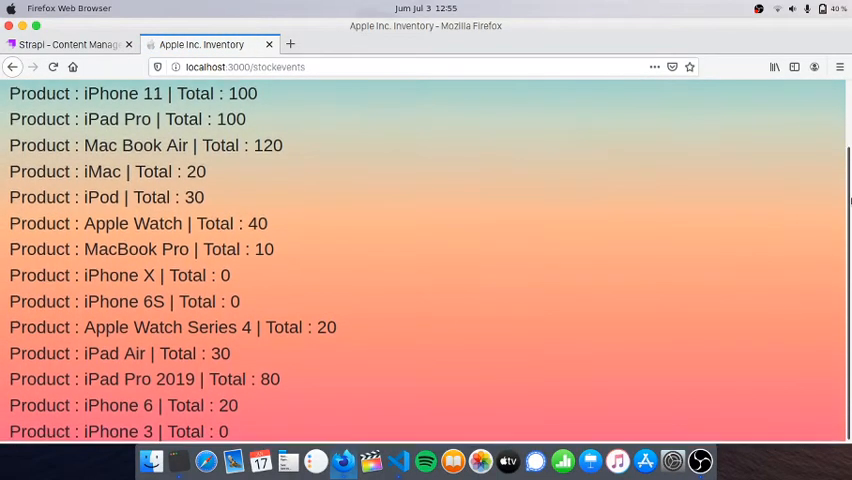
{"action": "scroll", "scroll_direction": "down", "scroll_amount": 3}
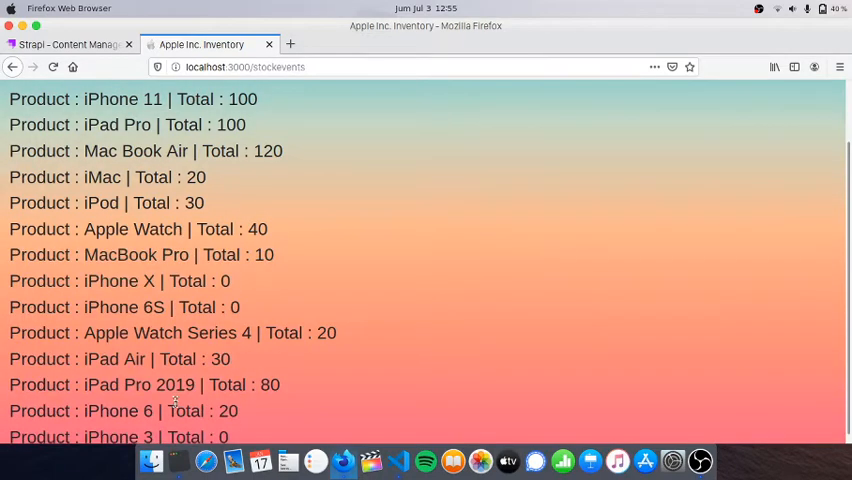
{"action": "double_click", "coordinate": [184, 436]}
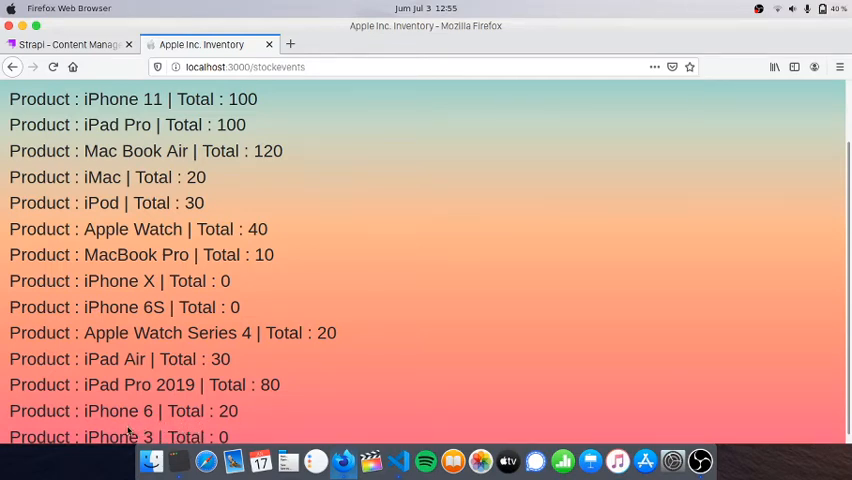
{"action": "mouse_move", "coordinate": [372, 292]}
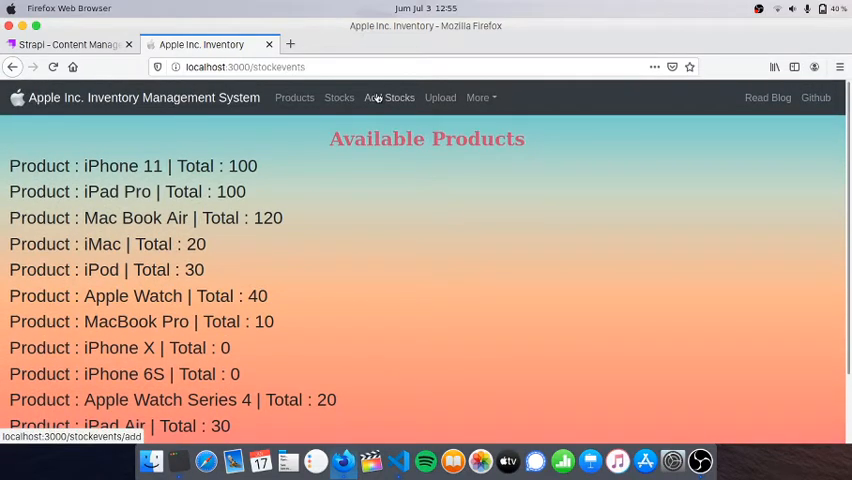
- Submit an 'Add' stock event of 50 units for iPhone 3 and return to the Stocks page
{"action": "left_click", "coordinate": [388, 96]}
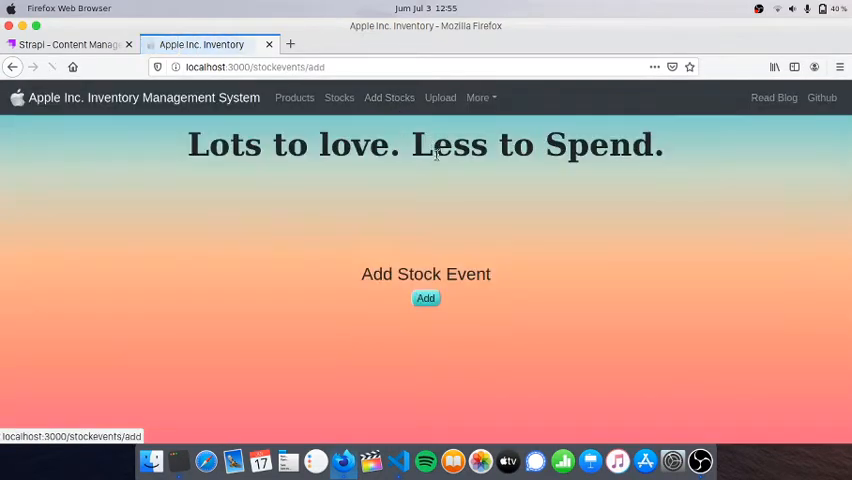
{"action": "left_click", "coordinate": [424, 298]}
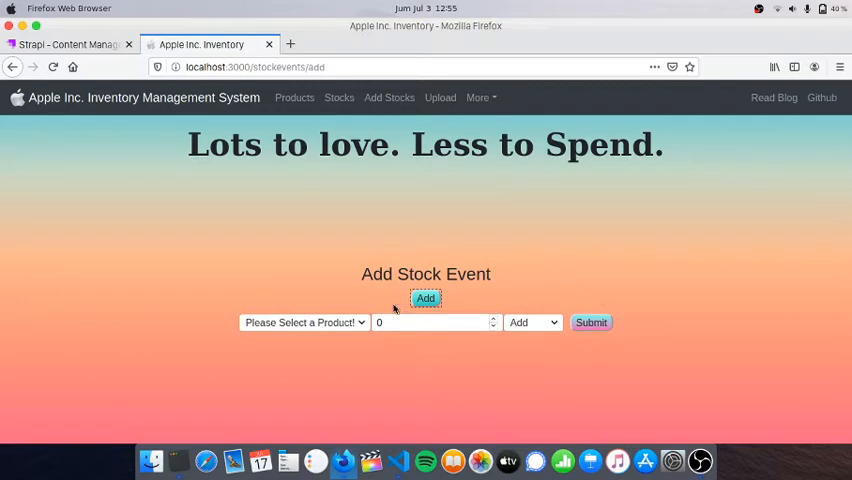
{"action": "left_click", "coordinate": [304, 322]}
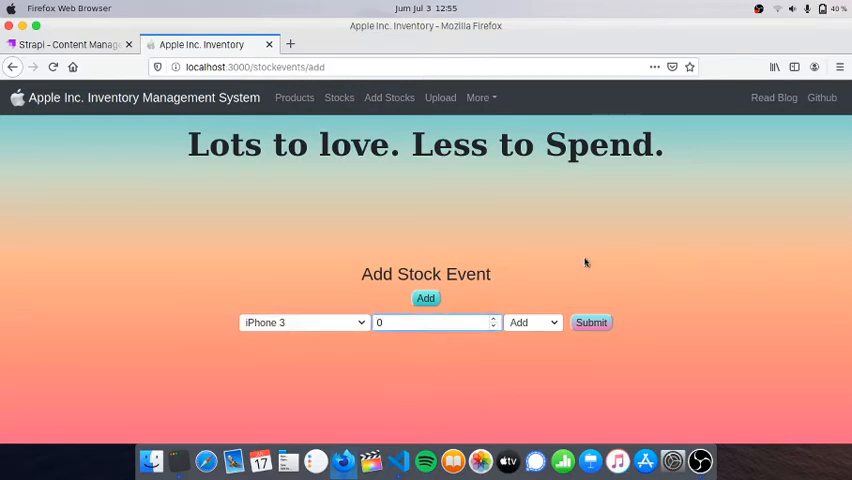
{"action": "type", "text": "50"}
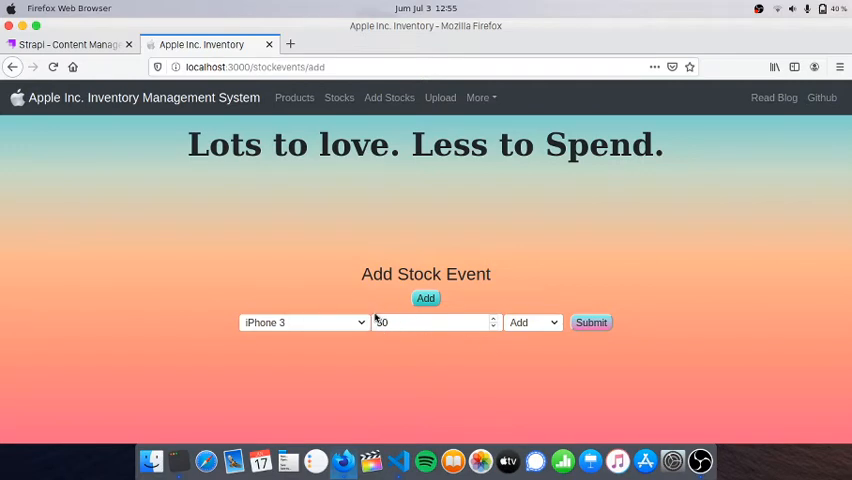
{"action": "left_click", "coordinate": [592, 322]}
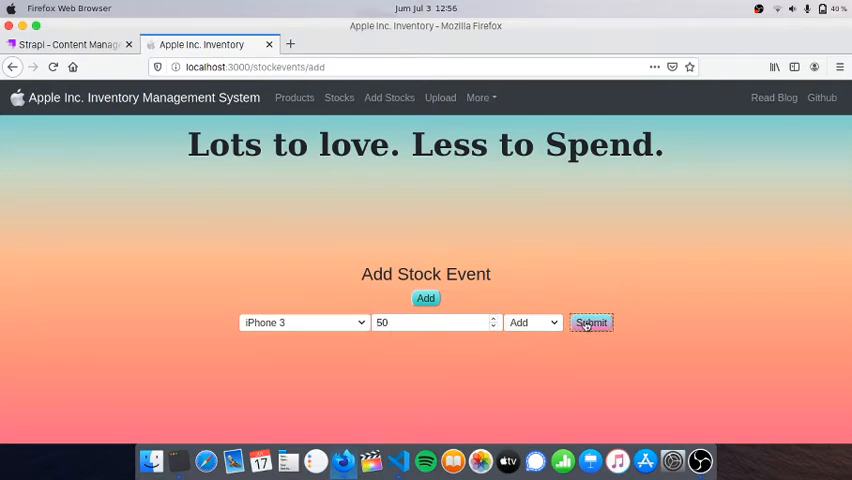
{"action": "left_click", "coordinate": [592, 322]}
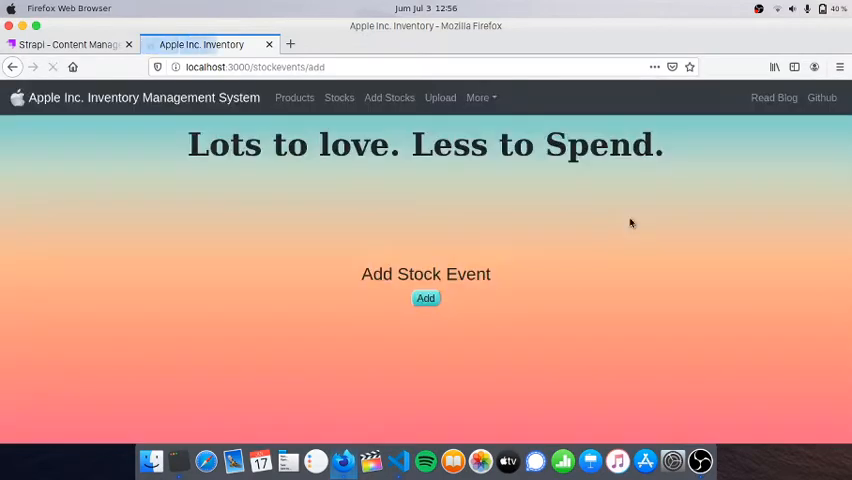
{"action": "left_click", "coordinate": [340, 96]}
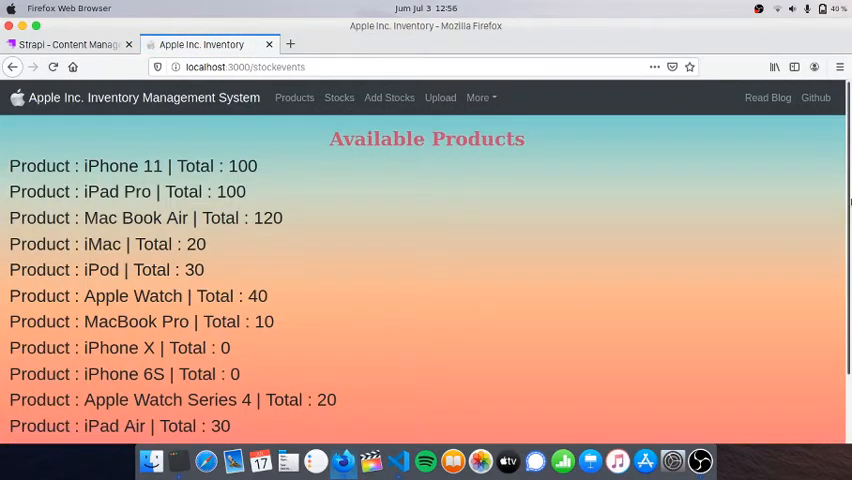
- Scroll the Stocks list to confirm iPhone 3 totals 50, then switch to the Strapi tab
{"action": "scroll", "scroll_direction": "down", "scroll_amount": 3}
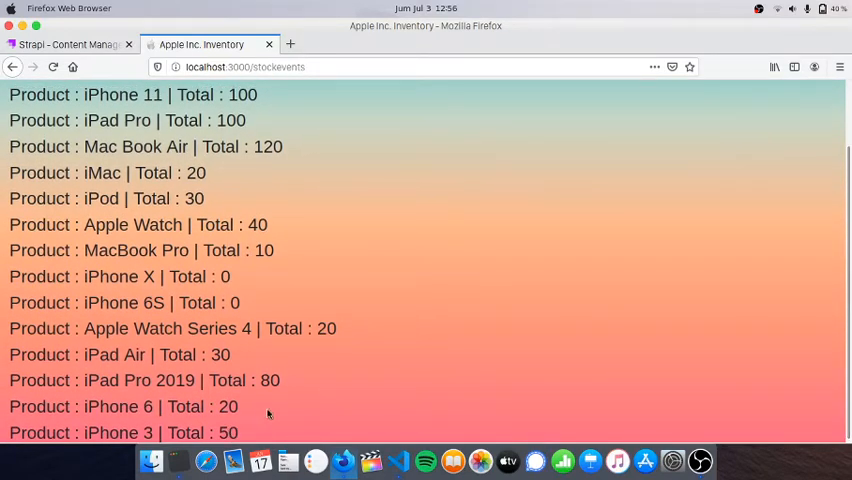
{"action": "mouse_move", "coordinate": [156, 434]}
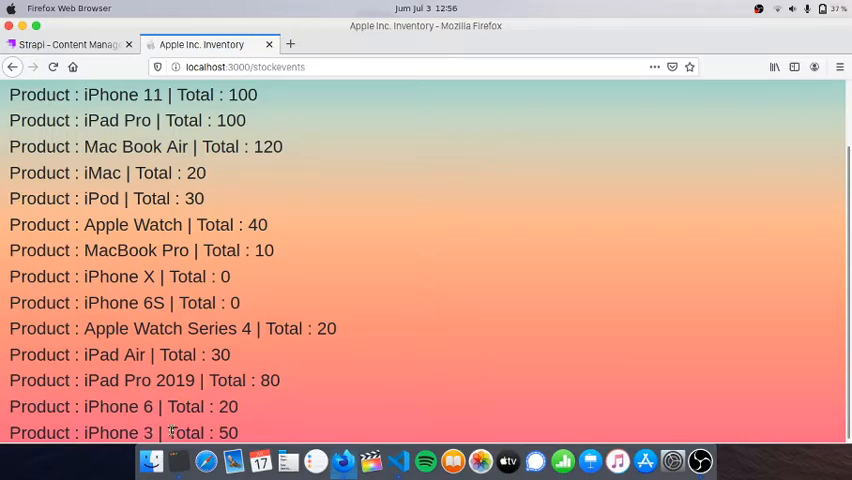
{"action": "scroll", "scroll_direction": "down", "scroll_amount": 3}
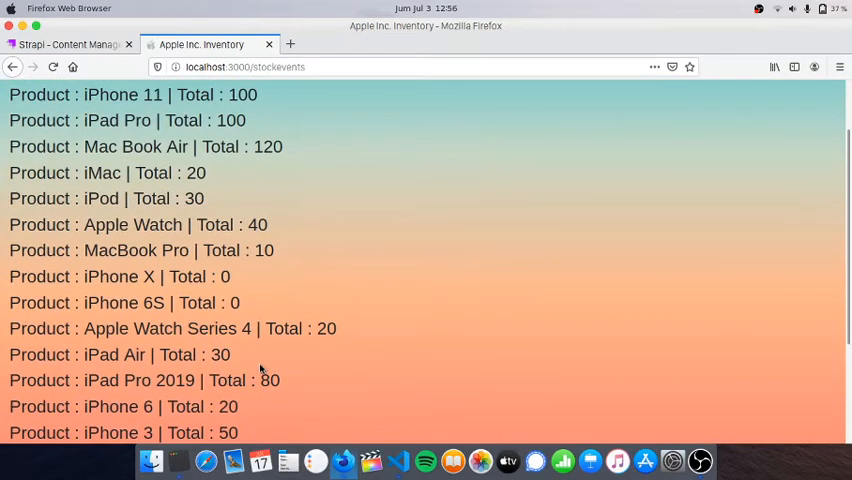
{"action": "scroll", "scroll_direction": "down", "scroll_amount": 3}
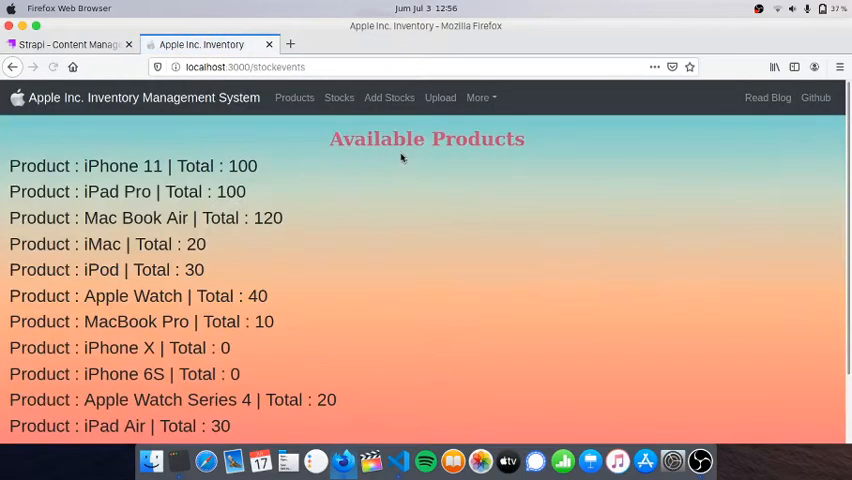
{"action": "left_click", "coordinate": [70, 44]}
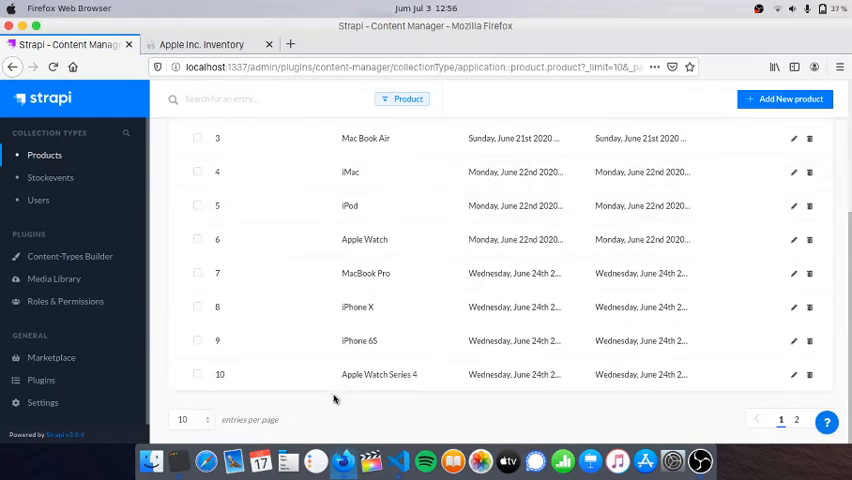
- Reload Strapi's Product collection to see iPhone 3 as entry 14, then return to the inventory app
{"action": "left_click", "coordinate": [184, 420]}
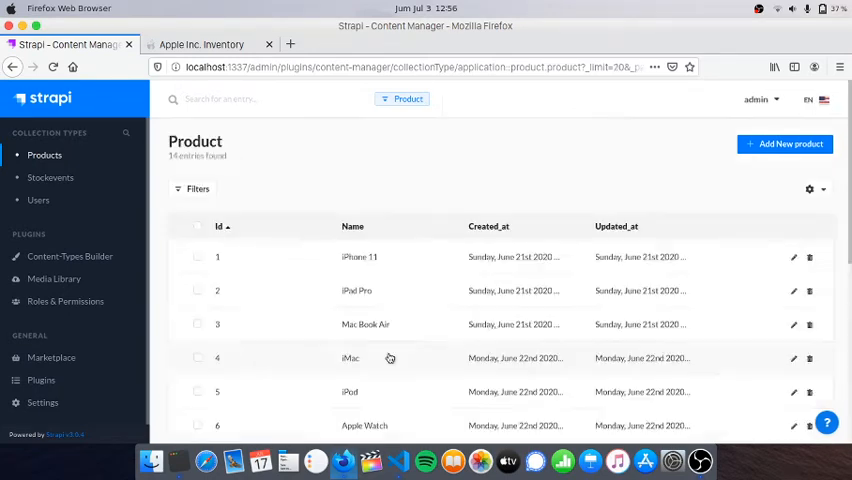
{"action": "scroll", "scroll_direction": "down", "scroll_amount": 3}
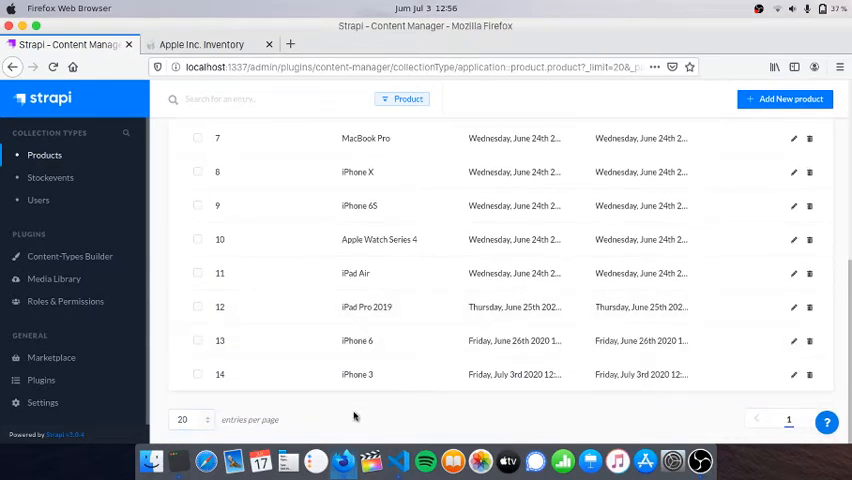
{"action": "mouse_move", "coordinate": [352, 384]}
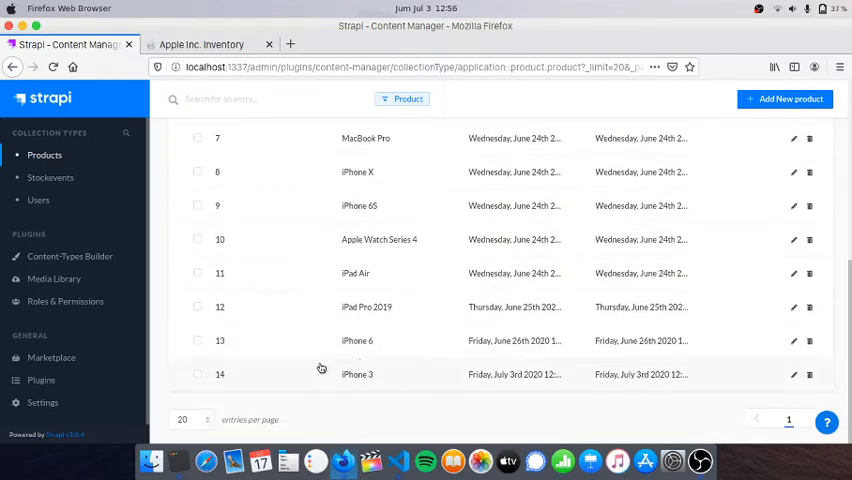
{"action": "mouse_move", "coordinate": [384, 386]}
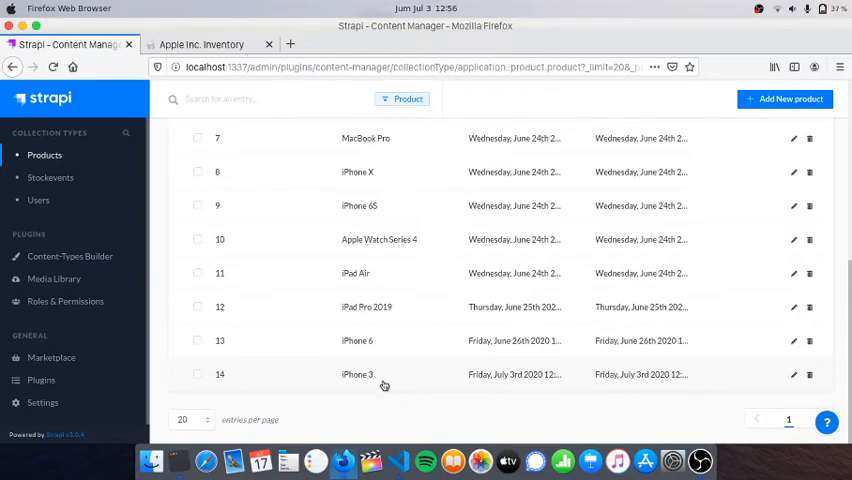
{"action": "left_click", "coordinate": [200, 44]}
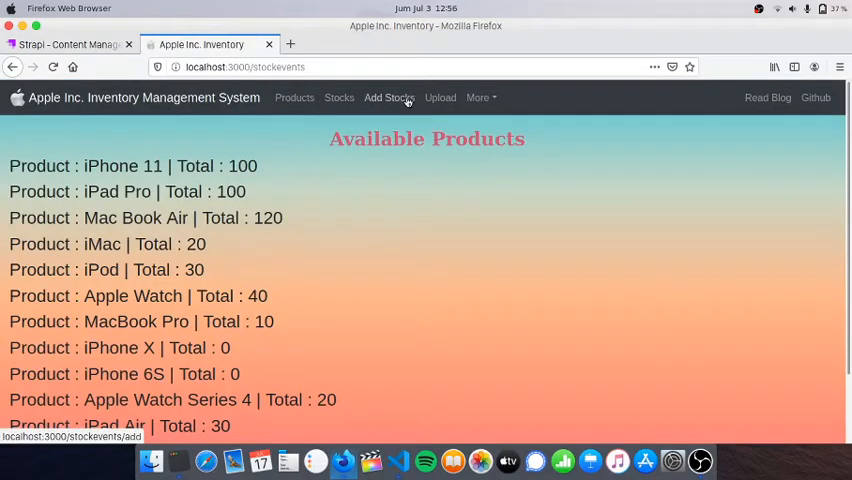
- Upload firefox1.png from Pictures > icons on the Upload page, then switch to Strapi
{"action": "left_click", "coordinate": [440, 96]}
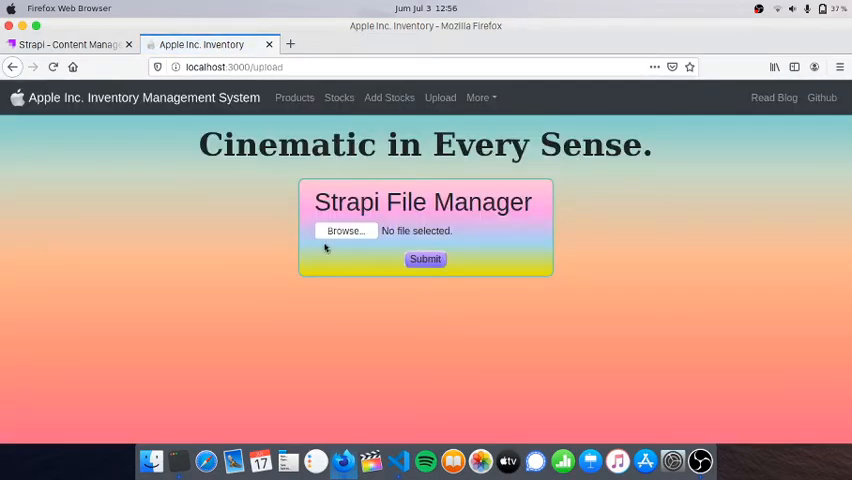
{"action": "left_click", "coordinate": [344, 232]}
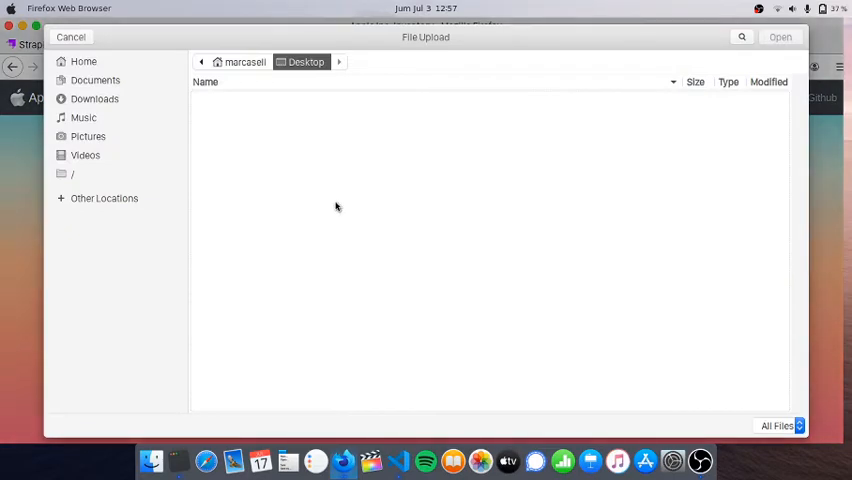
{"action": "mouse_move", "coordinate": [144, 126]}
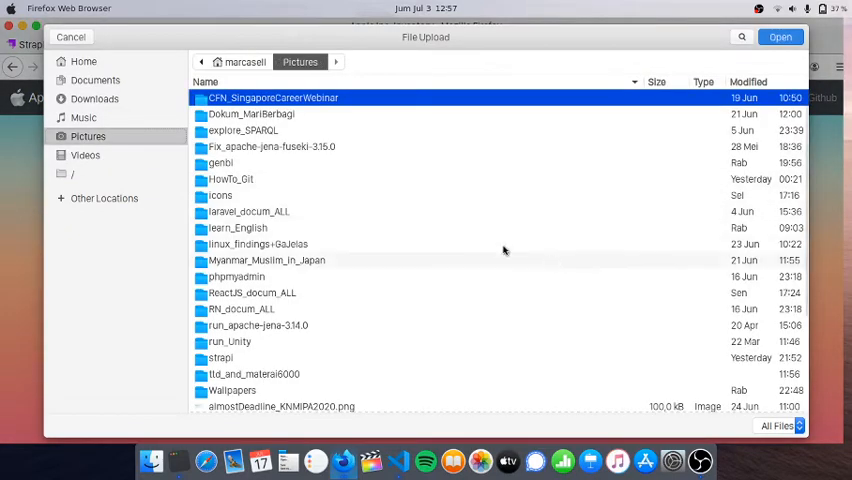
{"action": "left_click", "coordinate": [220, 196]}
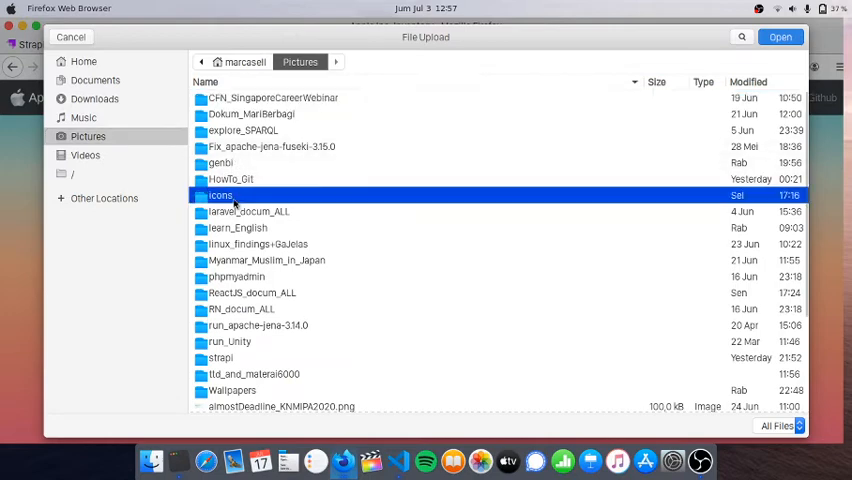
{"action": "double_click", "coordinate": [220, 196]}
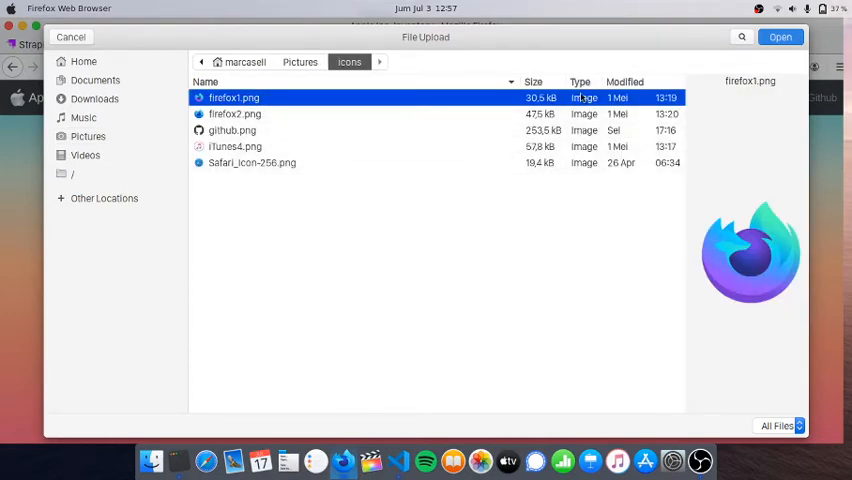
{"action": "left_click", "coordinate": [780, 36]}
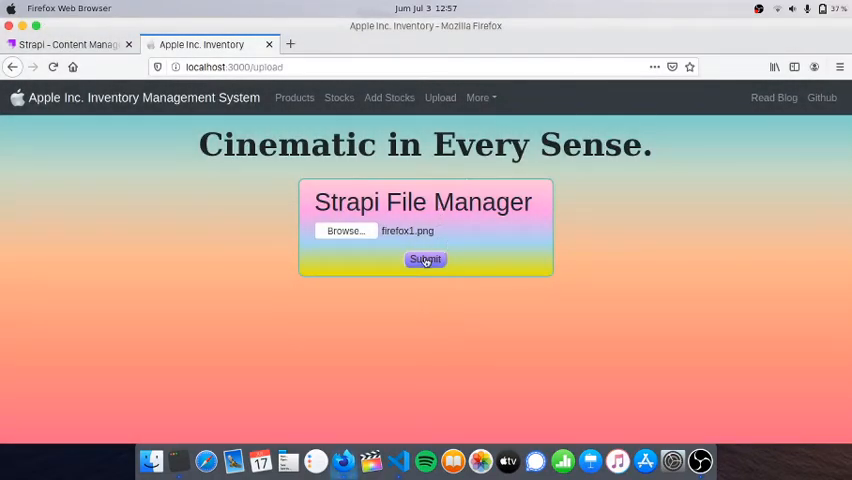
{"action": "left_click", "coordinate": [424, 260]}
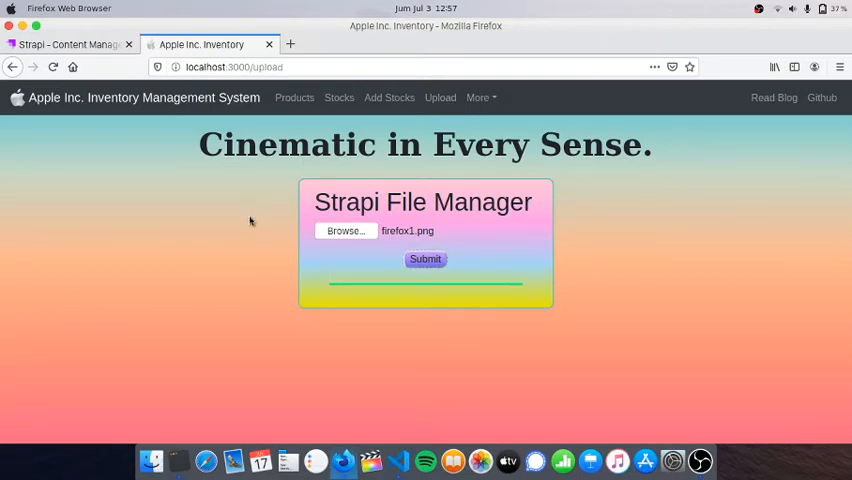
{"action": "left_click", "coordinate": [70, 44]}
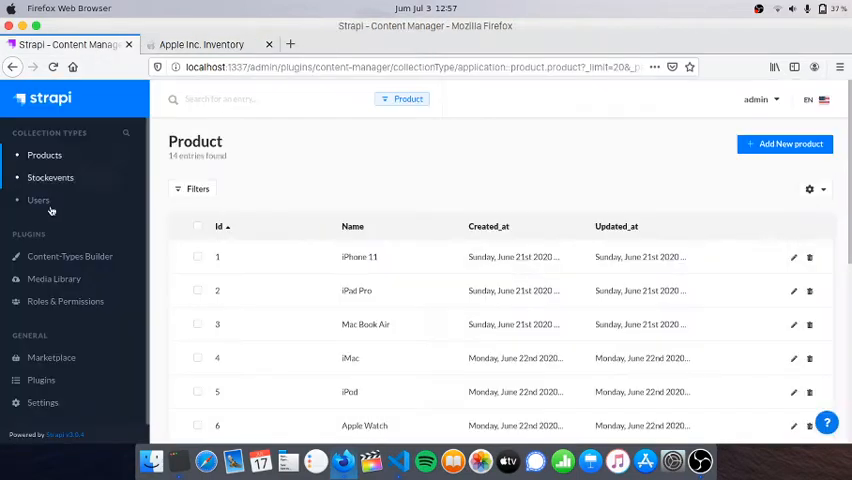
- Check Strapi's Media Library lists firefox1, then return to the inventory app tab
{"action": "left_click", "coordinate": [54, 278]}
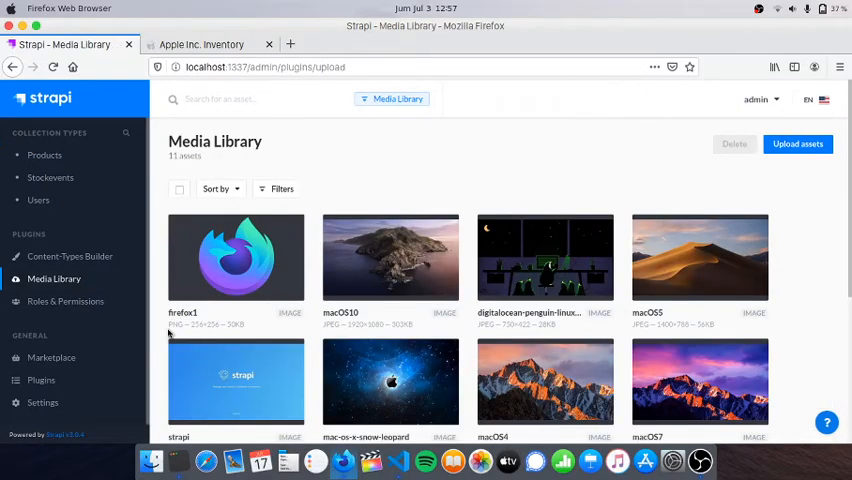
{"action": "mouse_move", "coordinate": [184, 328]}
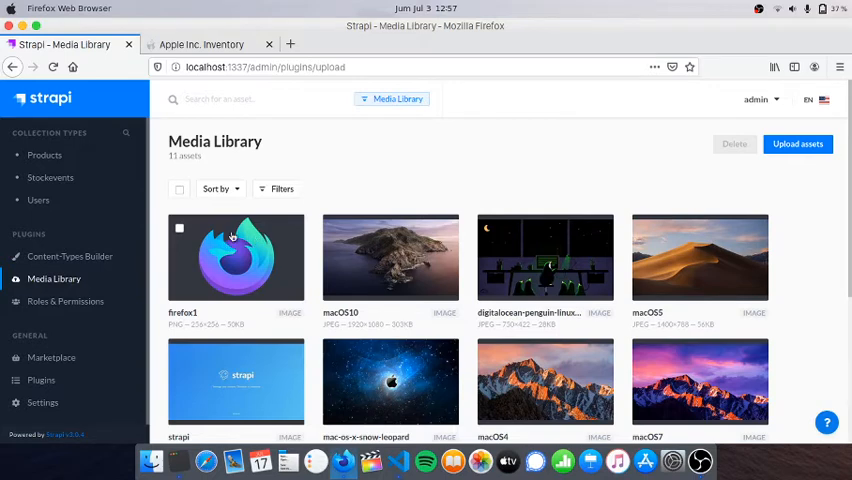
{"action": "left_click", "coordinate": [200, 44]}
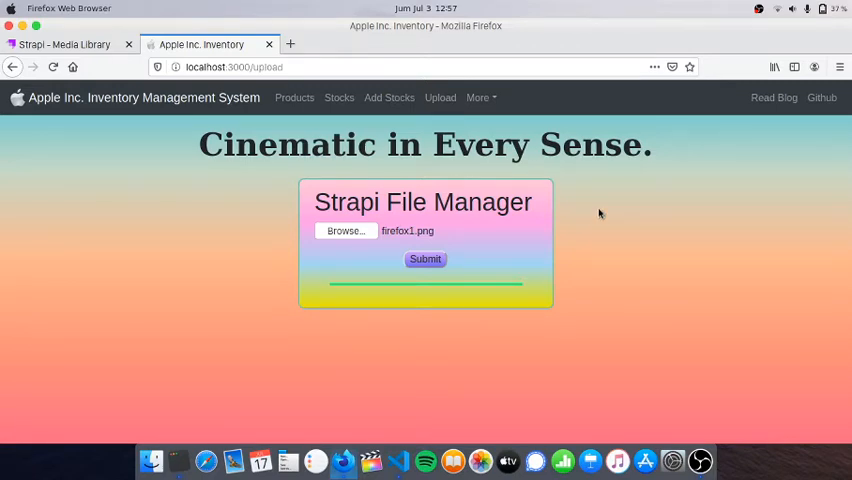
{"action": "mouse_move", "coordinate": [604, 236]}
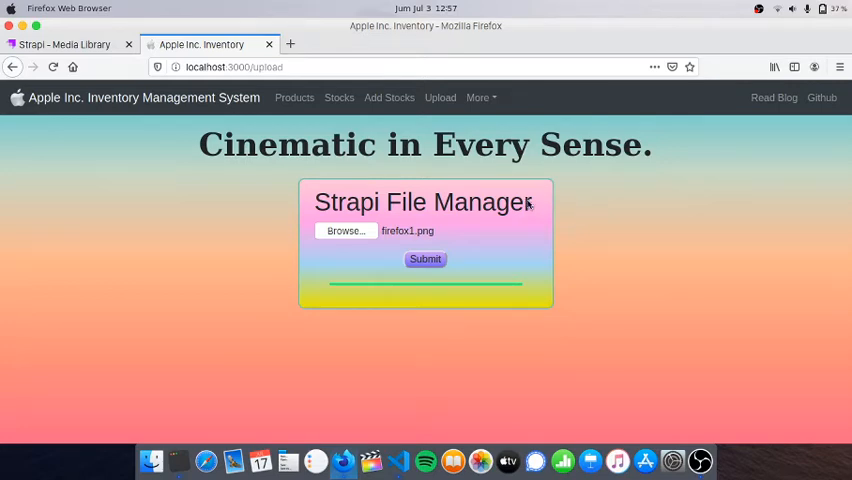
{"action": "mouse_move", "coordinate": [96, 120]}
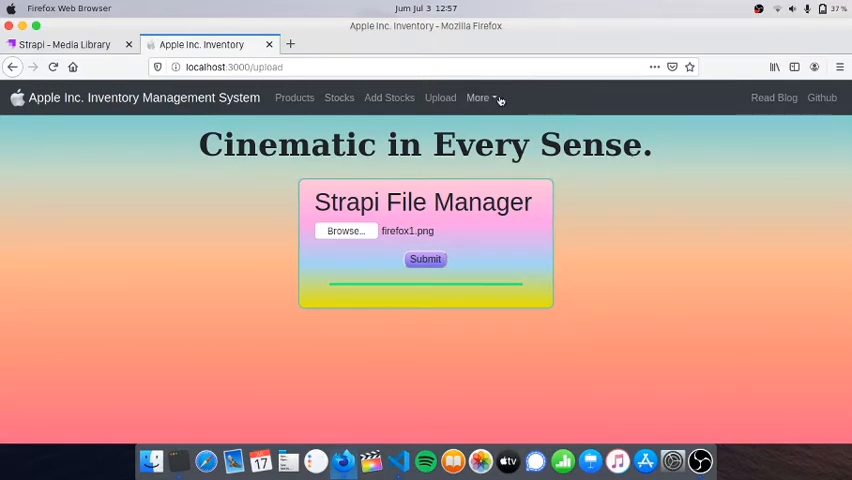
- Choose Credit from the navbar's More dropdown to view the developers page
{"action": "left_click", "coordinate": [480, 96]}
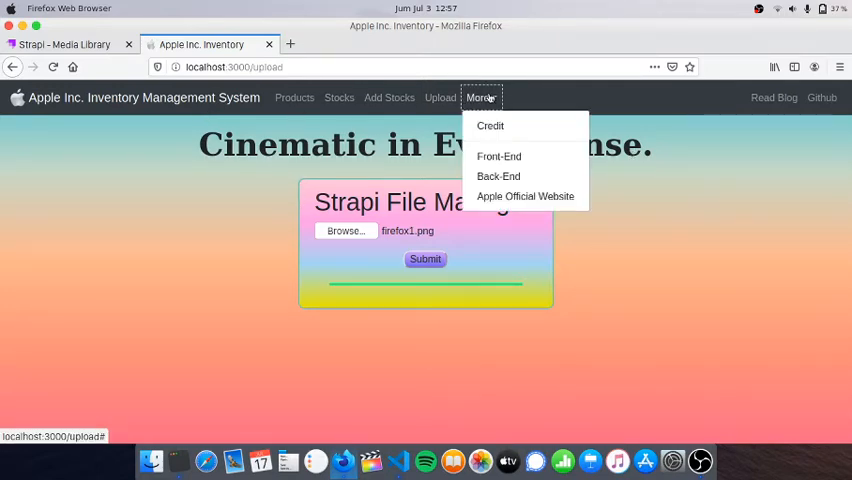
{"action": "left_click", "coordinate": [490, 126]}
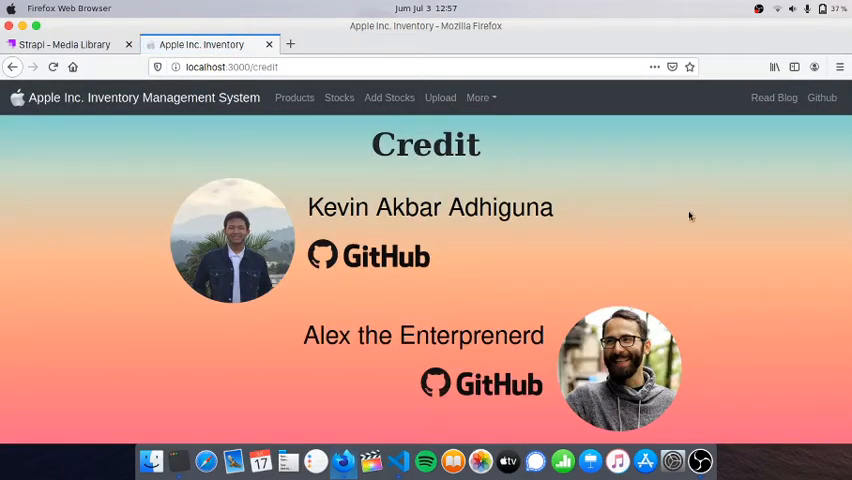
{"action": "mouse_move", "coordinate": [674, 208]}
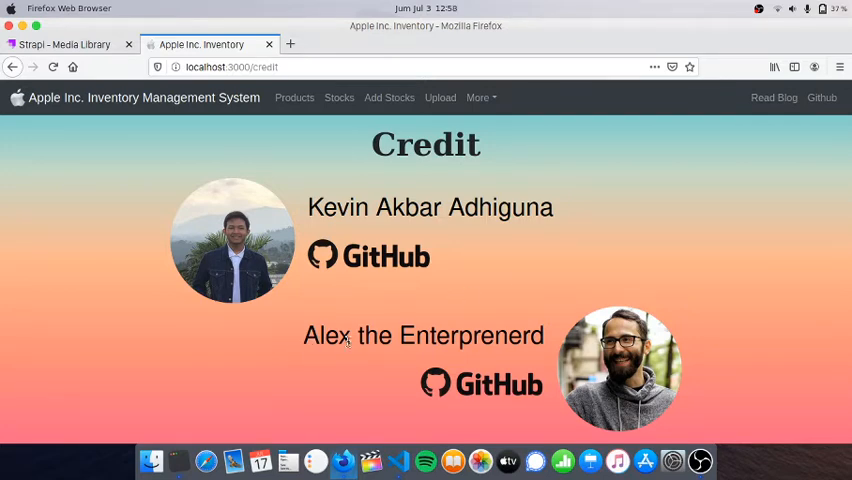
{"action": "mouse_move", "coordinate": [488, 290]}
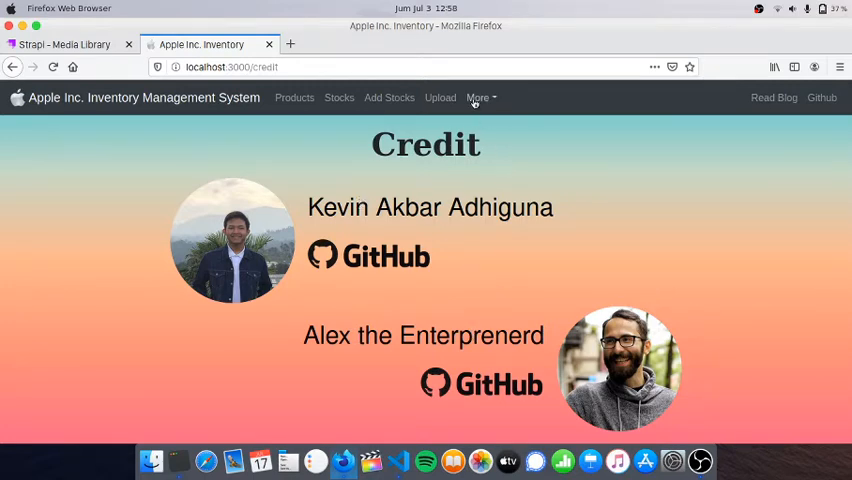
{"action": "right_click", "coordinate": [494, 156]}
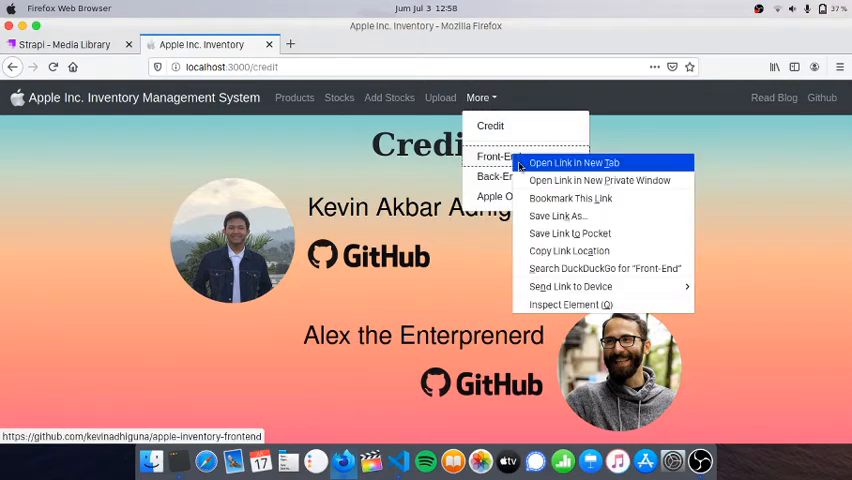
{"action": "left_click", "coordinate": [572, 162]}
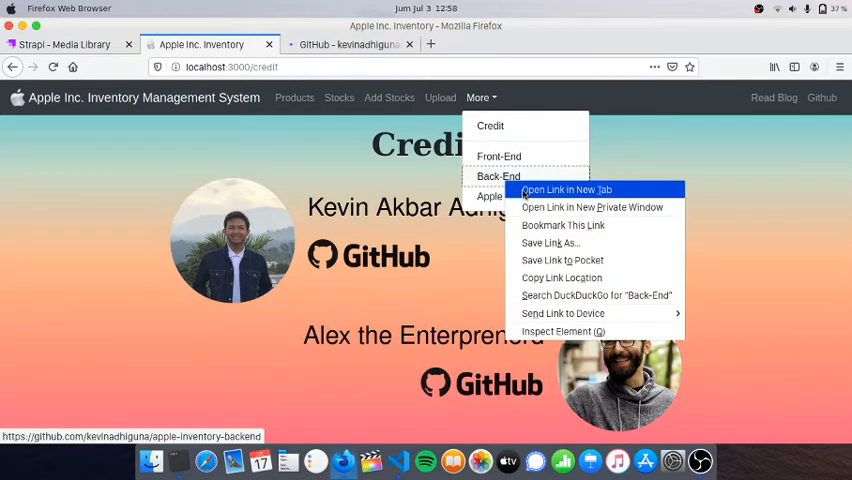
{"action": "left_click", "coordinate": [566, 188]}
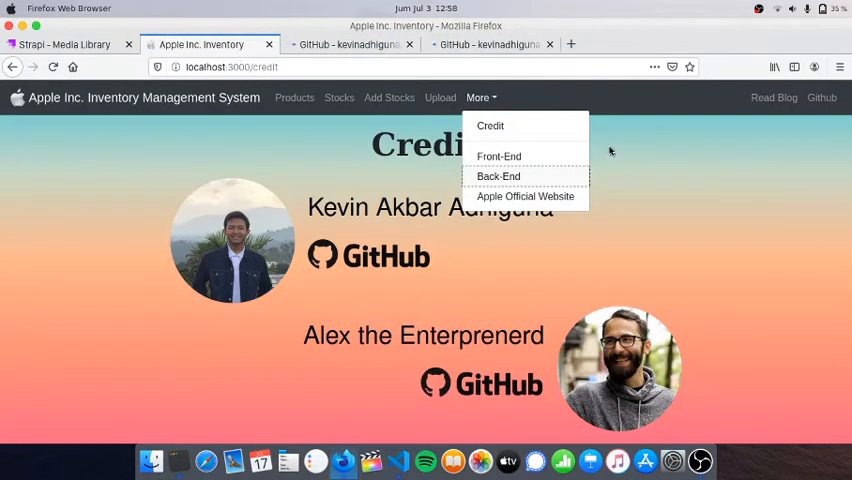
{"action": "right_click", "coordinate": [524, 196]}
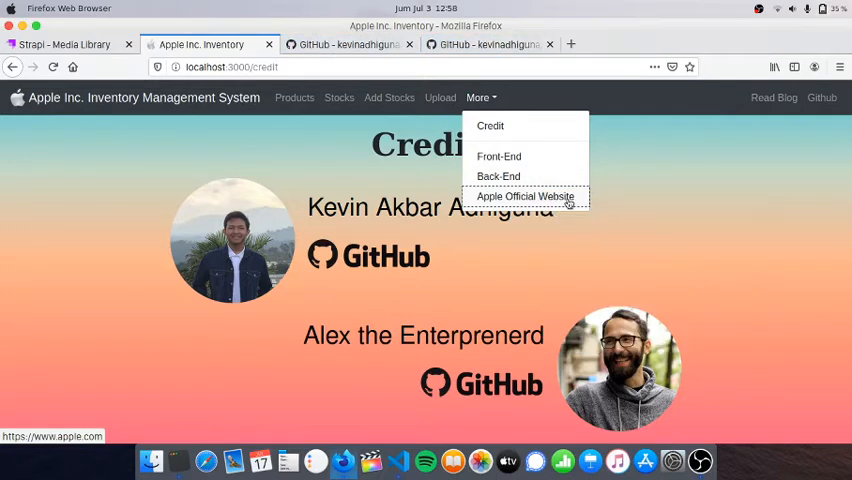
{"action": "left_click", "coordinate": [498, 156]}
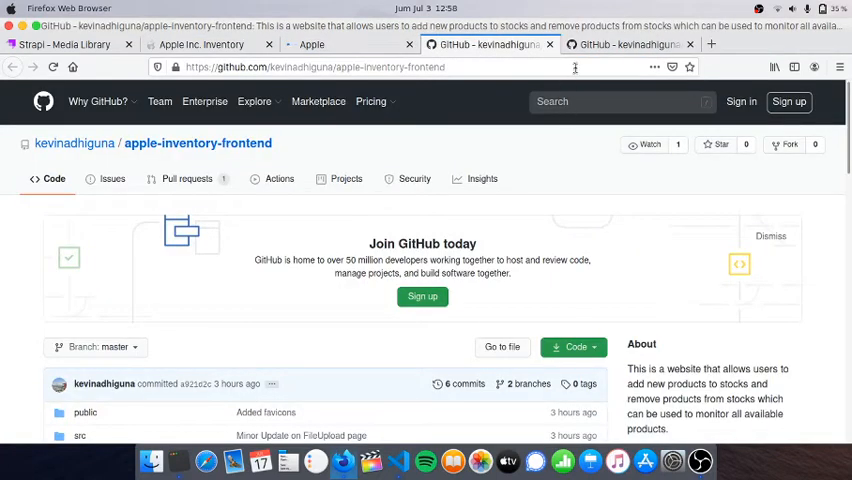
{"action": "left_click", "coordinate": [312, 44]}
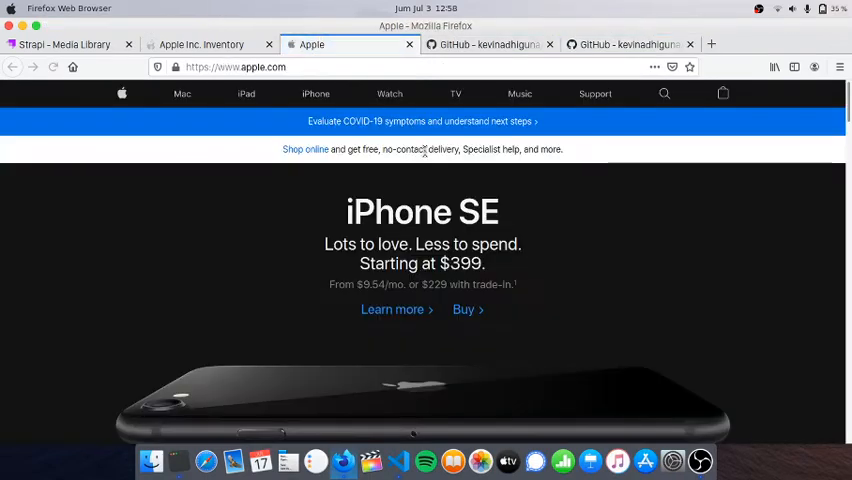
{"action": "left_click", "coordinate": [200, 44]}
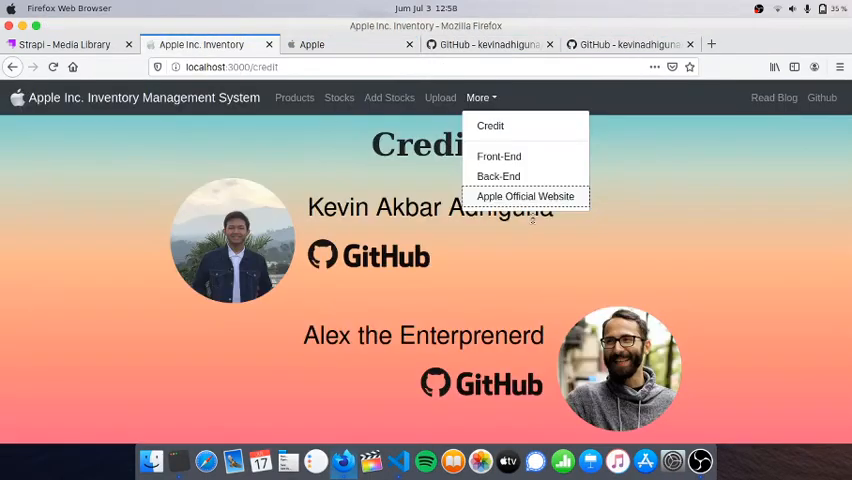
{"action": "left_click", "coordinate": [526, 196]}
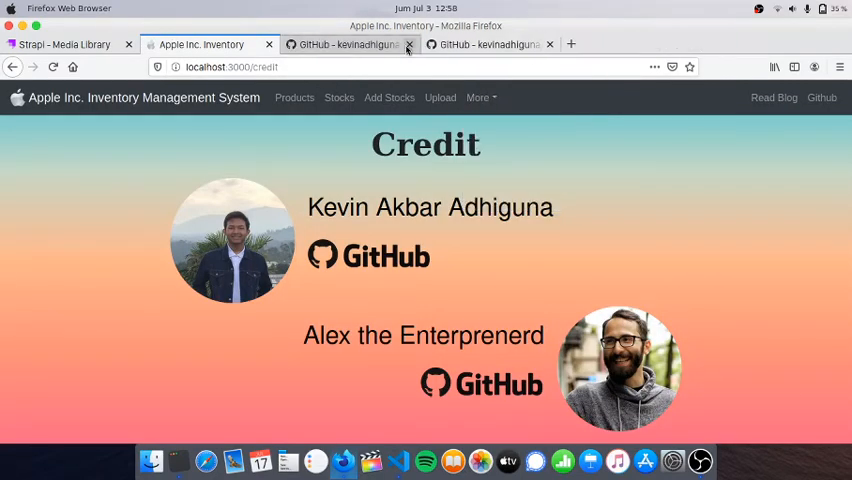
{"action": "left_click", "coordinate": [350, 44]}
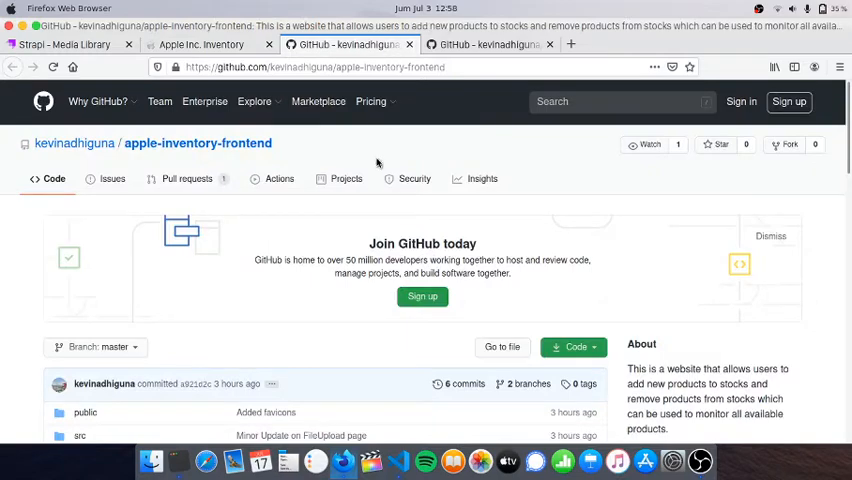
{"action": "scroll", "scroll_direction": "down", "scroll_amount": 3}
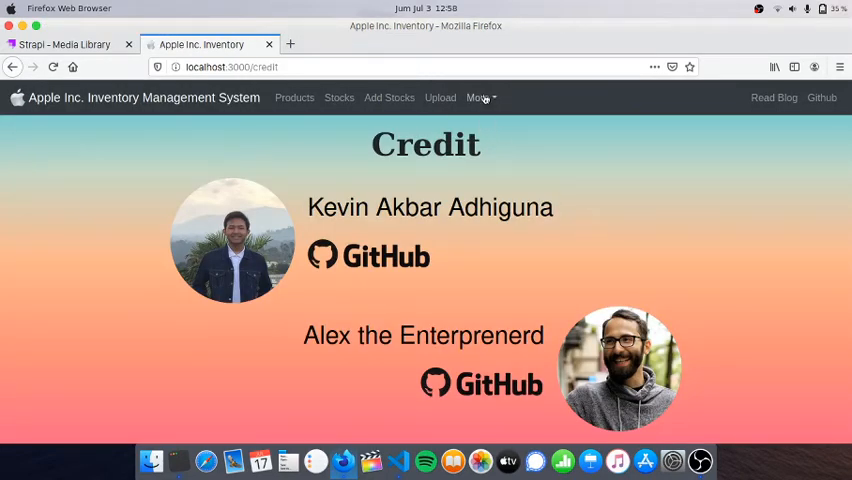
- Open the Lovia blog article link from the More menu in a new tab and view it
{"action": "left_click", "coordinate": [480, 96]}
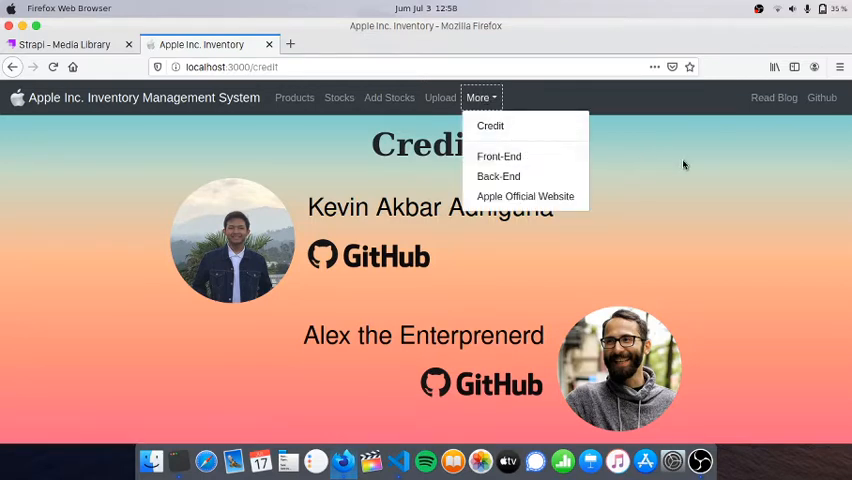
{"action": "mouse_move", "coordinate": [680, 174]}
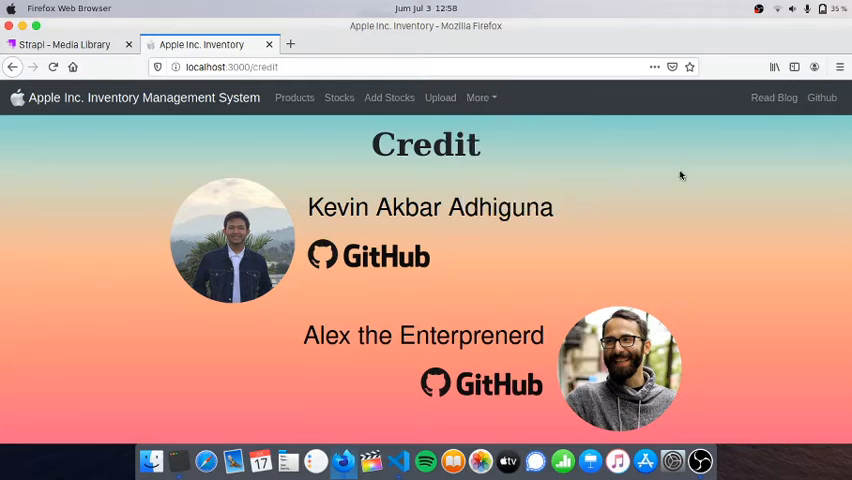
{"action": "right_click", "coordinate": [772, 96]}
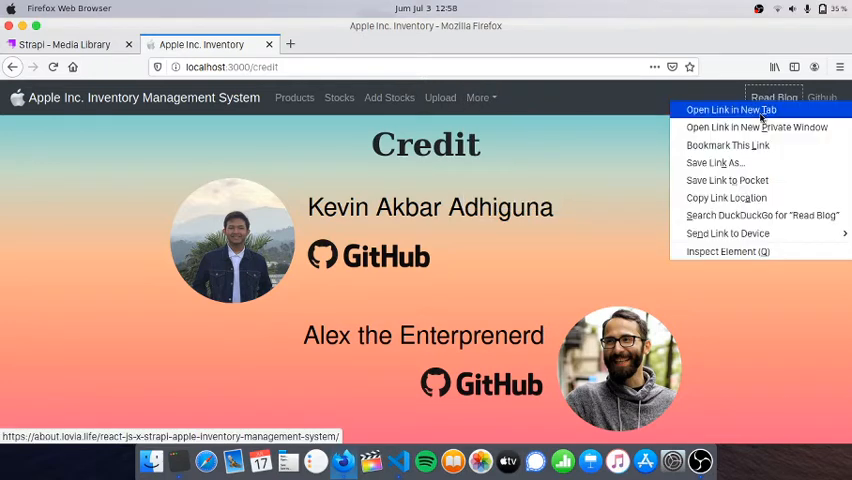
{"action": "left_click", "coordinate": [732, 110]}
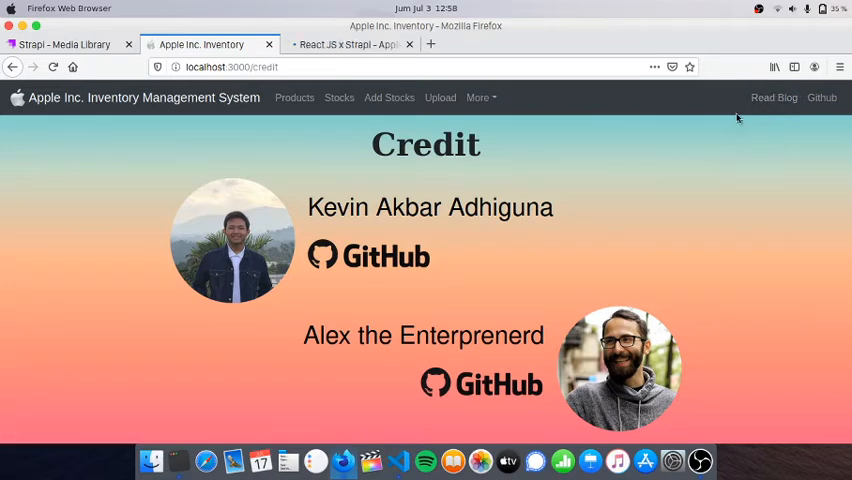
{"action": "left_click", "coordinate": [344, 44]}
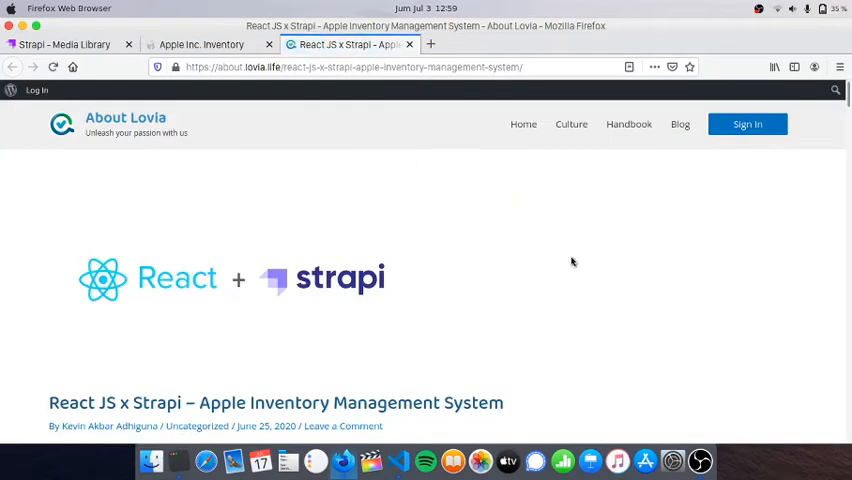
- Scroll through the React JS x Strapi article, then return to the inventory Credit page
{"action": "scroll", "scroll_direction": "down", "scroll_amount": 3}
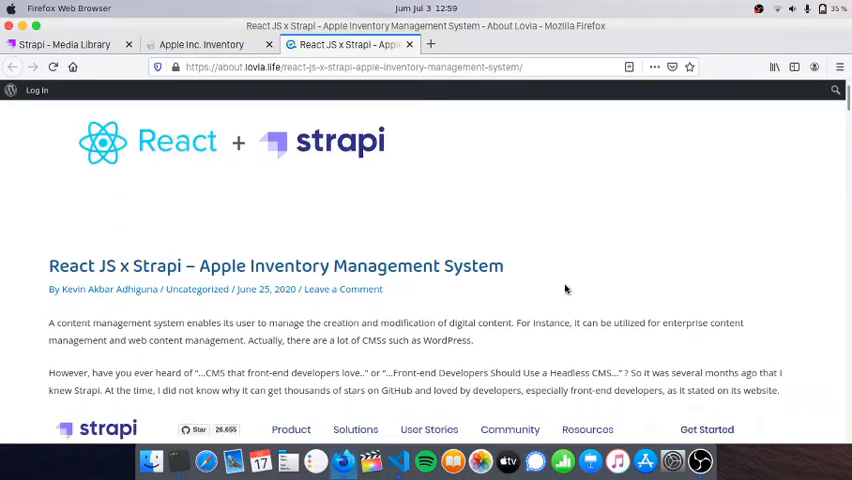
{"action": "scroll", "scroll_direction": "down", "scroll_amount": 3}
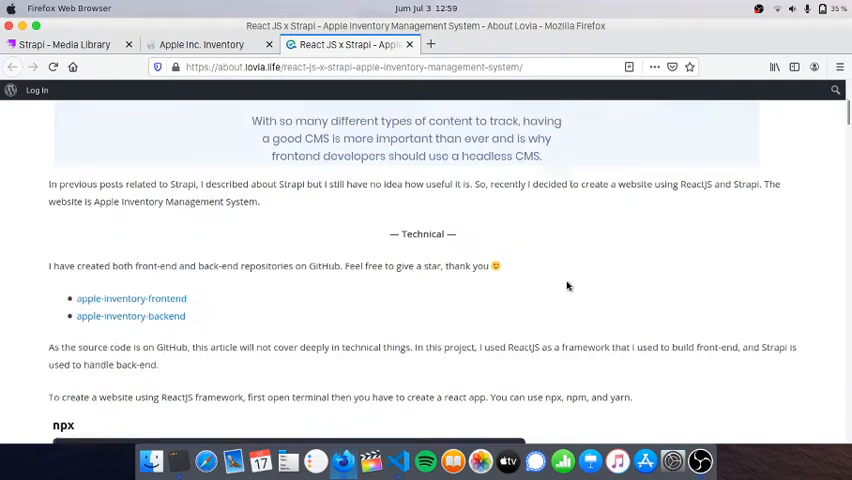
{"action": "scroll", "scroll_direction": "down", "scroll_amount": 3}
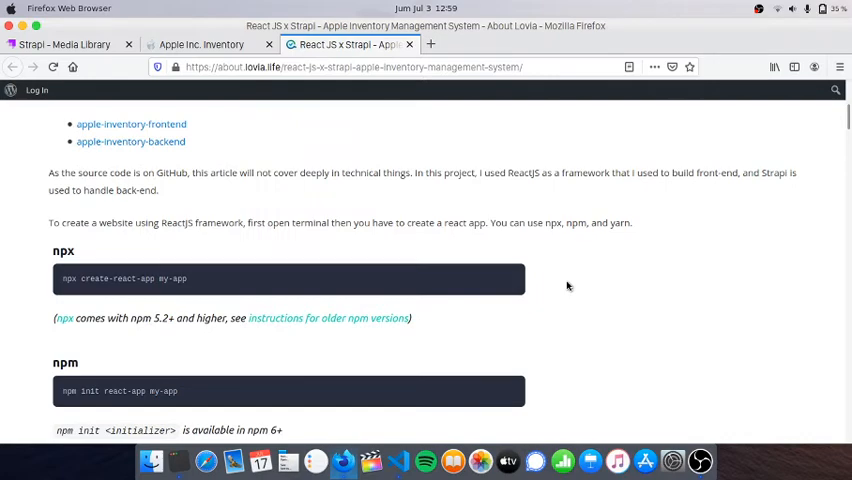
{"action": "scroll", "scroll_direction": "down", "scroll_amount": 3}
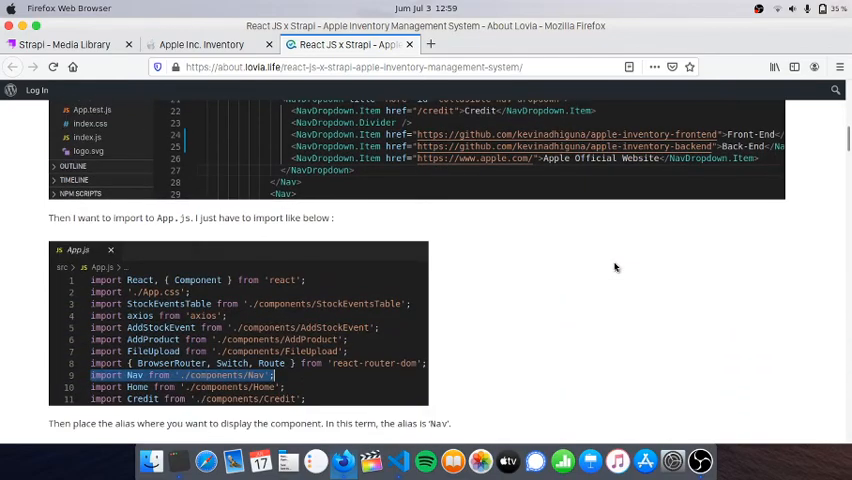
{"action": "scroll", "scroll_direction": "up", "scroll_amount": 3}
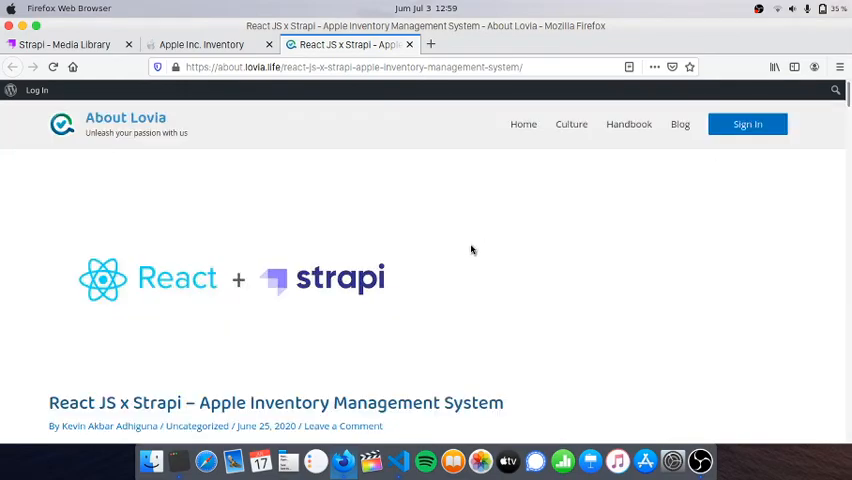
{"action": "scroll", "scroll_direction": "down", "scroll_amount": 3}
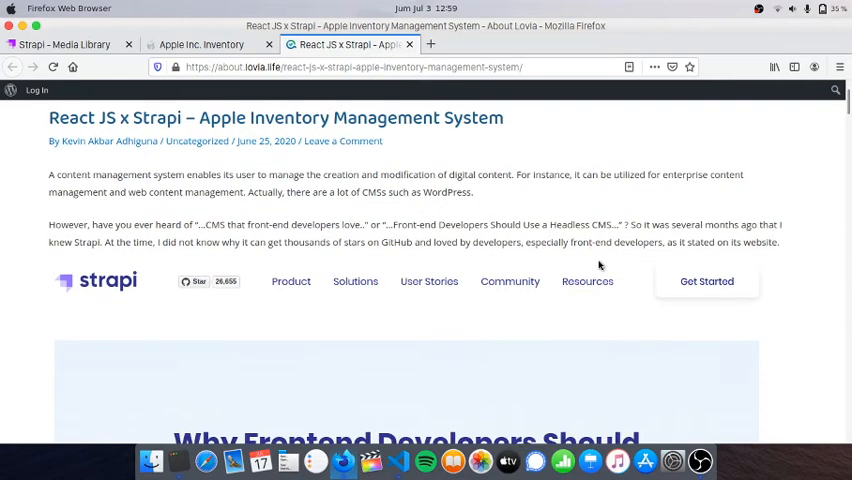
{"action": "left_click", "coordinate": [200, 44]}
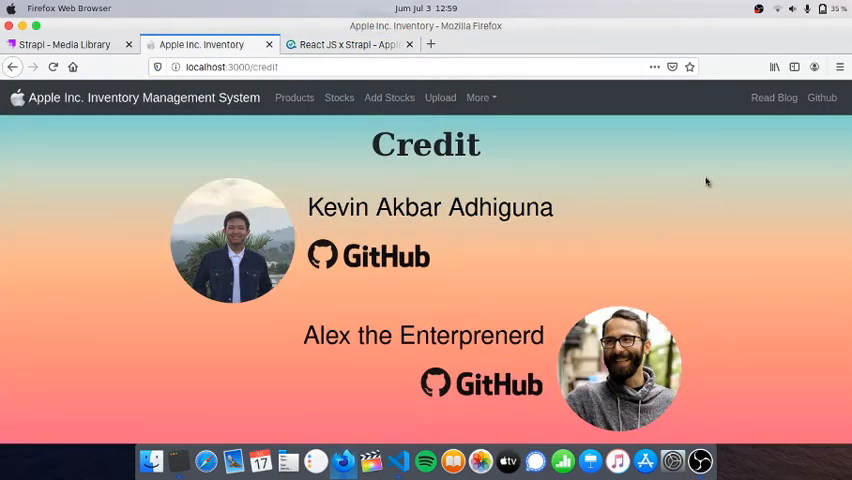
{"action": "left_click", "coordinate": [480, 96]}
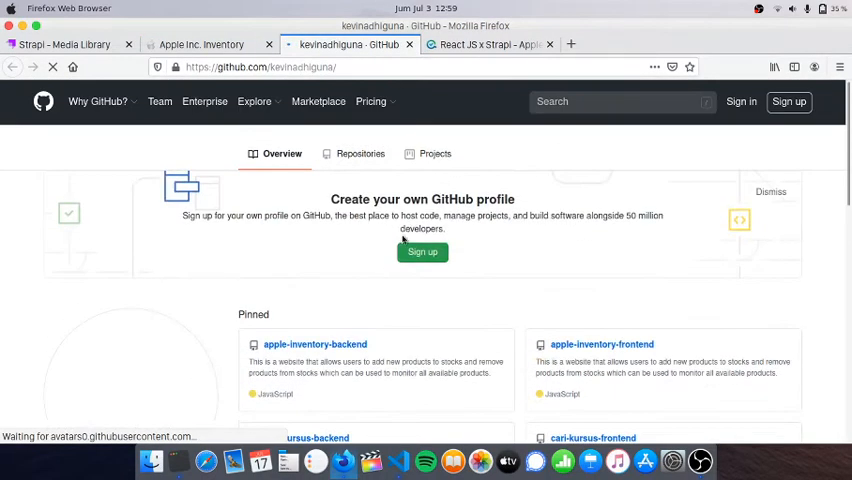
{"action": "mouse_move", "coordinate": [410, 44]}
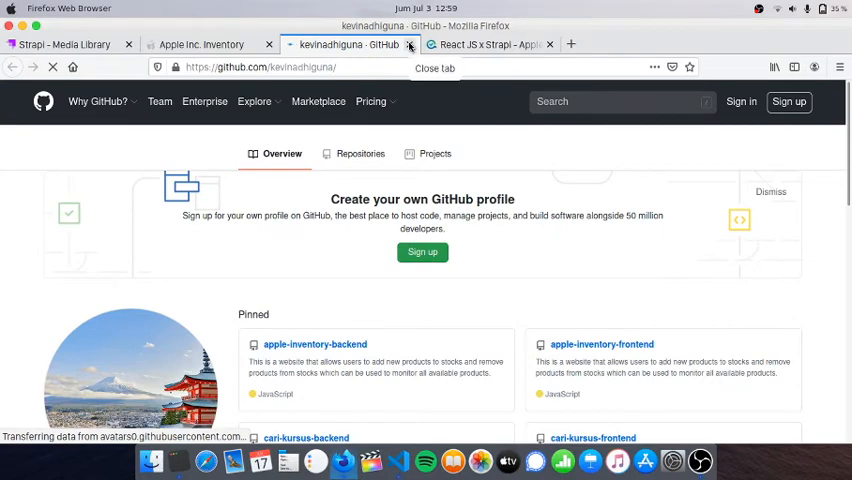
{"action": "left_click", "coordinate": [200, 44]}
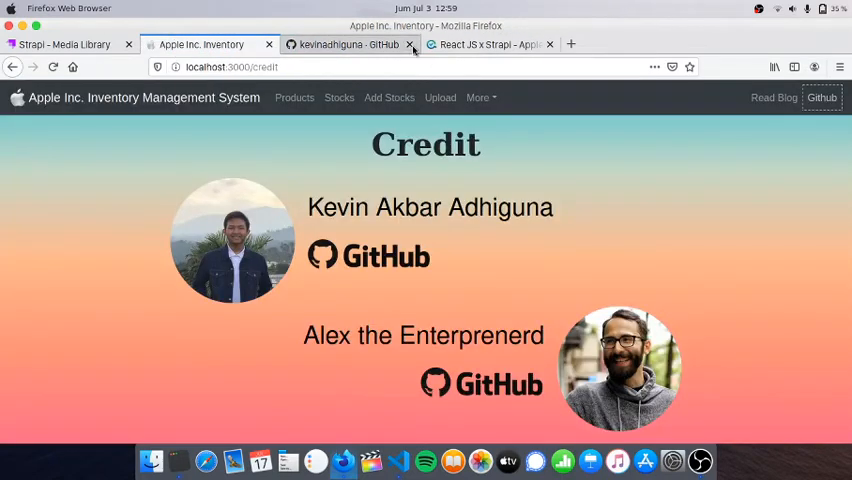
{"action": "left_click", "coordinate": [408, 44]}
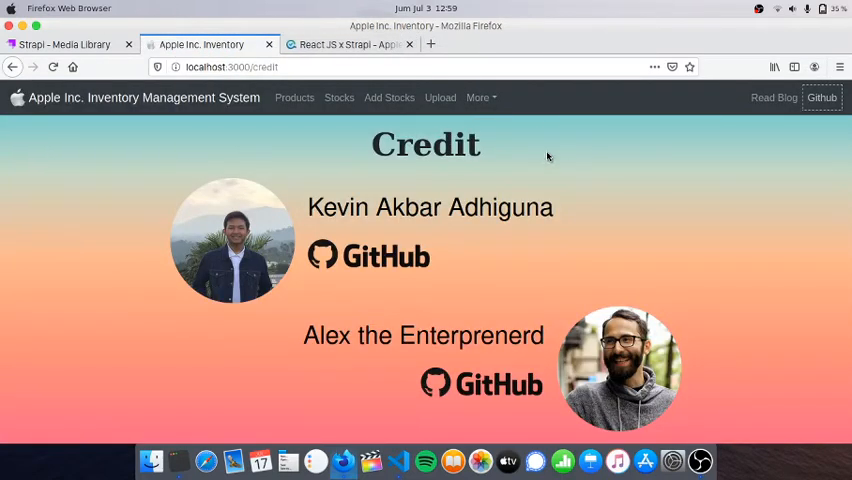
{"action": "mouse_move", "coordinate": [200, 110]}
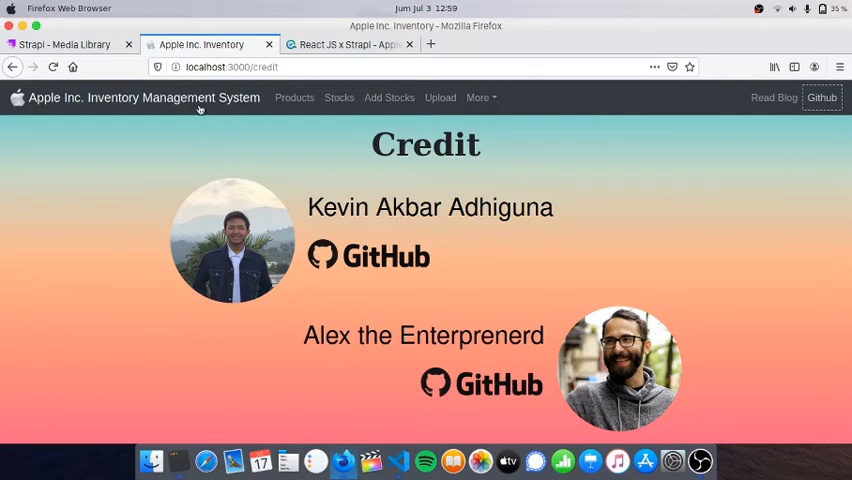
{"action": "left_click", "coordinate": [144, 96]}
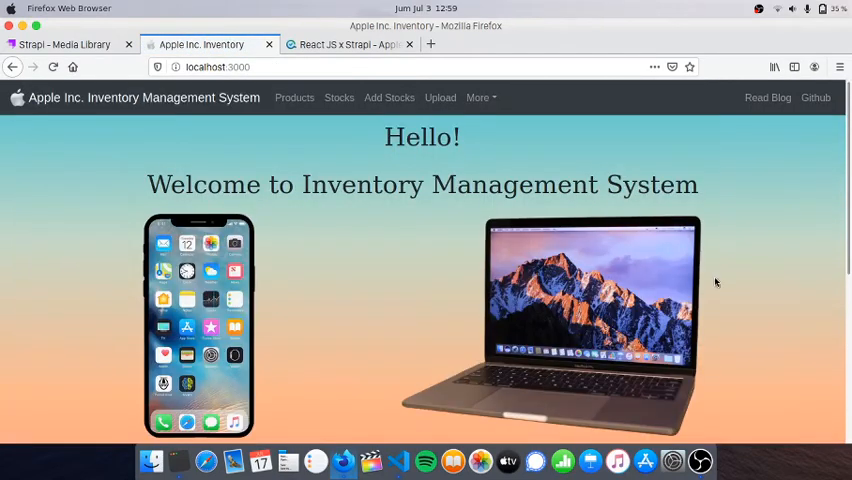
- Expand src and images in the apple-inventory-frontend Explorer, then switch back to Firefox
{"action": "left_click", "coordinate": [400, 460]}
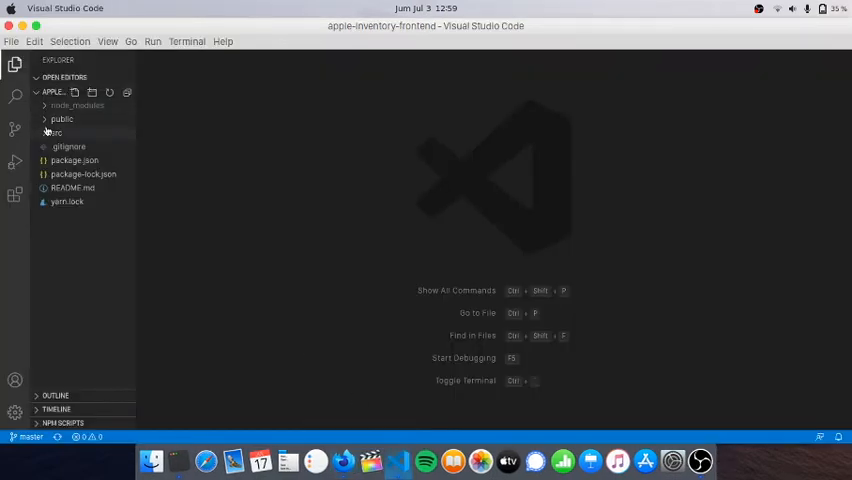
{"action": "left_click", "coordinate": [56, 132]}
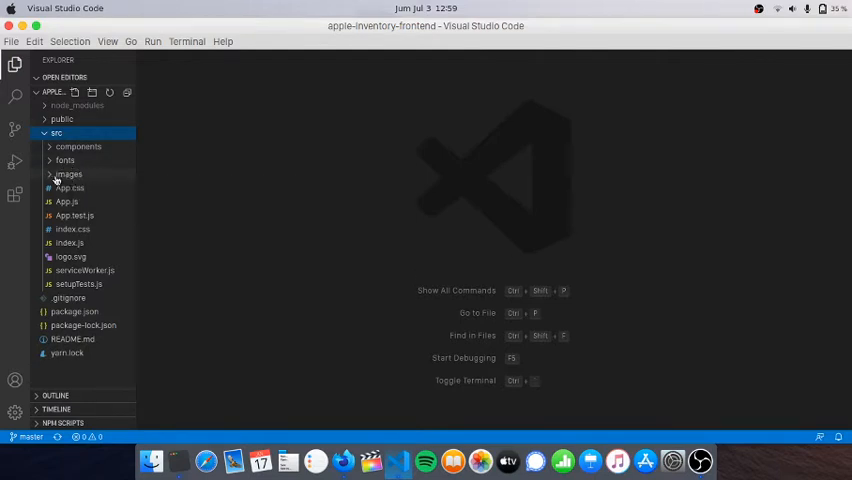
{"action": "left_click", "coordinate": [68, 172]}
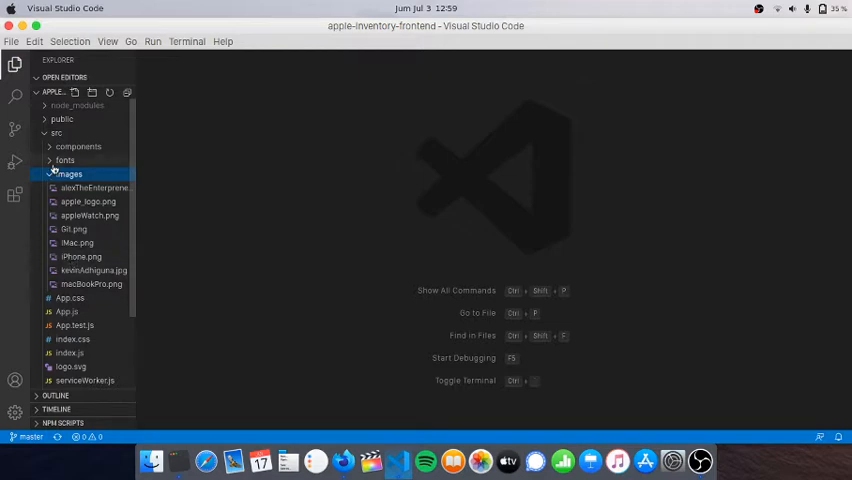
{"action": "left_click", "coordinate": [68, 174]}
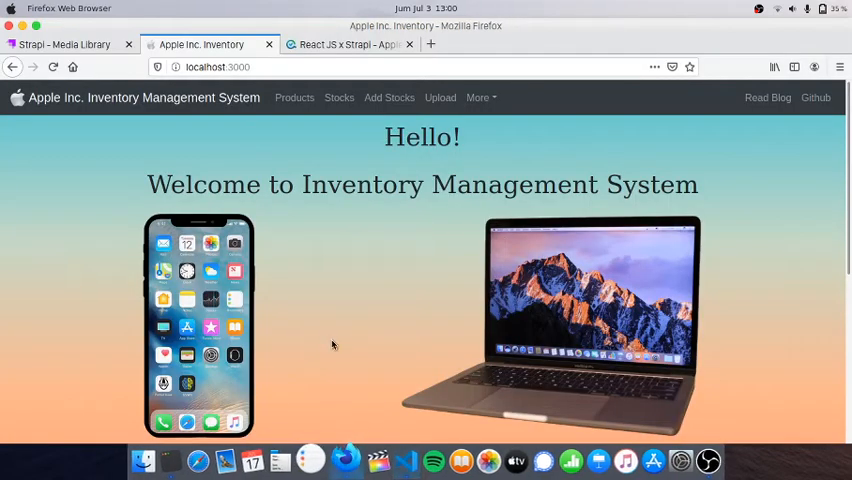
- Scroll the localhost:3000 home page to the Apple Watch and iMac images and back up
{"action": "scroll", "scroll_direction": "down", "scroll_amount": 3}
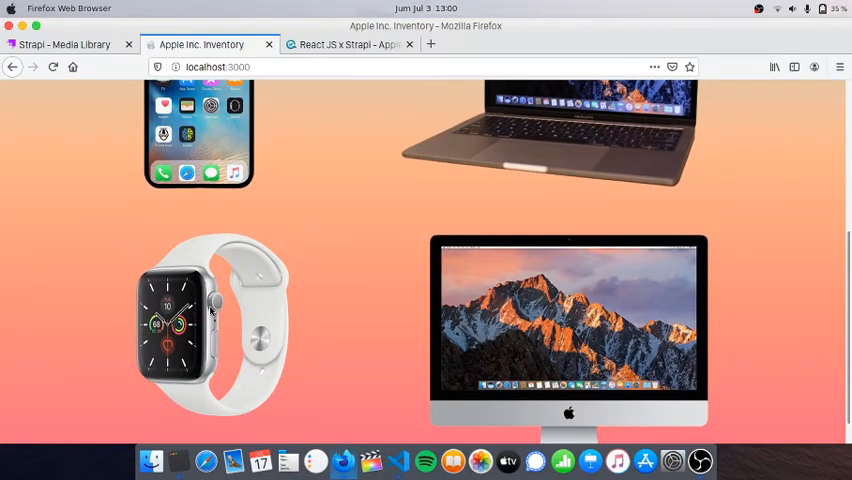
{"action": "scroll", "scroll_direction": "up", "scroll_amount": 3}
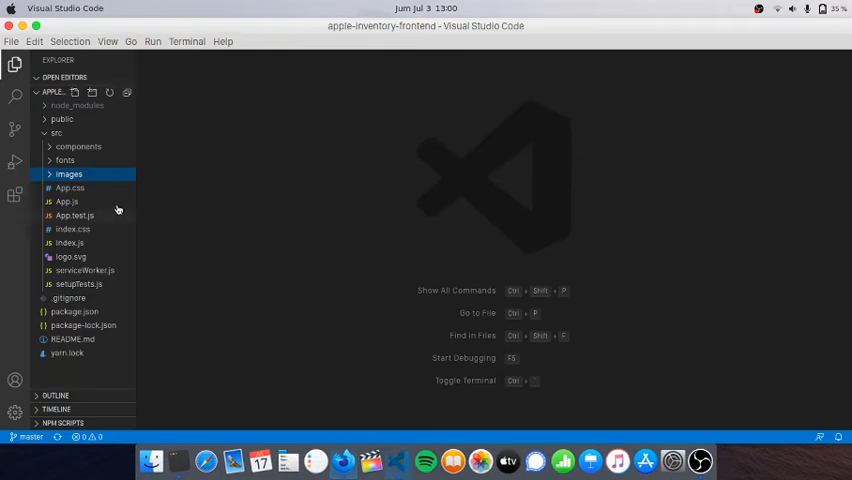
- Peek into the images and fonts folders, then expand components to list AddProduct.js, Credit.js, Home.js
{"action": "left_click", "coordinate": [68, 174]}
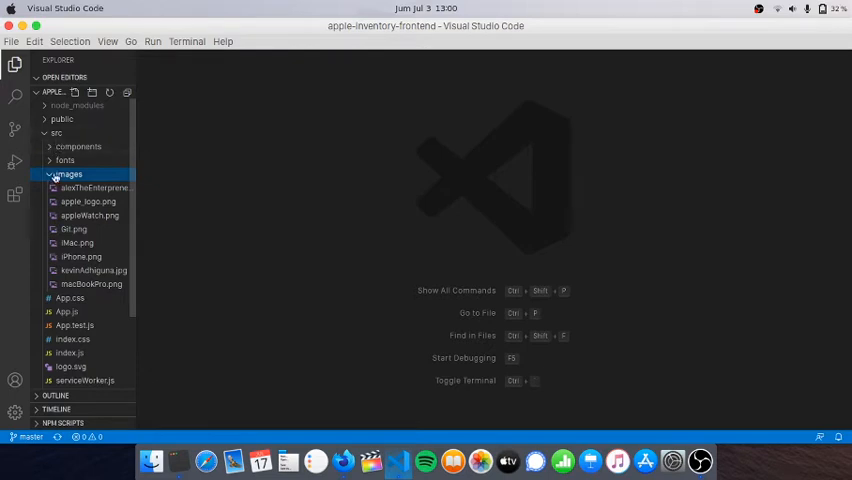
{"action": "left_click", "coordinate": [64, 160]}
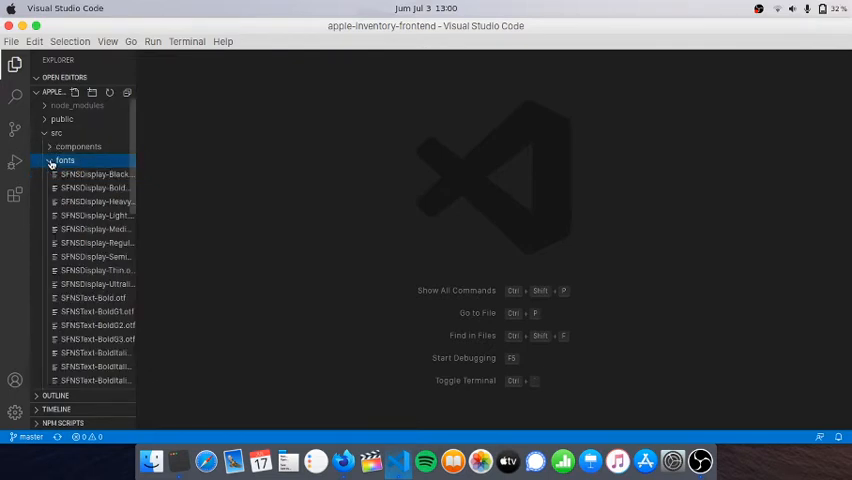
{"action": "left_click", "coordinate": [64, 160]}
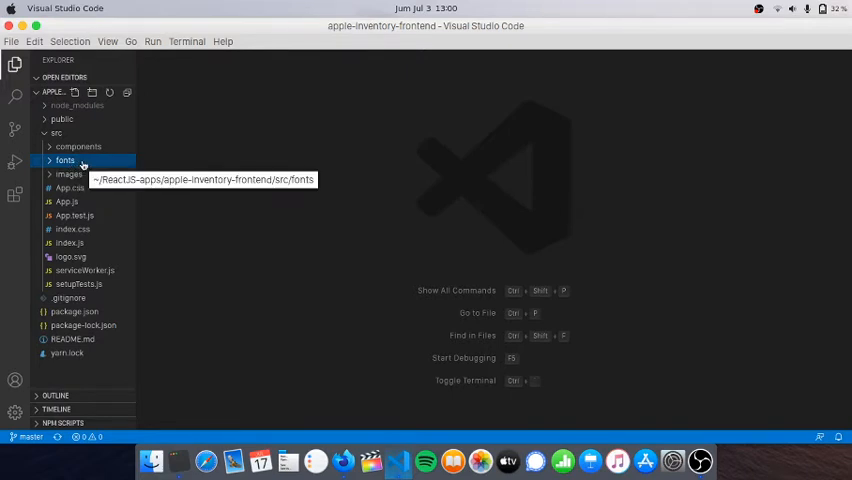
{"action": "mouse_move", "coordinate": [68, 174]}
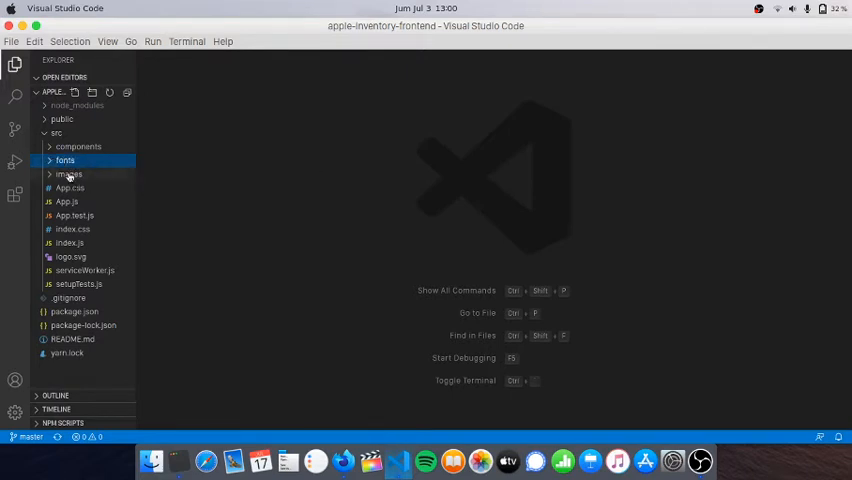
{"action": "left_click", "coordinate": [78, 146]}
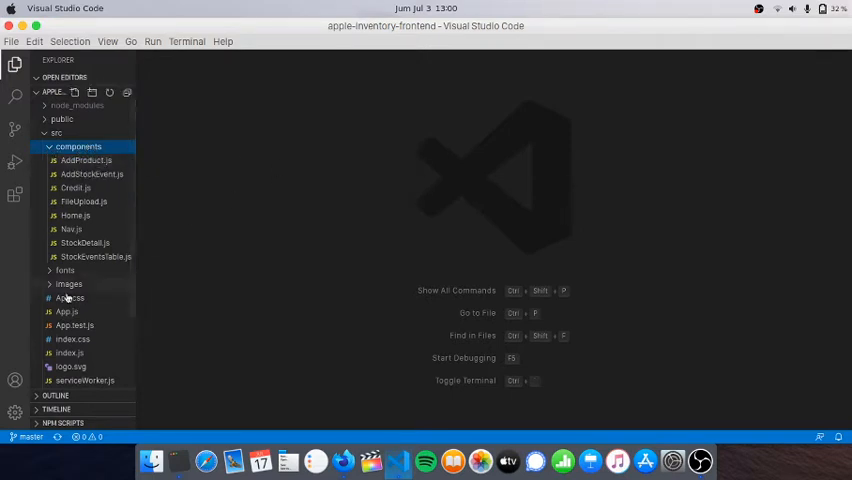
- Open App.css then App.js and review its imports and the AddProduct route in the Switch
{"action": "left_click", "coordinate": [70, 298]}
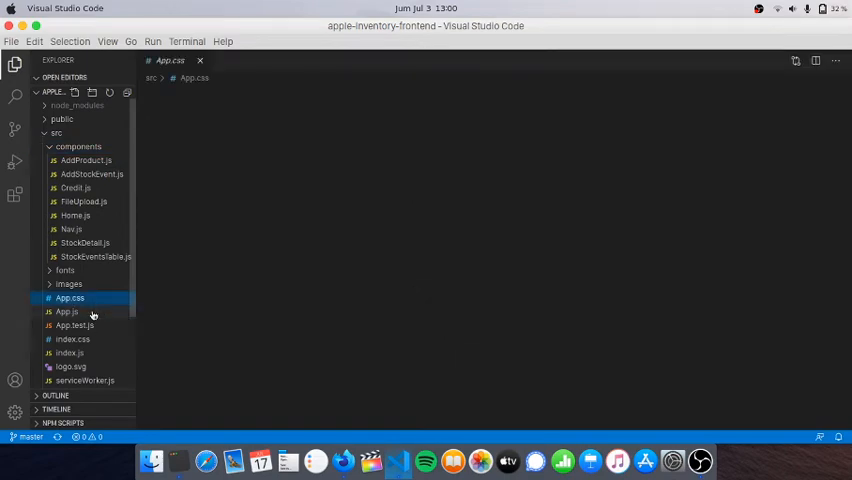
{"action": "left_click", "coordinate": [66, 312]}
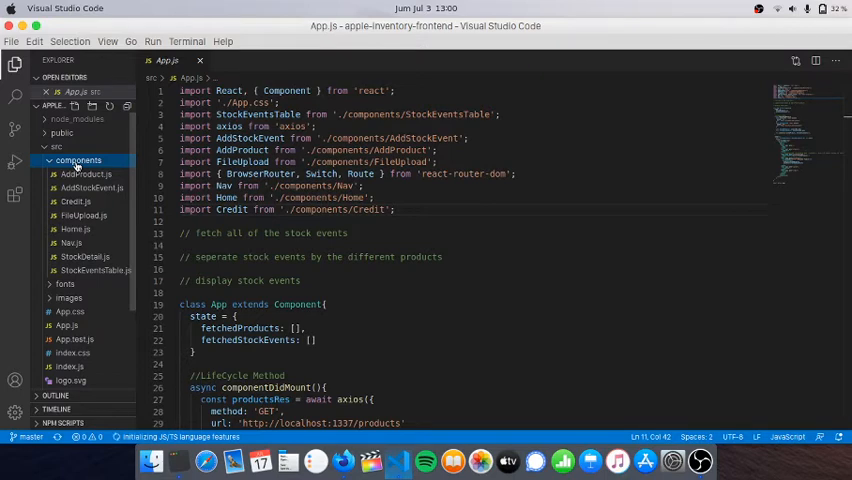
{"action": "mouse_move", "coordinate": [84, 188]}
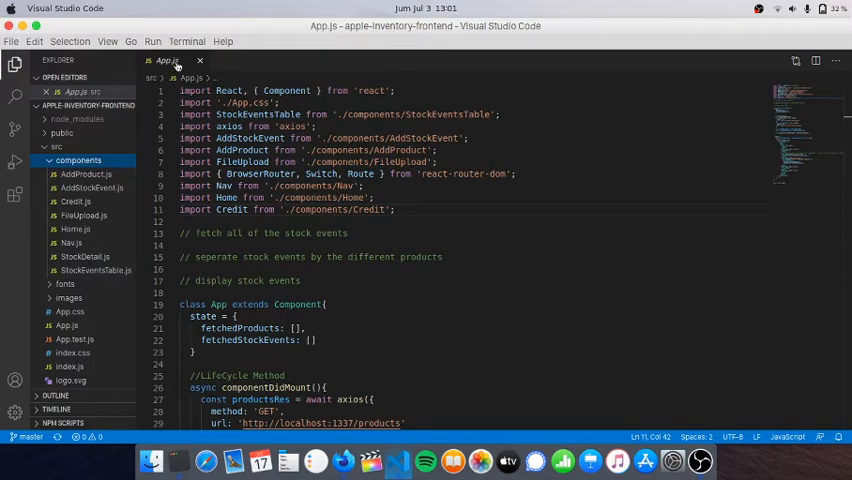
{"action": "scroll", "scroll_direction": "down", "scroll_amount": 3}
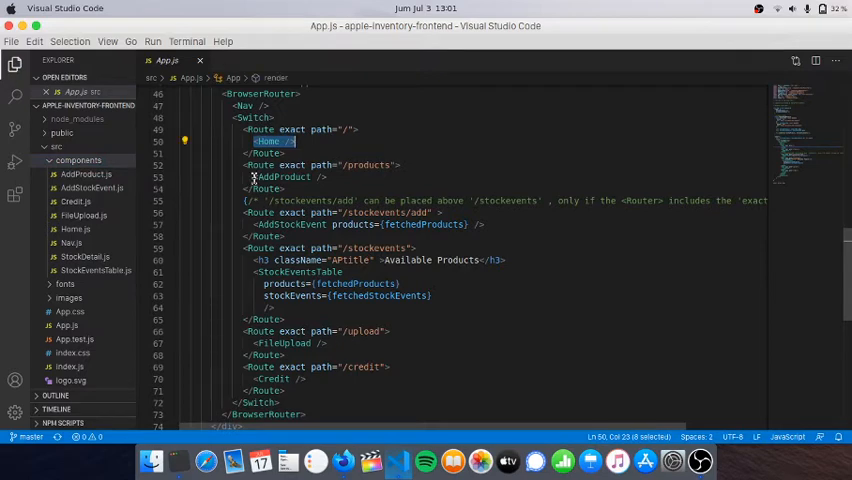
{"action": "left_click", "coordinate": [290, 176]}
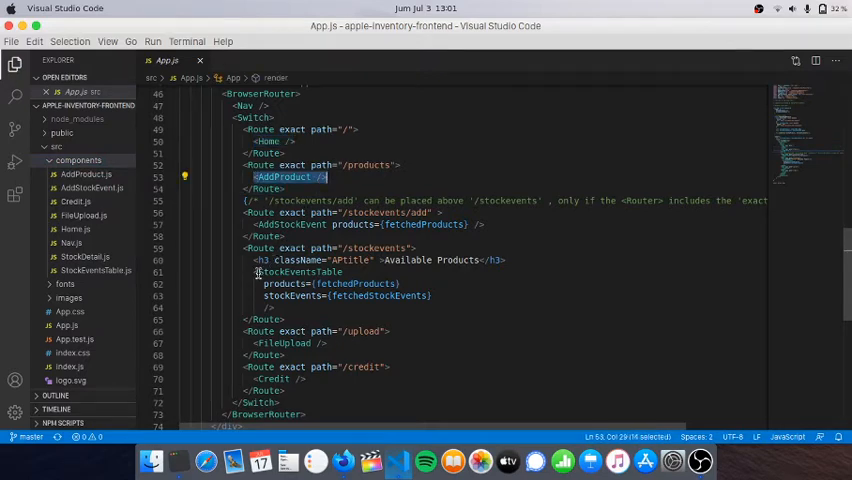
- Review componentDidMount fetching products and stock events, then return to the imports
{"action": "scroll", "scroll_direction": "down", "scroll_amount": 3}
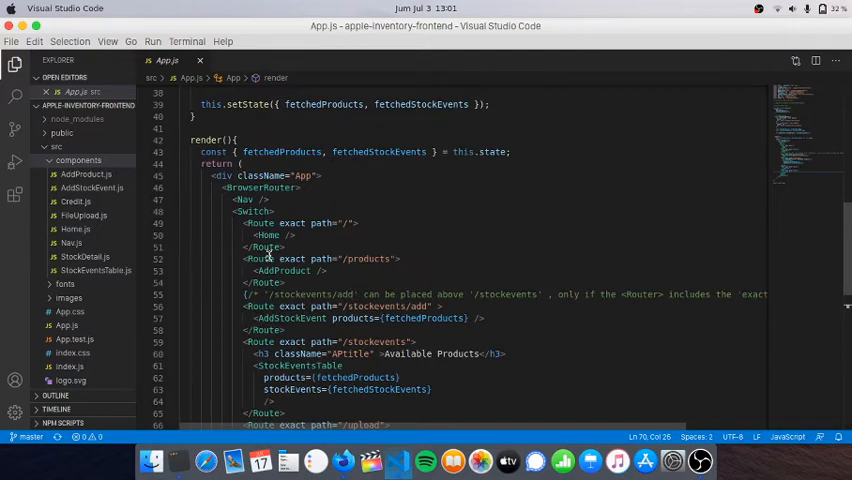
{"action": "scroll", "scroll_direction": "down", "scroll_amount": 3}
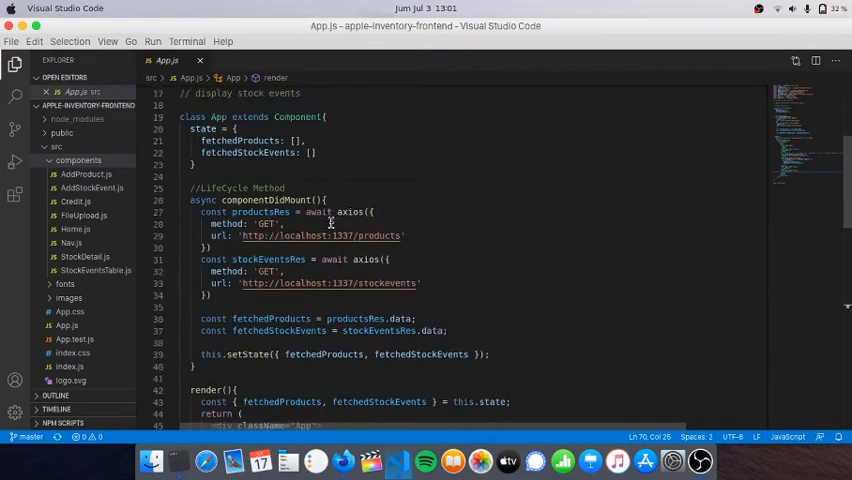
{"action": "scroll", "scroll_direction": "up", "scroll_amount": 3}
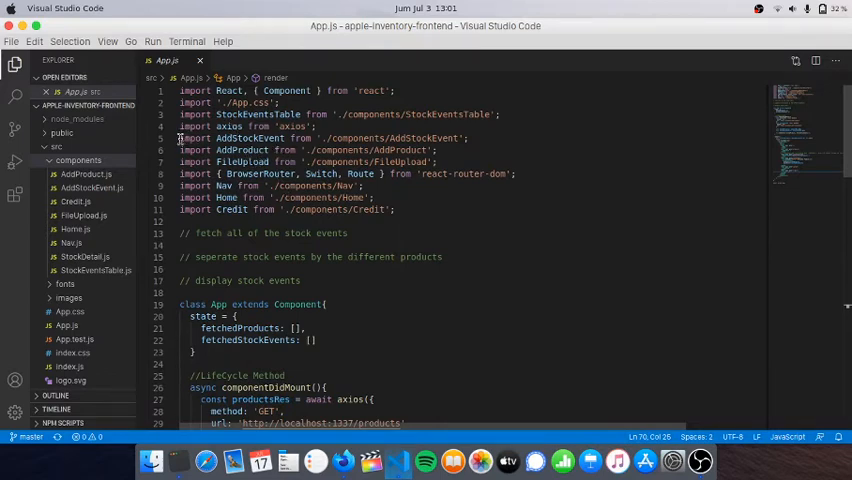
{"action": "left_click_drag", "start_coordinate": [180, 138], "coordinate": [288, 138]}
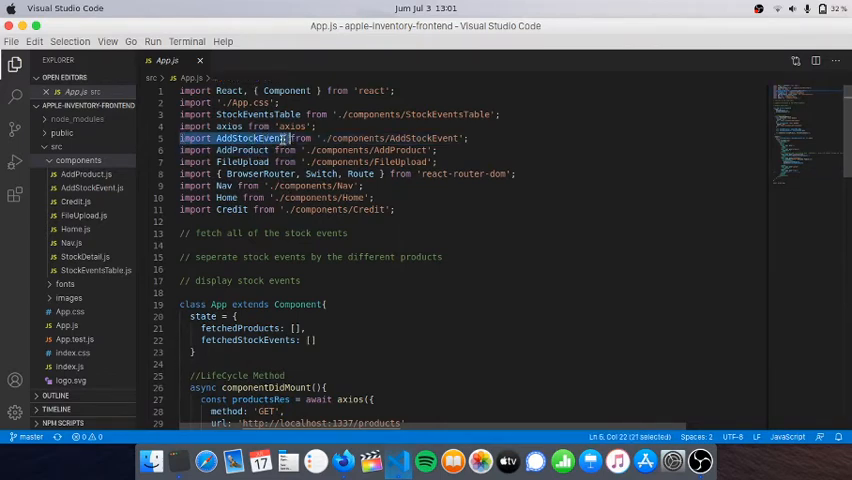
{"action": "left_click_drag", "start_coordinate": [288, 138], "coordinate": [470, 138]}
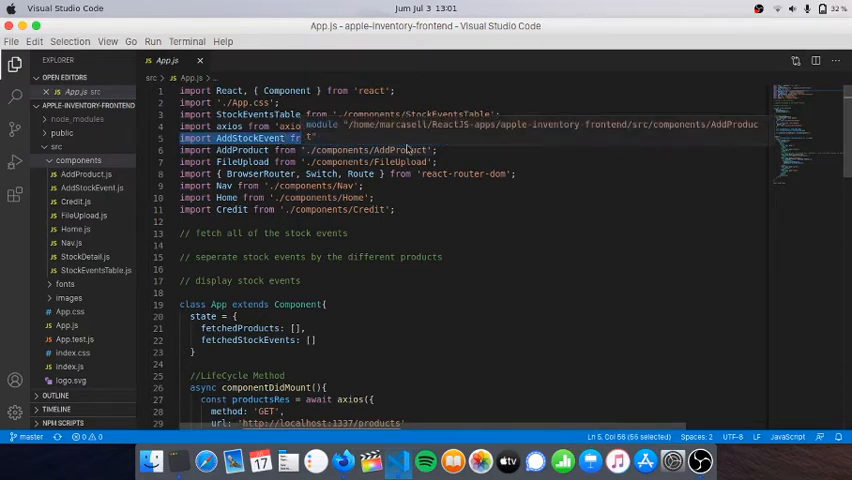
{"action": "scroll", "scroll_direction": "down", "scroll_amount": 3}
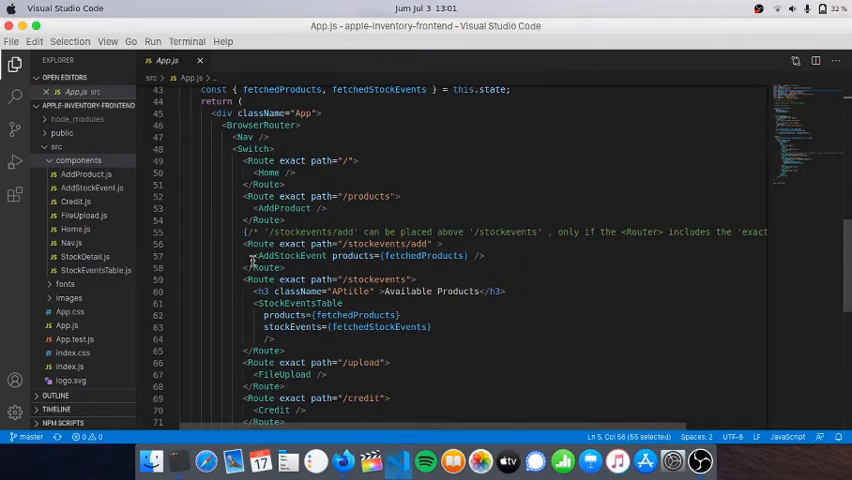
{"action": "left_click_drag", "start_coordinate": [256, 256], "coordinate": [284, 268]}
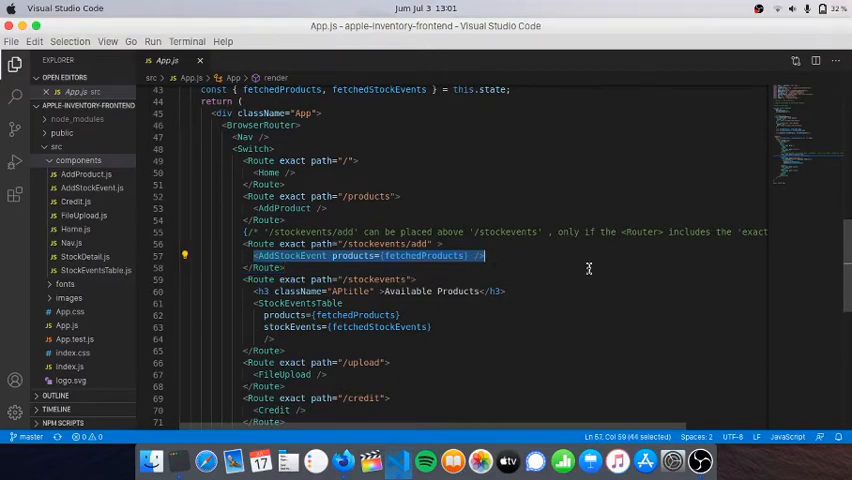
{"action": "scroll", "scroll_direction": "up", "scroll_amount": 3}
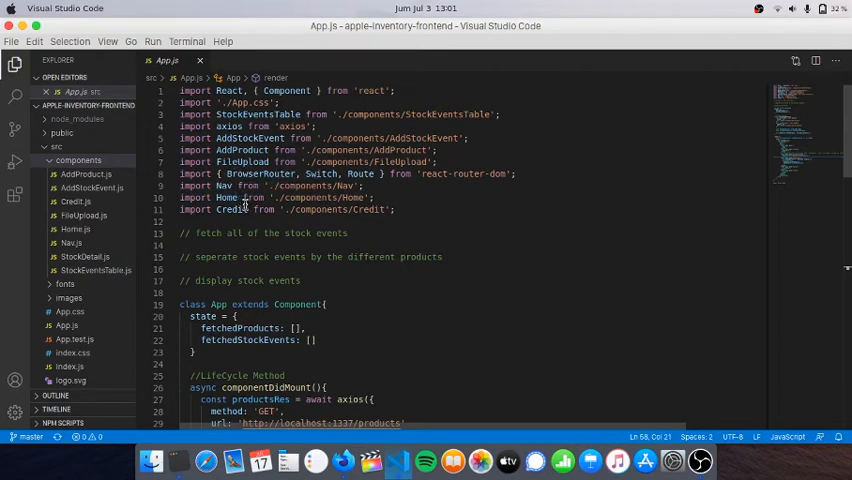
{"action": "scroll", "scroll_direction": "down", "scroll_amount": 3}
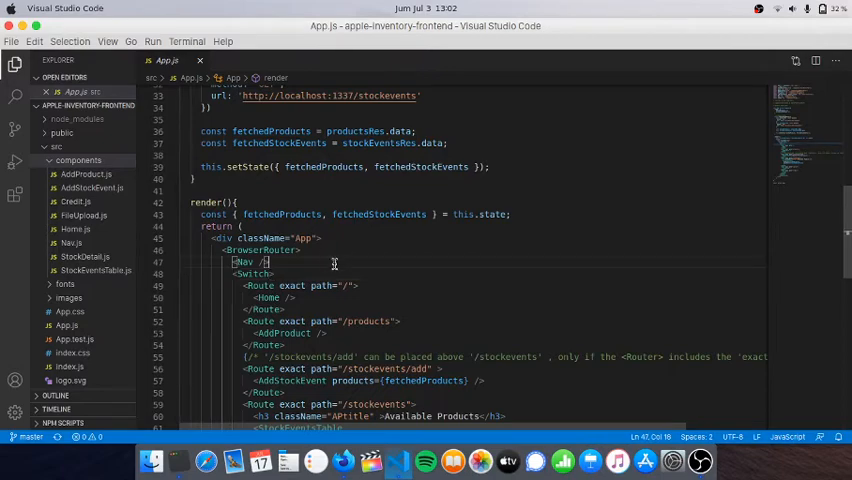
{"action": "scroll", "scroll_direction": "up", "scroll_amount": 3}
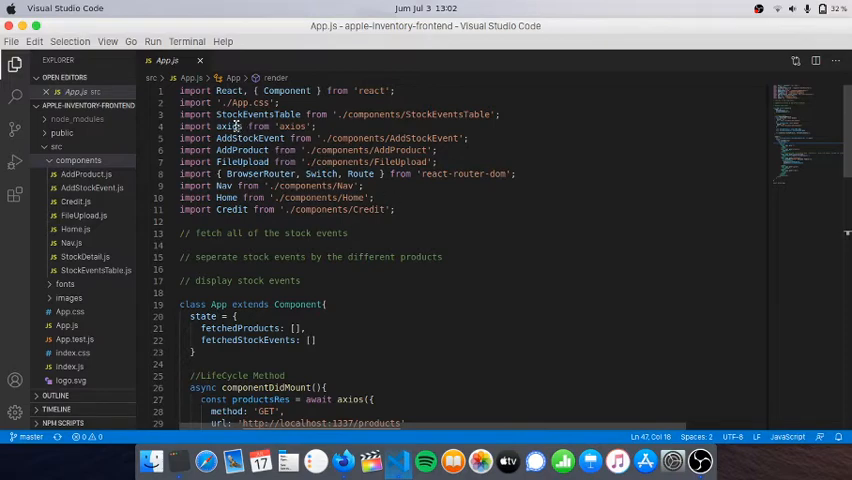
{"action": "scroll", "scroll_direction": "down", "scroll_amount": 3}
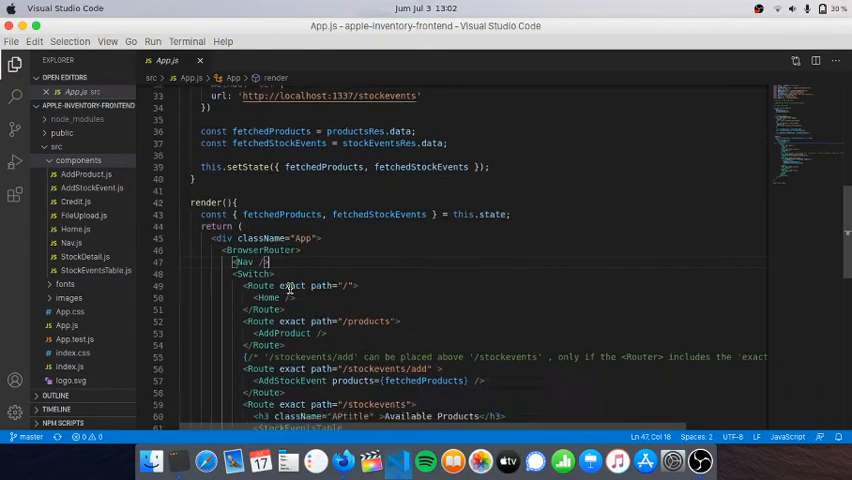
{"action": "double_click", "coordinate": [244, 220]}
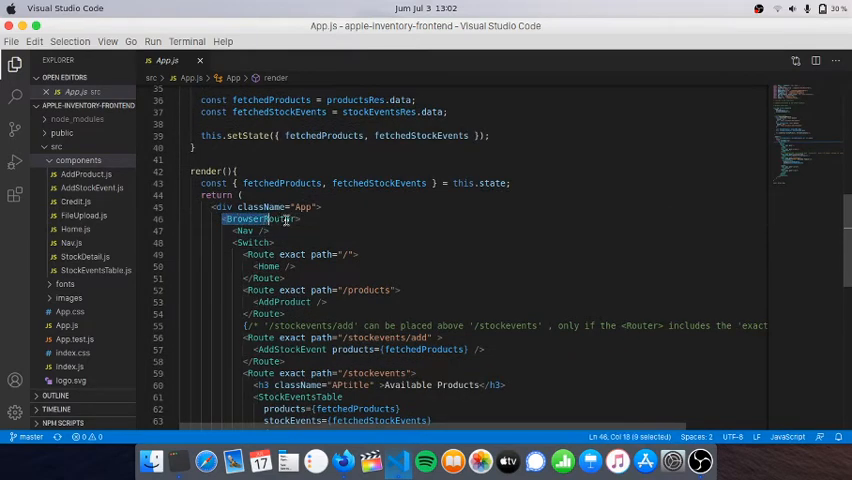
{"action": "left_click", "coordinate": [252, 242]}
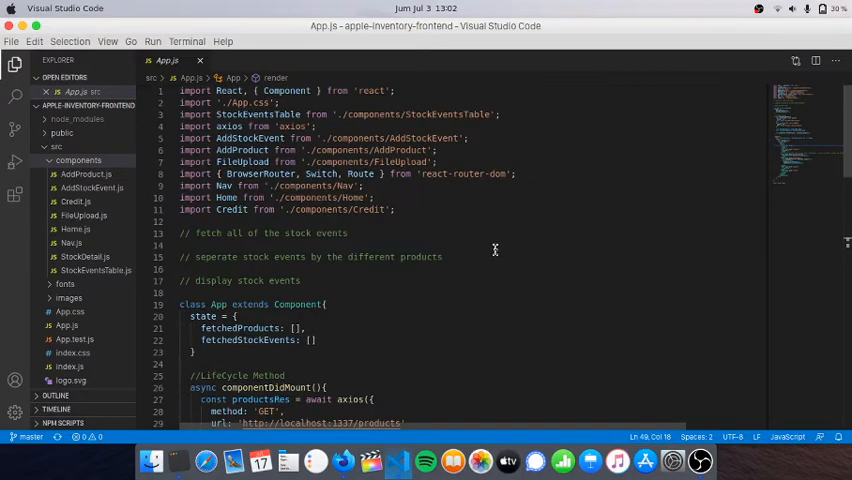
{"action": "mouse_move", "coordinate": [448, 208]}
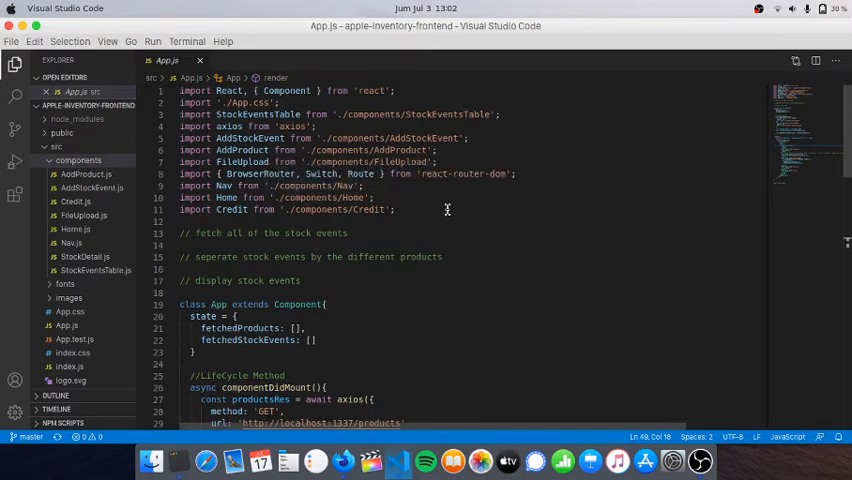
{"action": "double_click", "coordinate": [466, 172]}
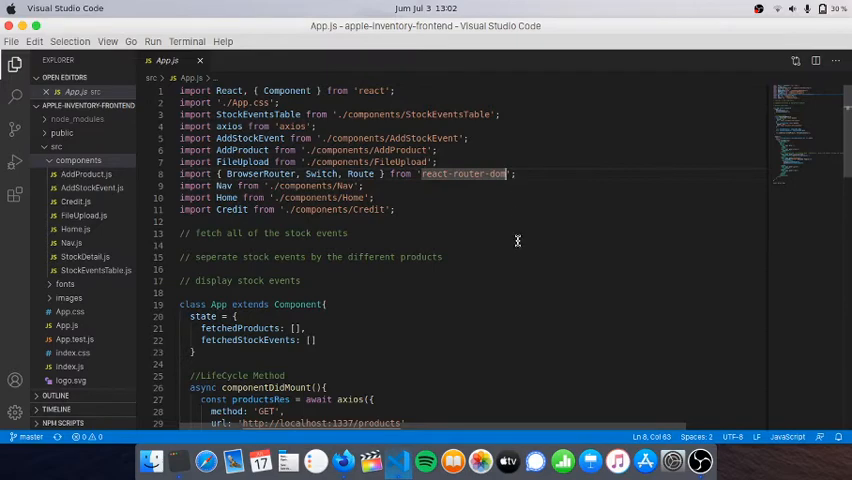
{"action": "scroll", "scroll_direction": "down", "scroll_amount": 3}
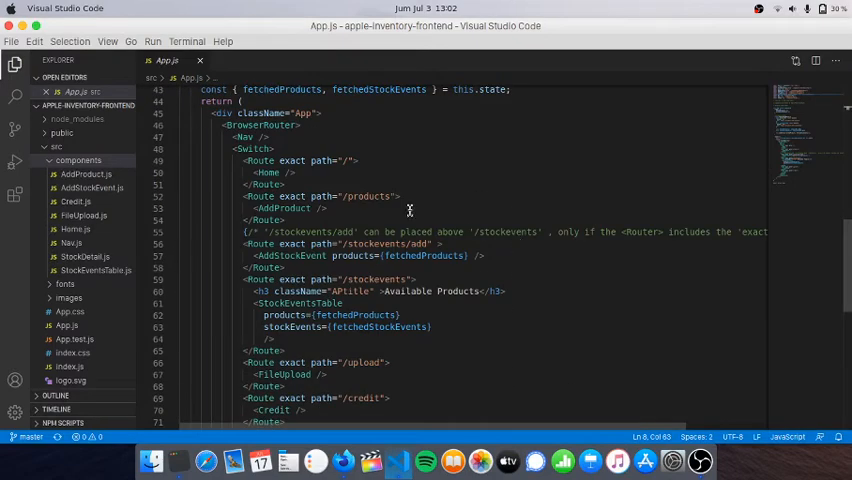
{"action": "mouse_move", "coordinate": [360, 174]}
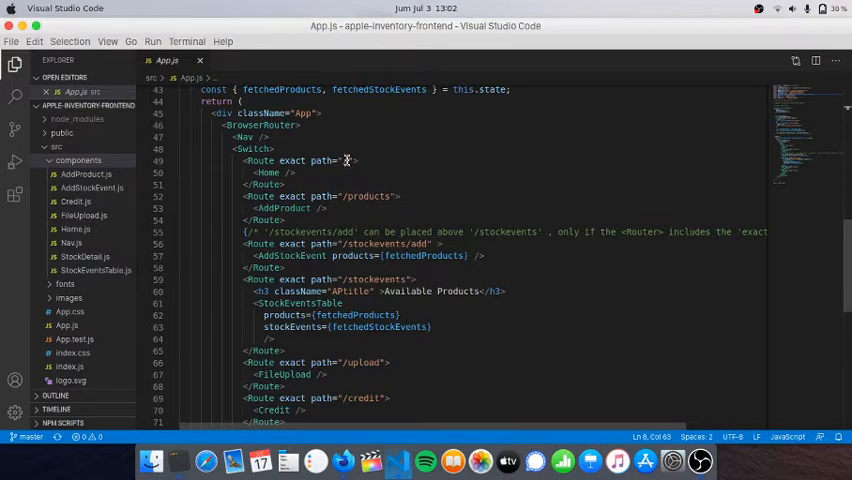
{"action": "mouse_move", "coordinate": [344, 460]}
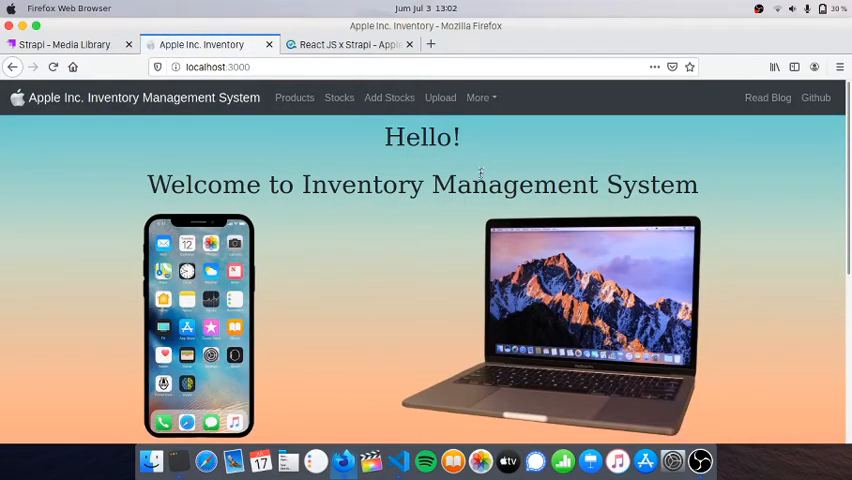
{"action": "mouse_move", "coordinate": [398, 314]}
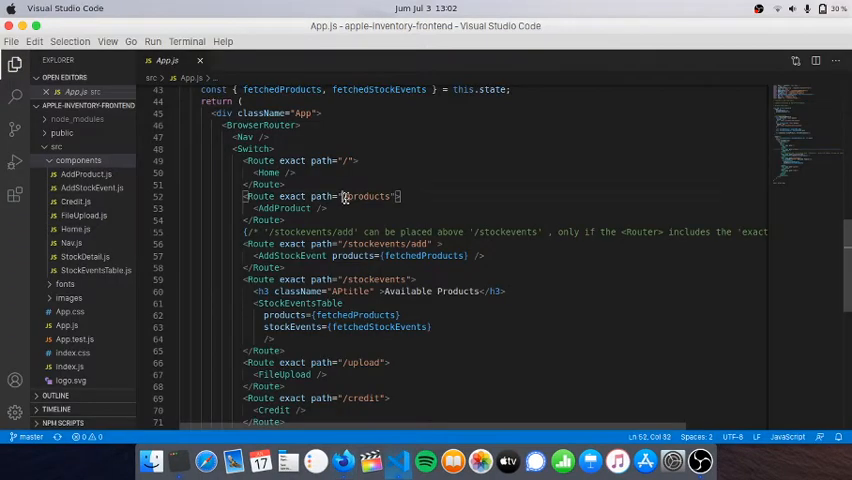
{"action": "double_click", "coordinate": [368, 196]}
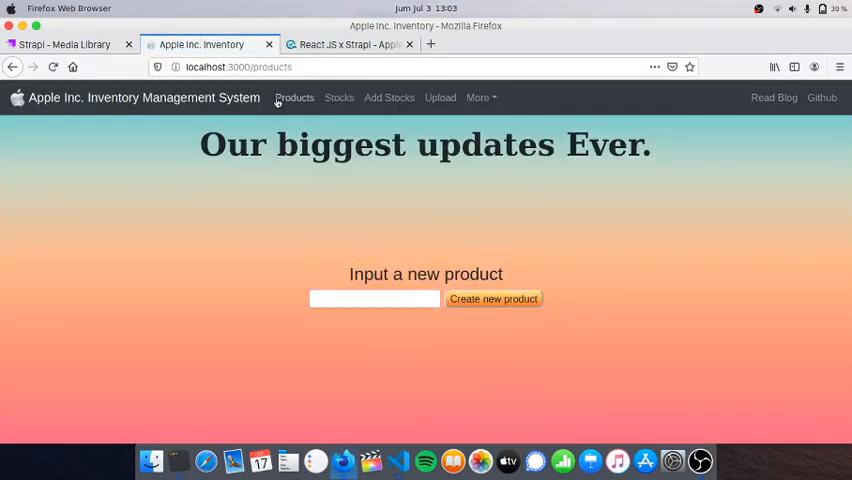
{"action": "mouse_move", "coordinate": [296, 120]}
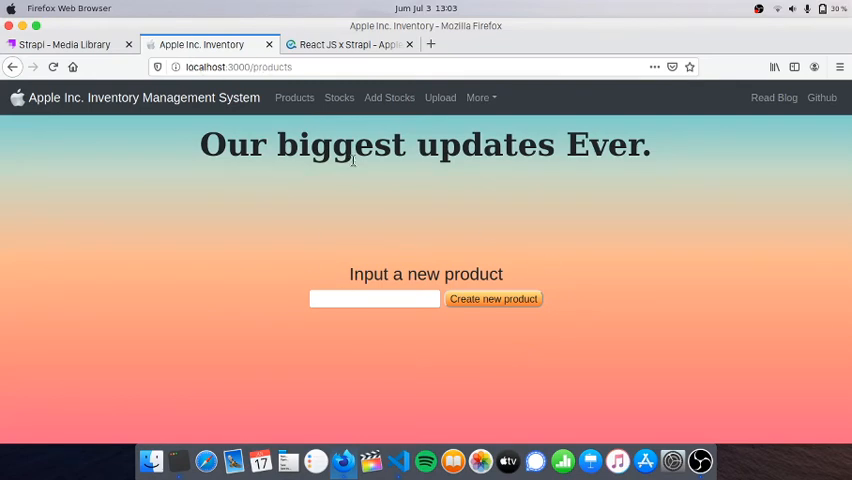
{"action": "left_click", "coordinate": [340, 96]}
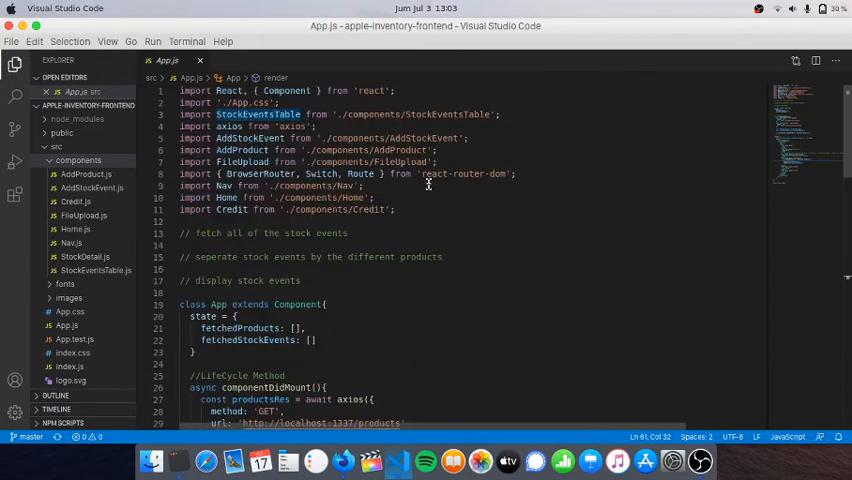
{"action": "mouse_move", "coordinate": [512, 192]}
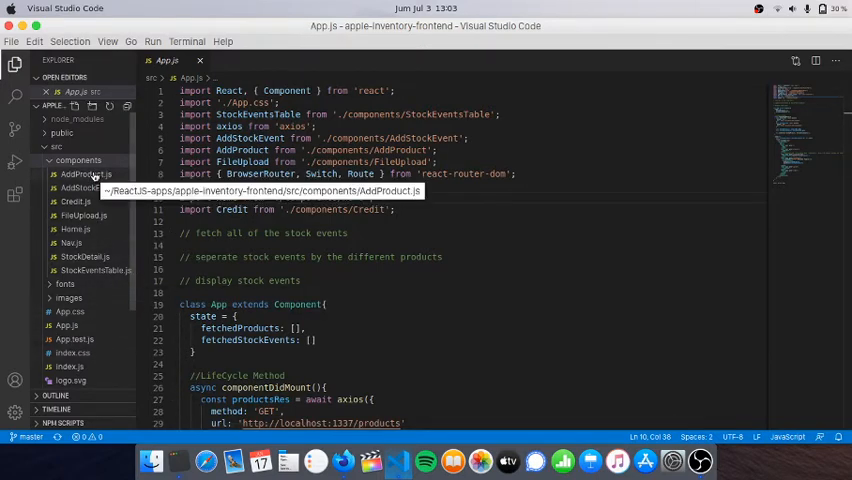
- Review AddProduct.js's handleSubmit and render code for creating a product
{"action": "left_click", "coordinate": [80, 174]}
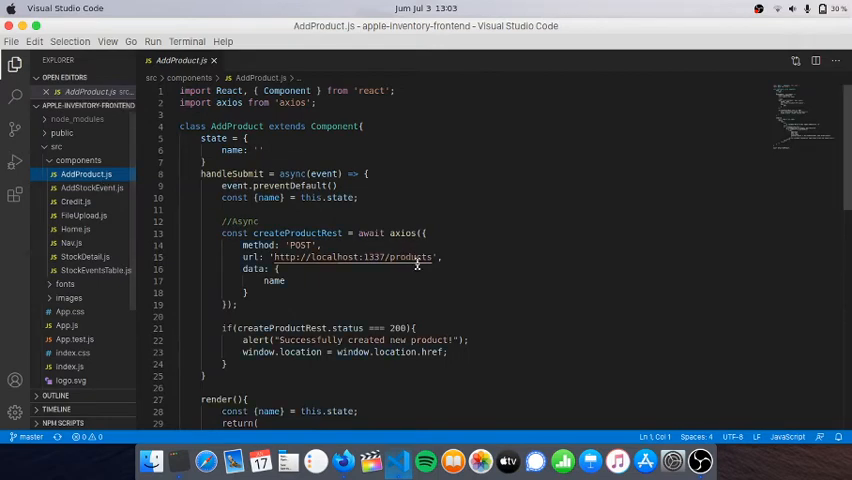
{"action": "scroll", "scroll_direction": "down", "scroll_amount": 3}
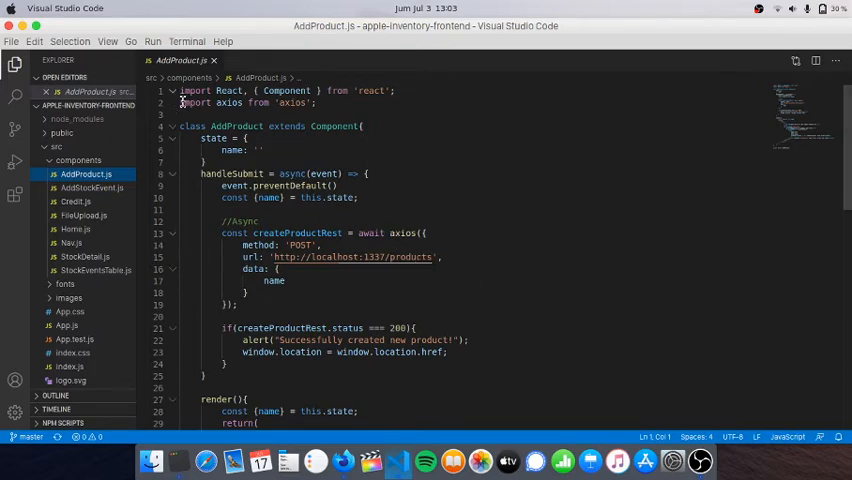
{"action": "triple_click", "coordinate": [248, 102]}
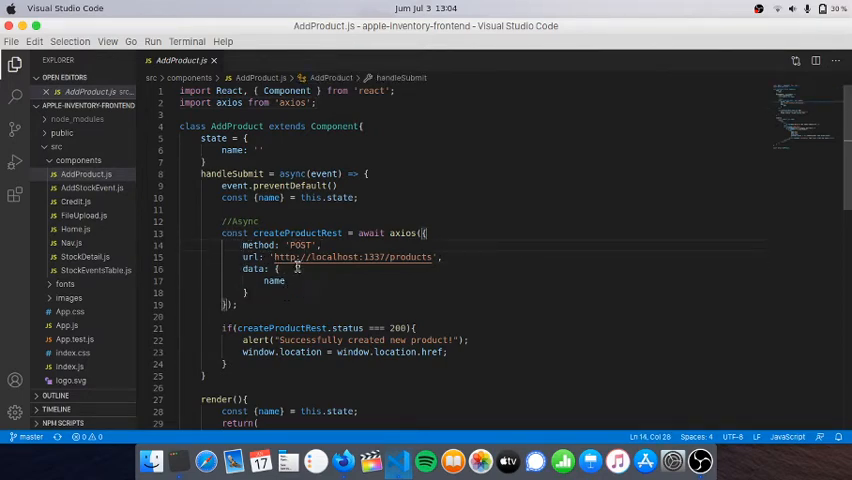
{"action": "mouse_move", "coordinate": [250, 256]}
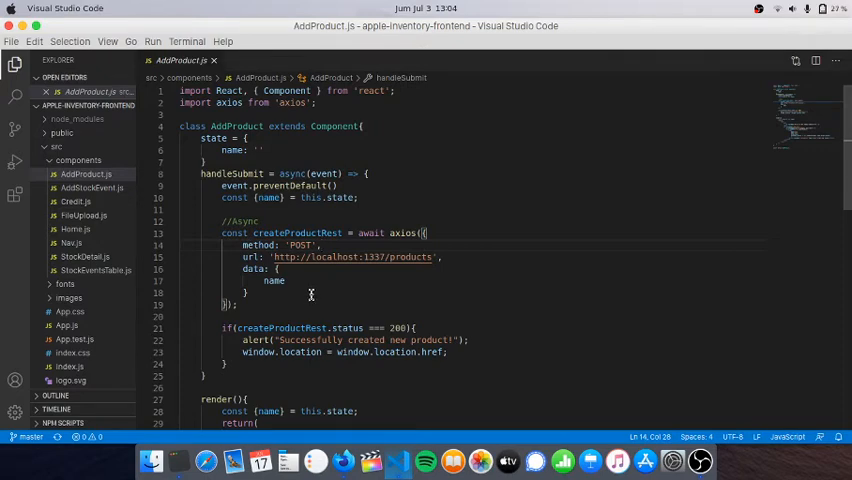
{"action": "scroll", "scroll_direction": "down", "scroll_amount": 3}
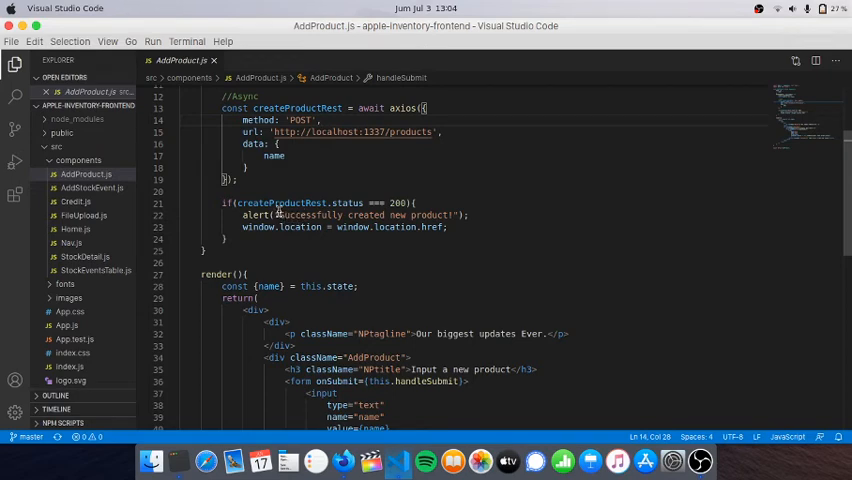
{"action": "double_click", "coordinate": [364, 216]}
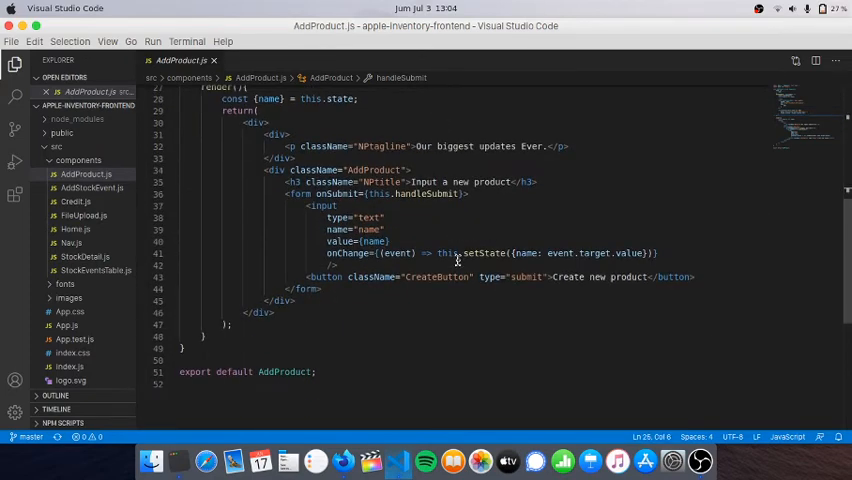
{"action": "scroll", "scroll_direction": "down", "scroll_amount": 3}
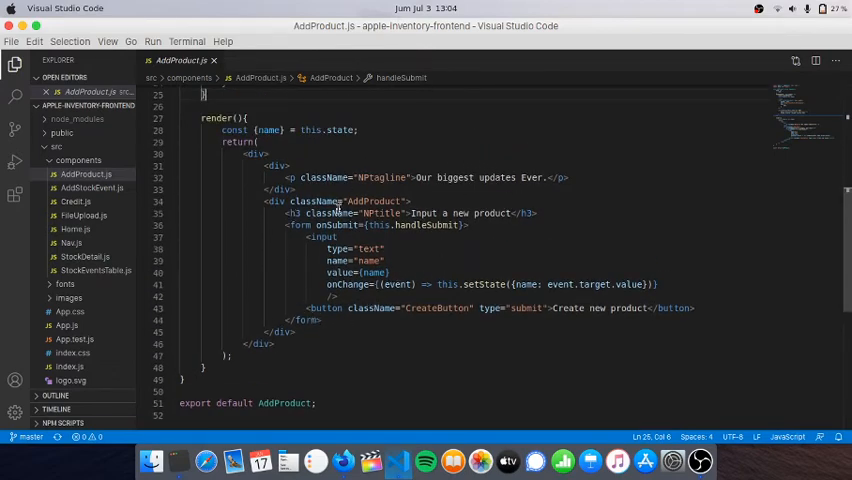
{"action": "mouse_move", "coordinate": [508, 240]}
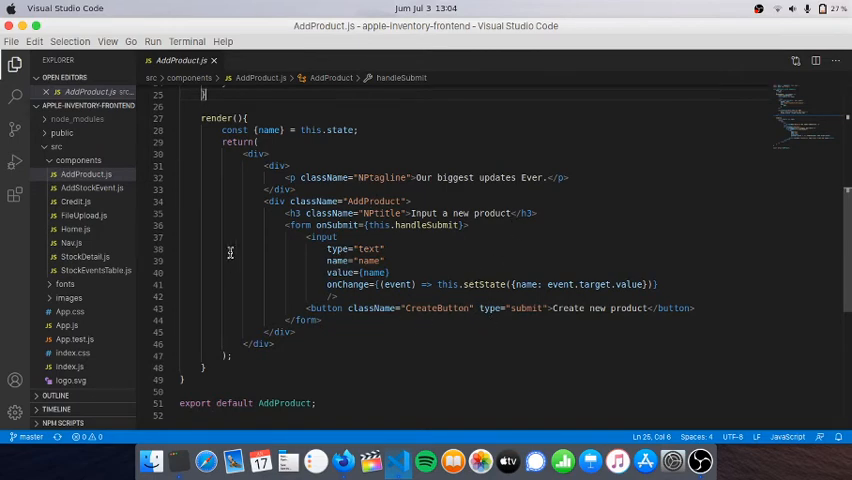
- Bring up AddStockEvent.js with its qty, type add and product state
{"action": "left_click", "coordinate": [92, 188]}
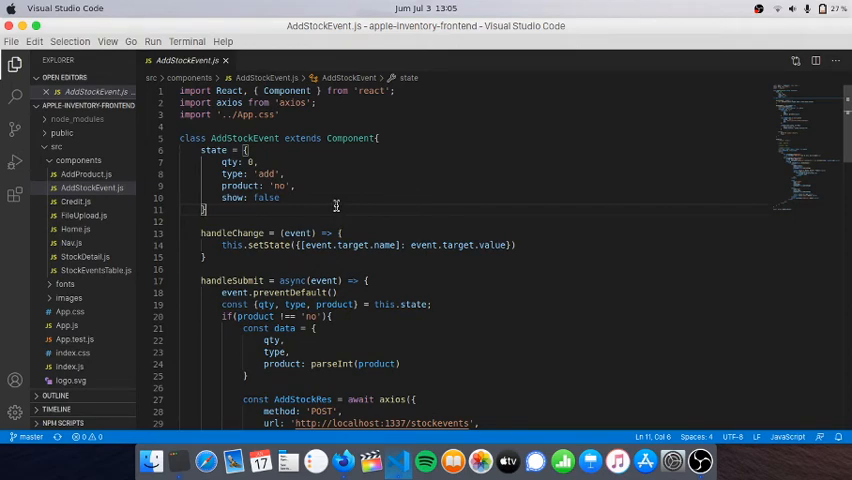
{"action": "mouse_move", "coordinate": [336, 204]}
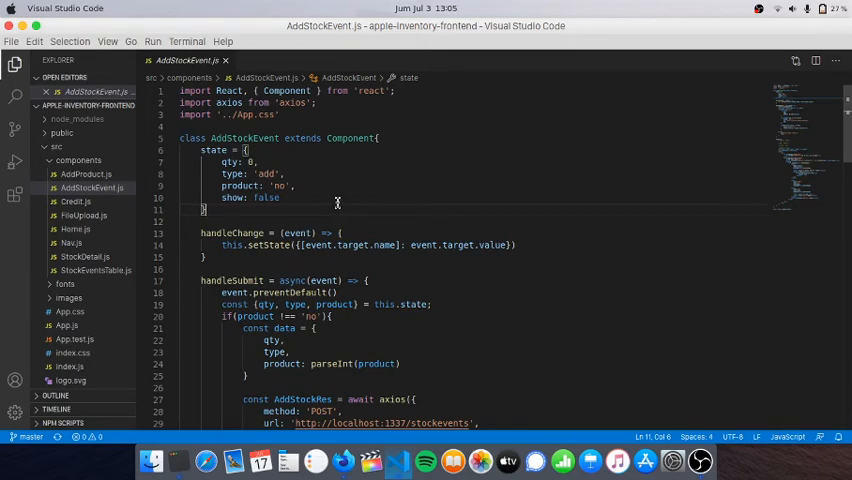
{"action": "scroll", "scroll_direction": "down", "scroll_amount": 3}
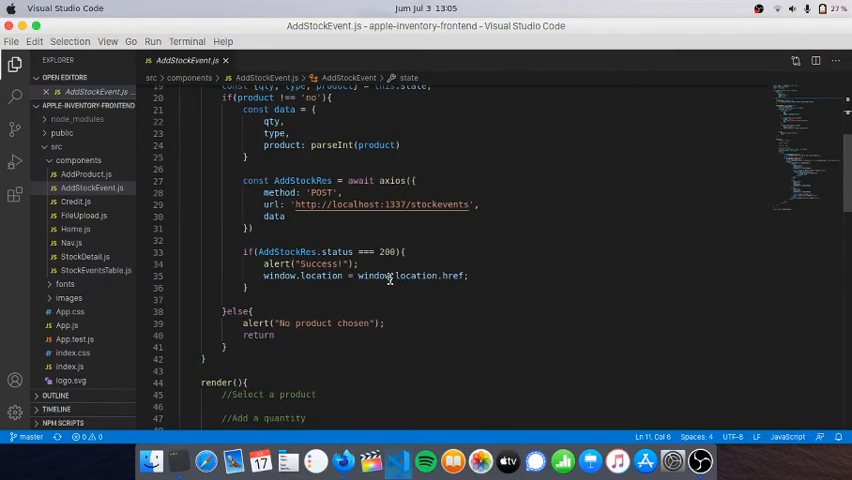
{"action": "scroll", "scroll_direction": "down", "scroll_amount": 3}
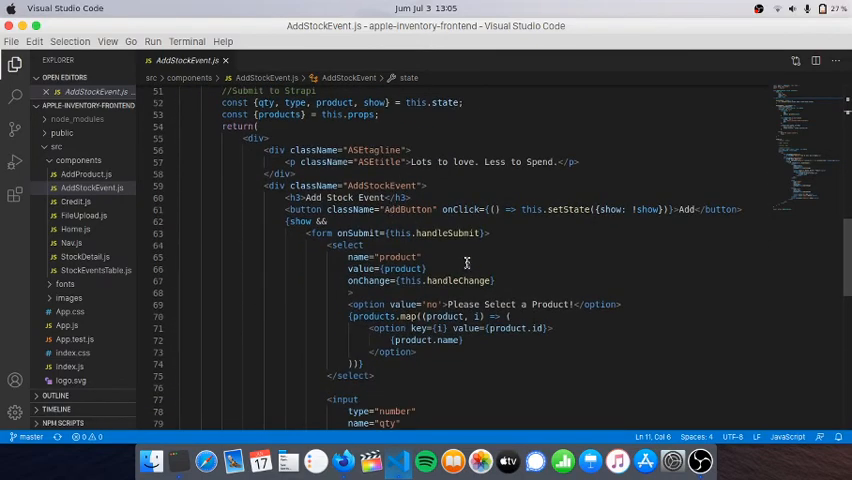
{"action": "scroll", "scroll_direction": "down", "scroll_amount": 3}
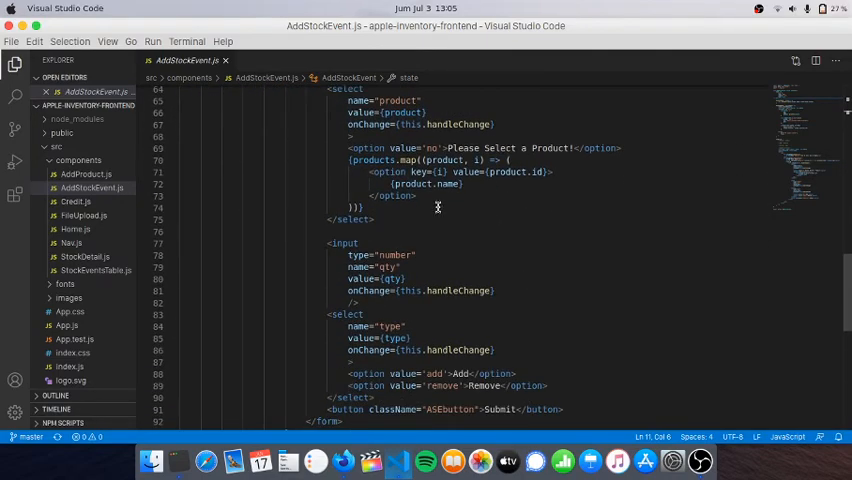
{"action": "mouse_move", "coordinate": [382, 172]}
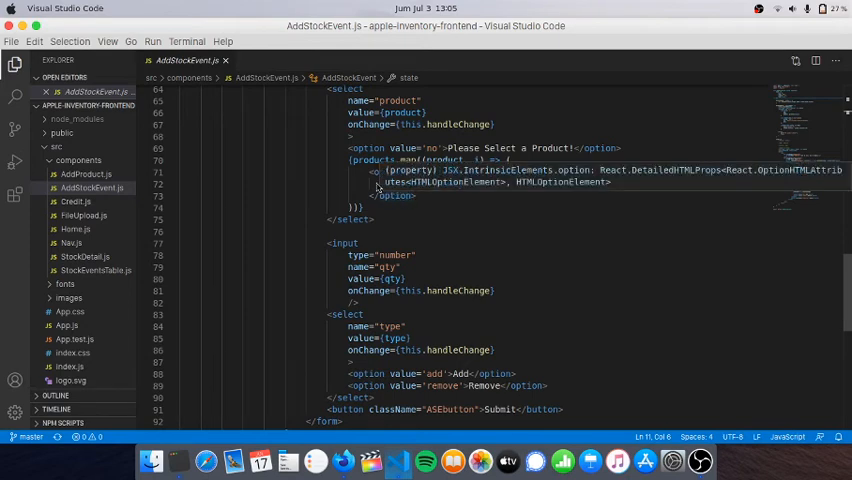
{"action": "mouse_move", "coordinate": [348, 142]}
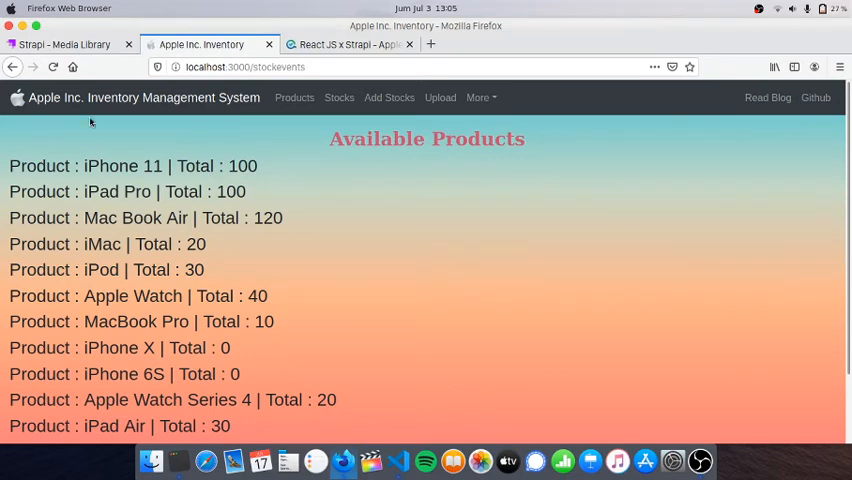
{"action": "mouse_move", "coordinate": [256, 272]}
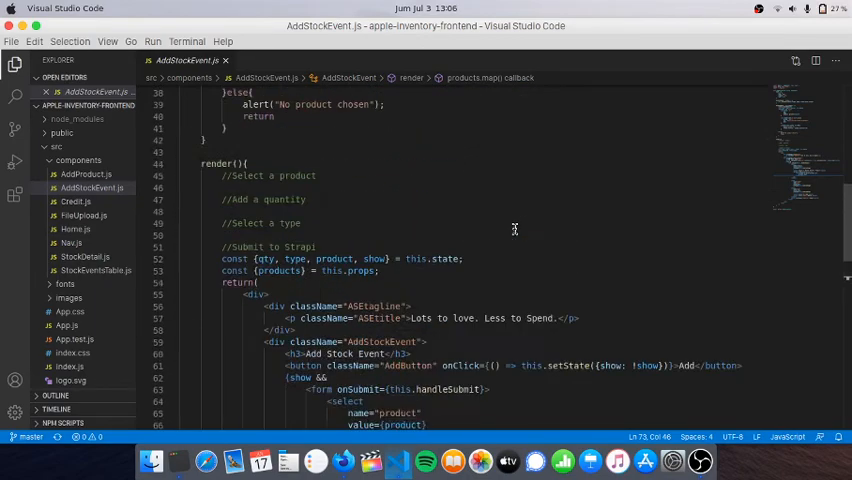
{"action": "left_click", "coordinate": [76, 200]}
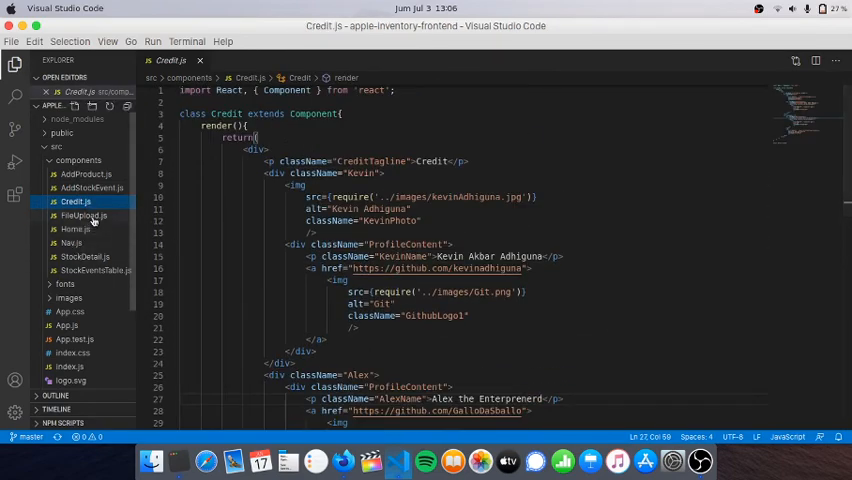
- Review FileUpload.js's handleSubmit upload request
{"action": "left_click", "coordinate": [84, 216]}
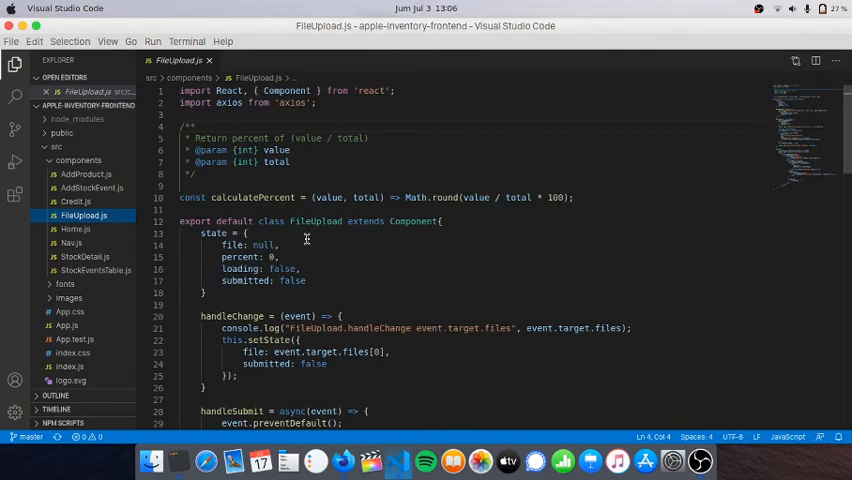
{"action": "scroll", "scroll_direction": "down", "scroll_amount": 3}
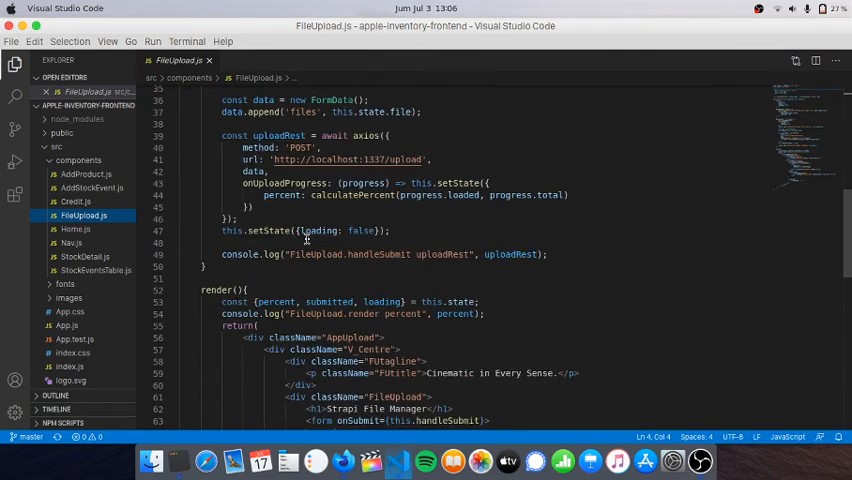
{"action": "scroll", "scroll_direction": "up", "scroll_amount": 3}
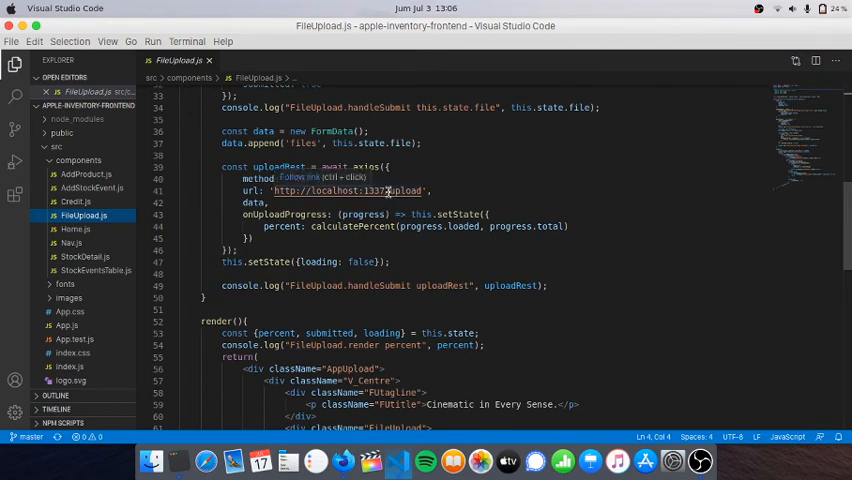
{"action": "double_click", "coordinate": [404, 192]}
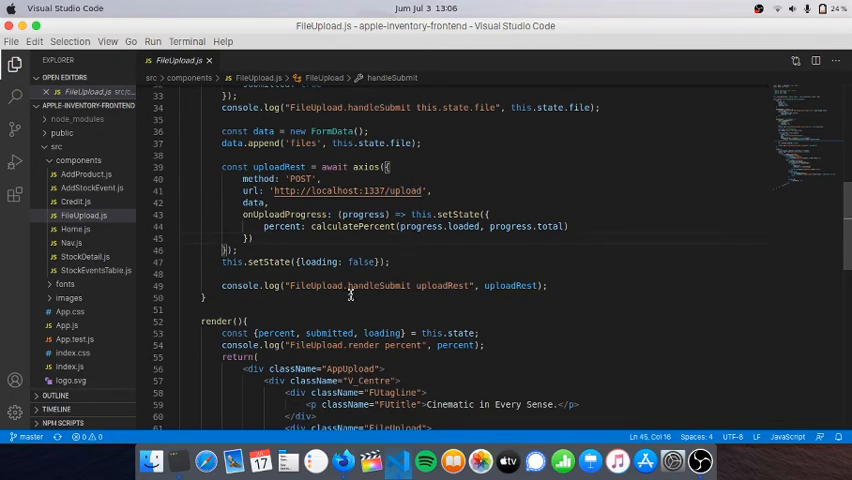
{"action": "mouse_move", "coordinate": [372, 332]}
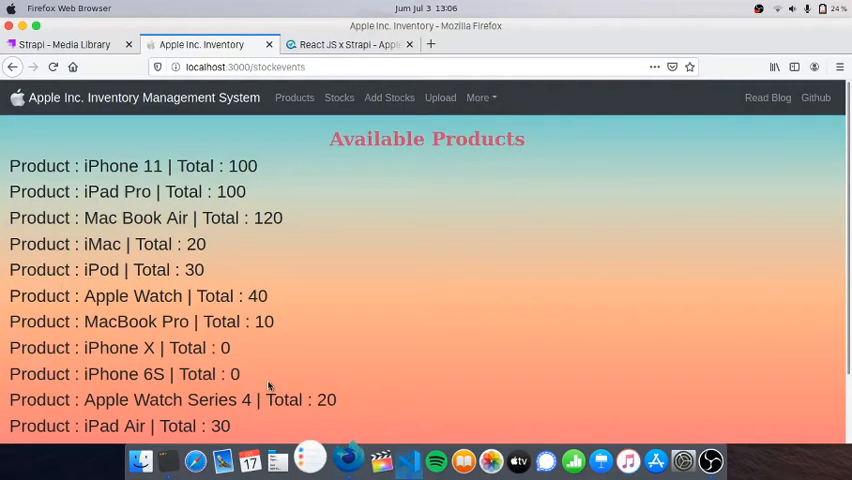
{"action": "left_click", "coordinate": [64, 44]}
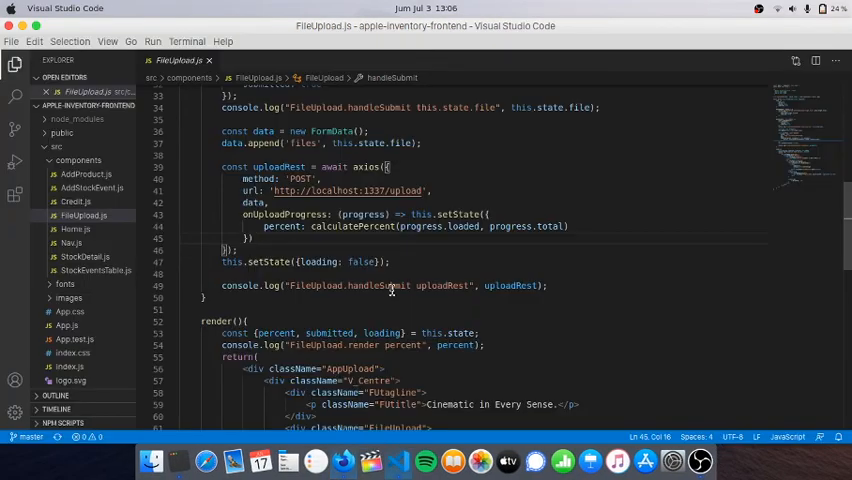
- Select the Progress bar and uploading-message rendering, then bring up Home.js
{"action": "scroll", "scroll_direction": "down", "scroll_amount": 3}
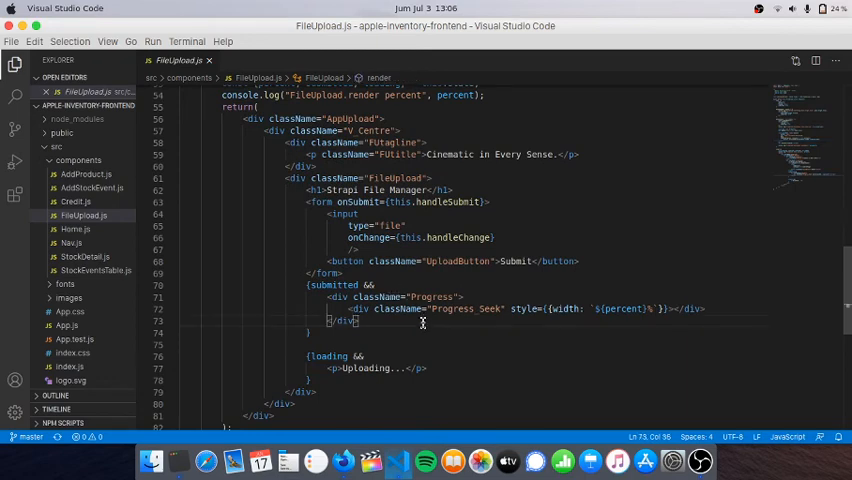
{"action": "mouse_move", "coordinate": [296, 288]}
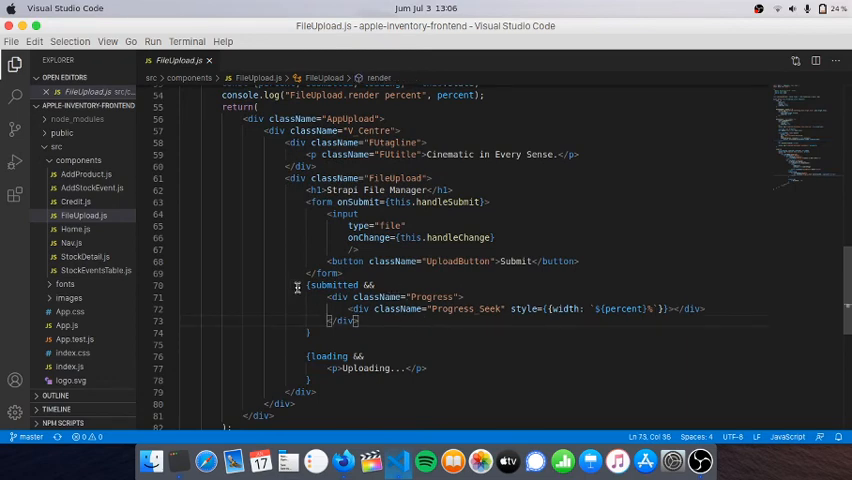
{"action": "left_click_drag", "start_coordinate": [308, 284], "coordinate": [318, 332]}
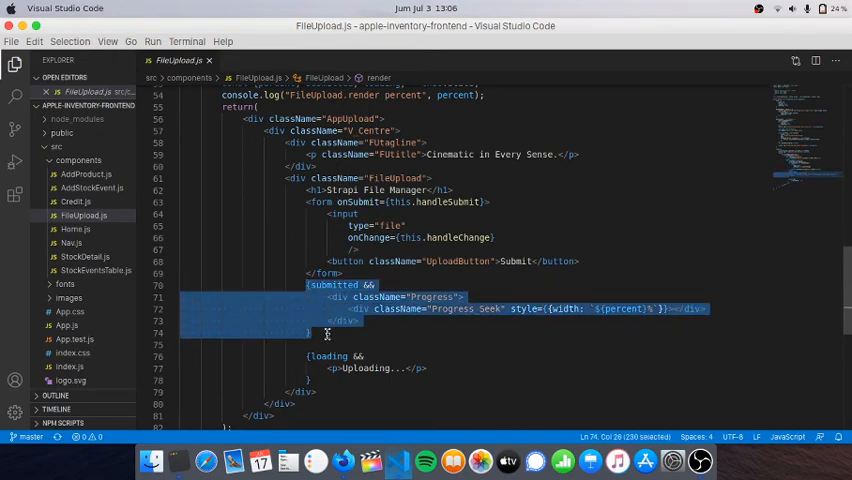
{"action": "left_click_drag", "start_coordinate": [312, 334], "coordinate": [310, 380]}
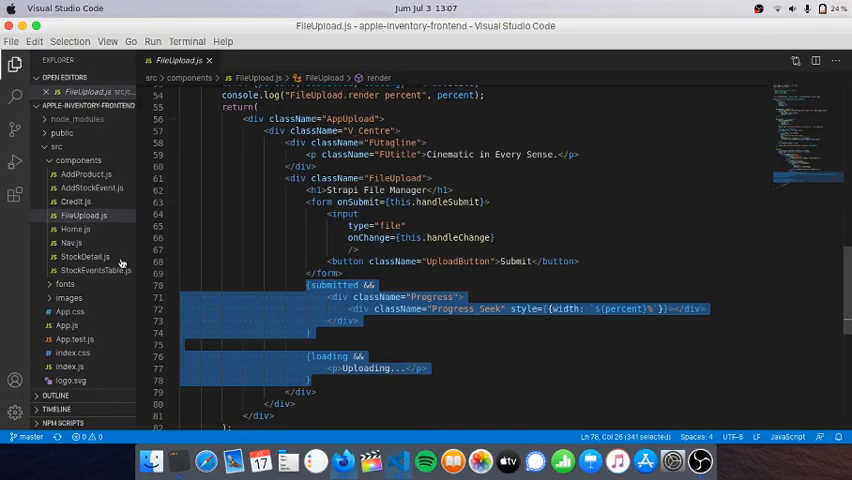
{"action": "left_click", "coordinate": [76, 228]}
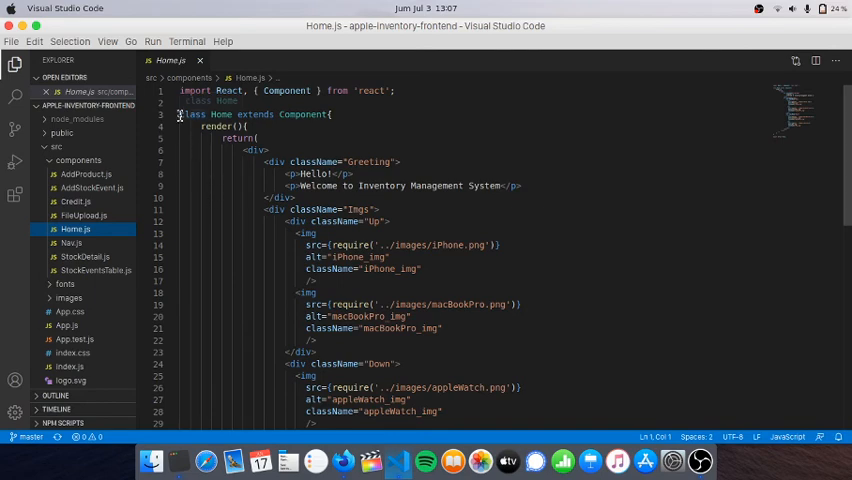
- Read Home.js down to its export, check the Strapi Media Library in Firefox, and return to StockDetail.js
{"action": "scroll", "scroll_direction": "down", "scroll_amount": 3}
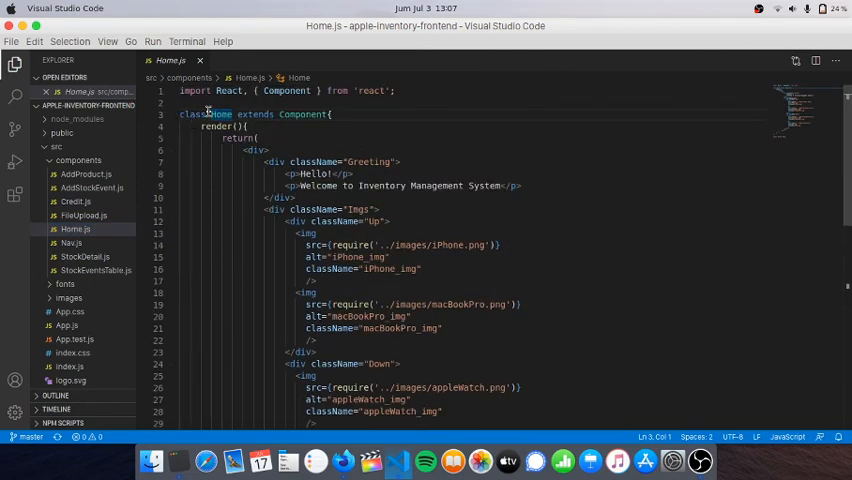
{"action": "scroll", "scroll_direction": "down", "scroll_amount": 3}
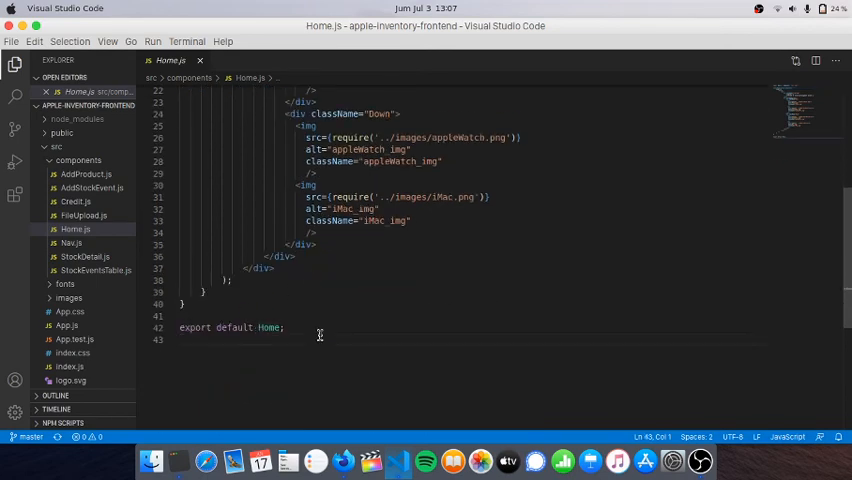
{"action": "left_click", "coordinate": [84, 256]}
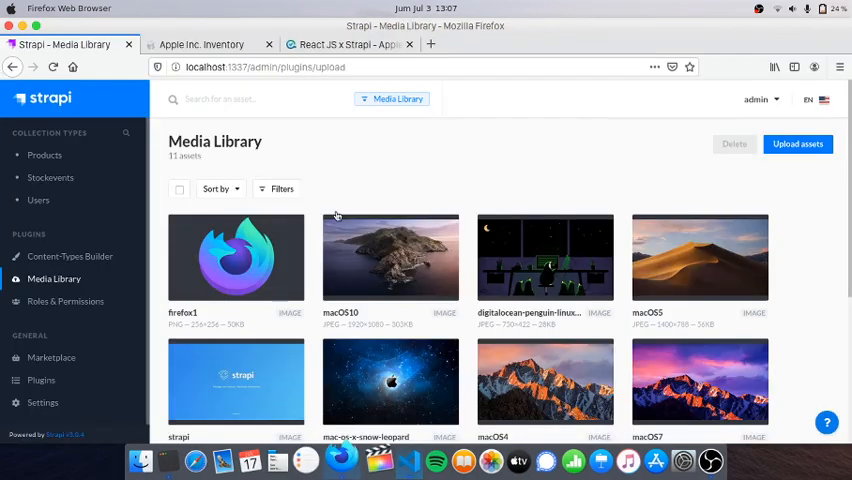
{"action": "left_click", "coordinate": [200, 44]}
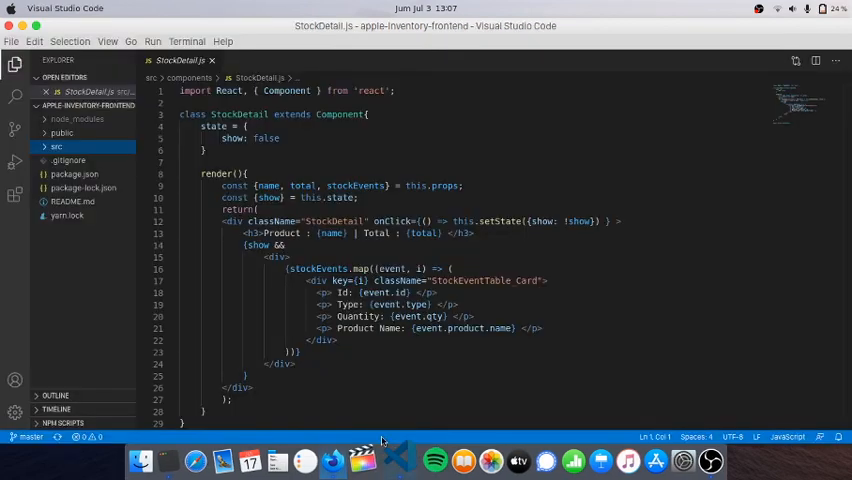
- Open public/index.html and select the Customized Icons favicon link lines
{"action": "left_click", "coordinate": [62, 132]}
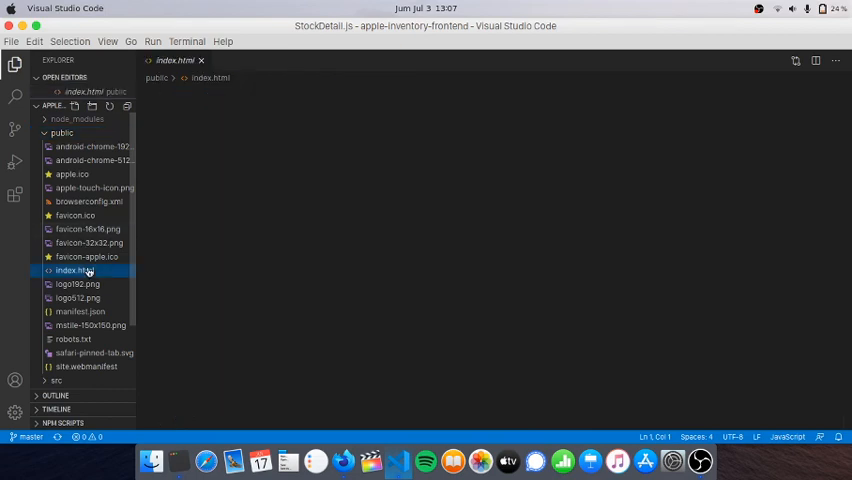
{"action": "double_click", "coordinate": [72, 270]}
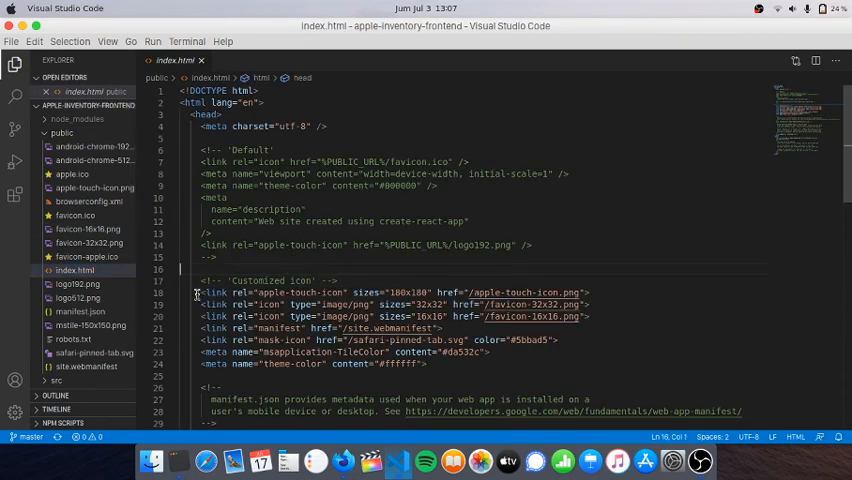
{"action": "left_click_drag", "start_coordinate": [198, 292], "coordinate": [428, 364]}
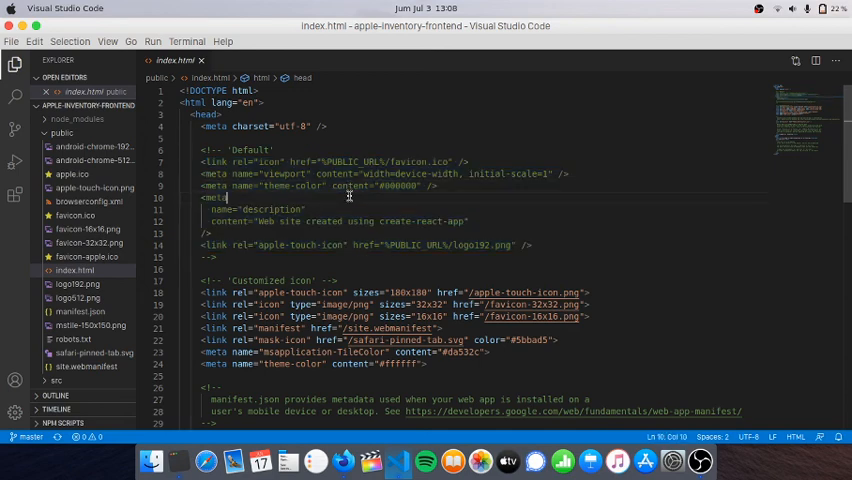
{"action": "mouse_move", "coordinate": [290, 280]}
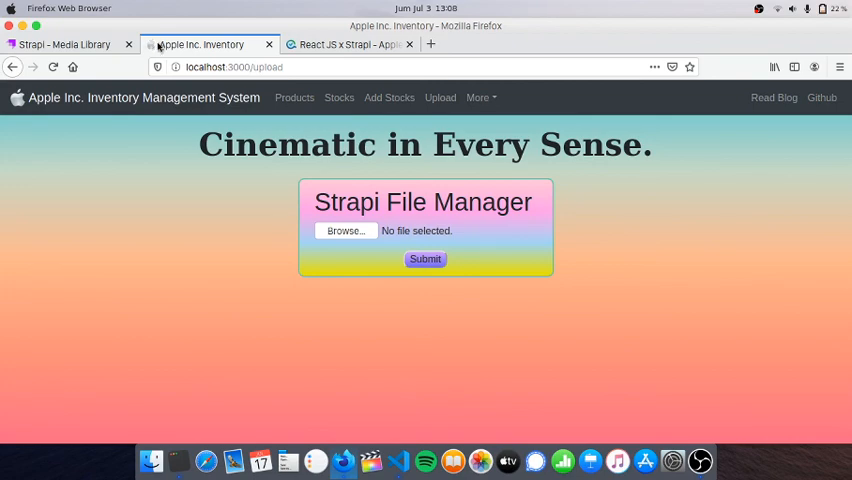
- From the More dropdown, open the Back-End repository link in a new tab
{"action": "left_click", "coordinate": [344, 460]}
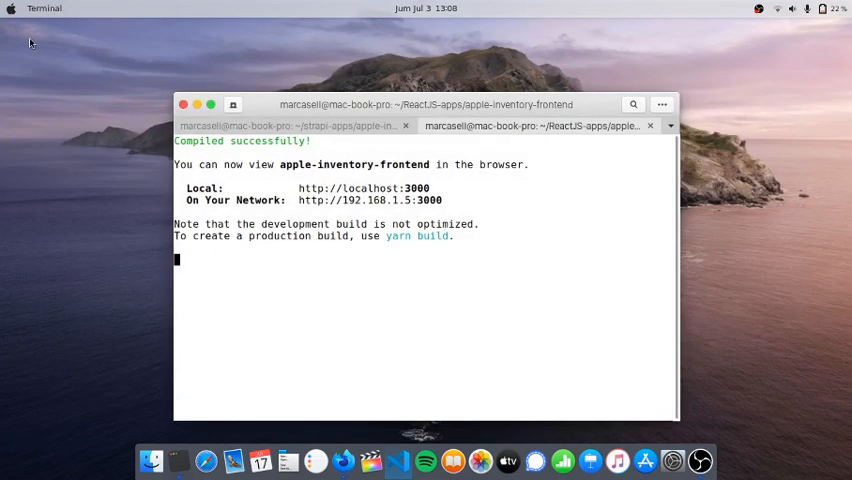
{"action": "mouse_move", "coordinate": [360, 420]}
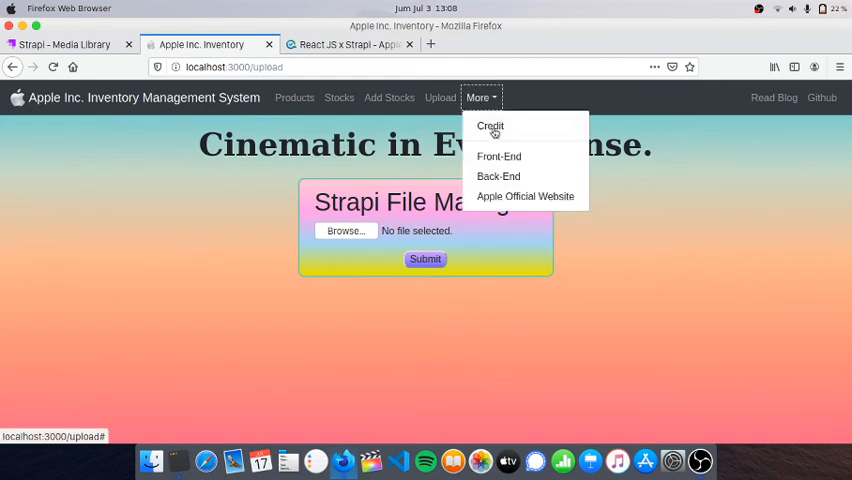
{"action": "right_click", "coordinate": [498, 176]}
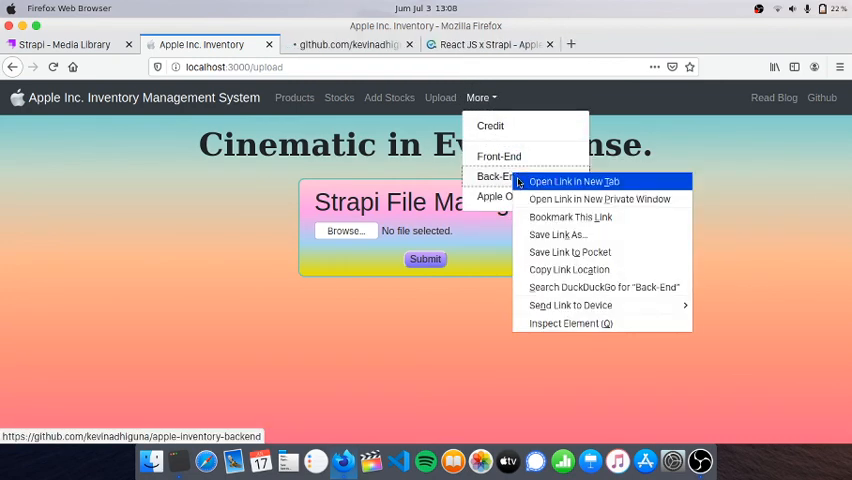
{"action": "left_click", "coordinate": [572, 180]}
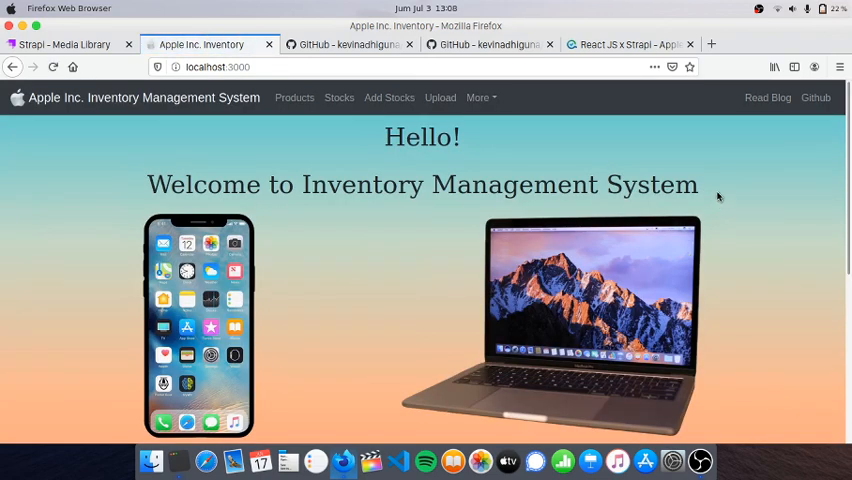
{"action": "mouse_move", "coordinate": [756, 240]}
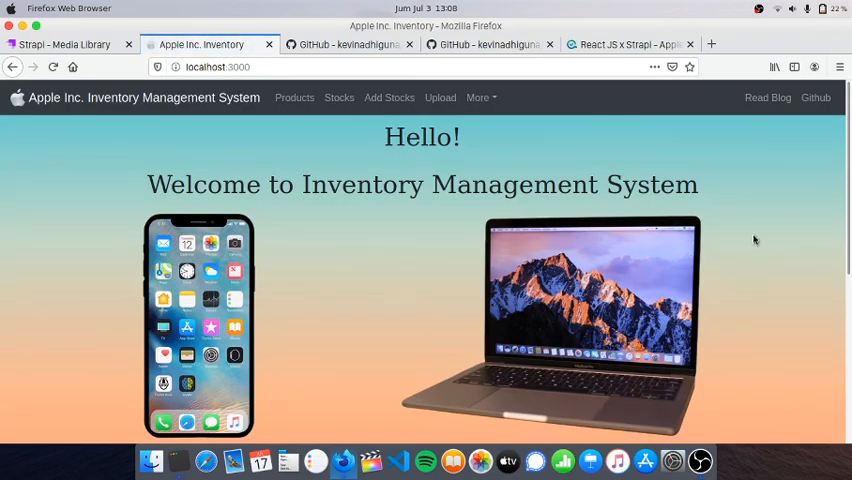
{"action": "mouse_move", "coordinate": [760, 144]}
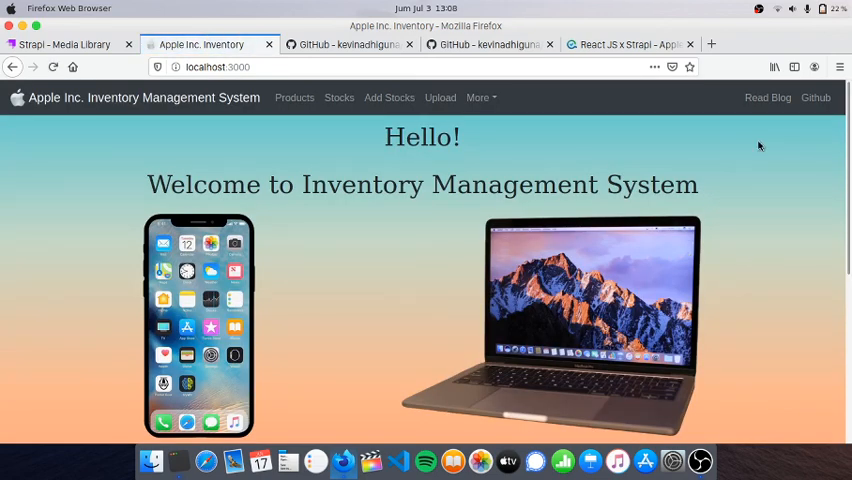